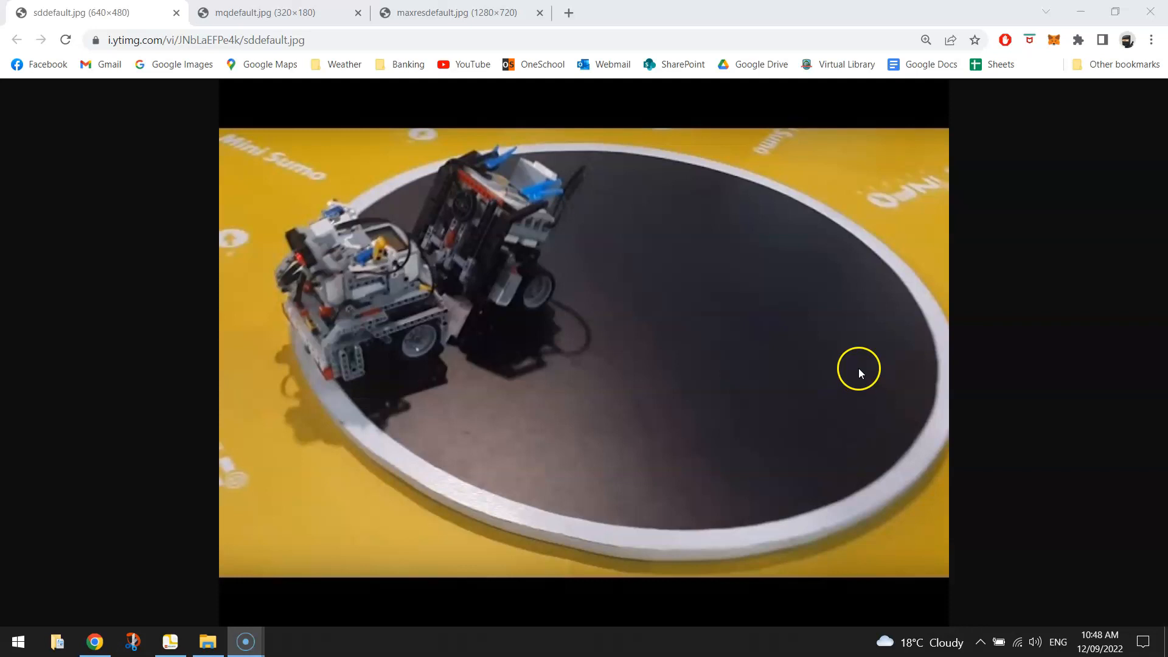
mouse_move(353, 399)
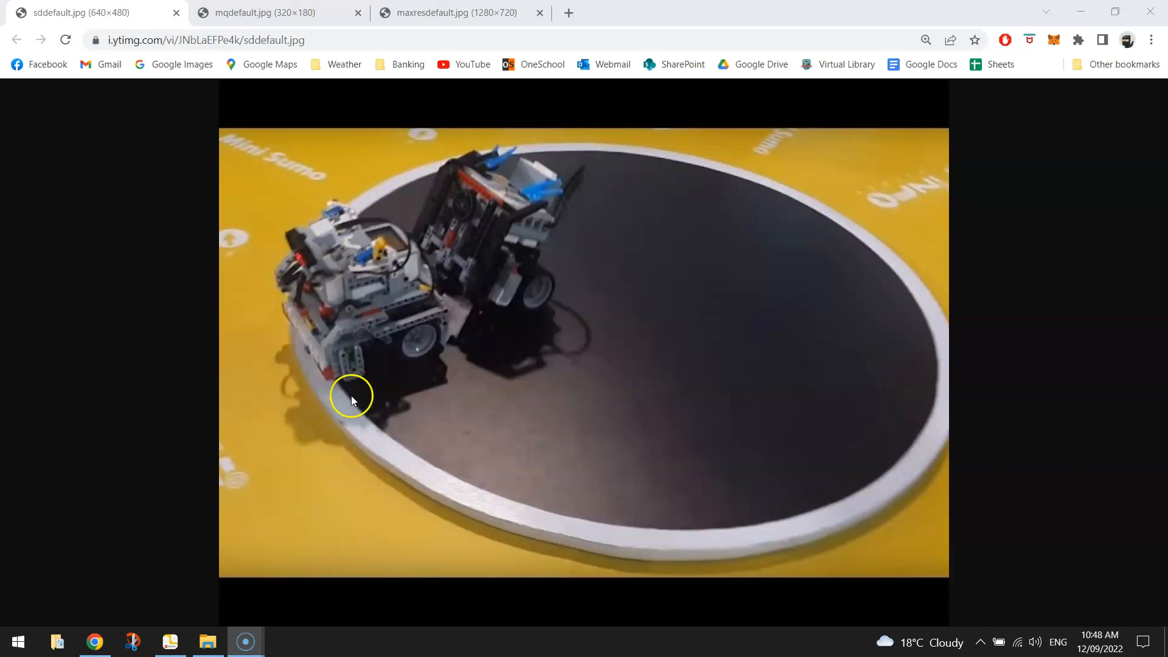
mouse_move(617, 507)
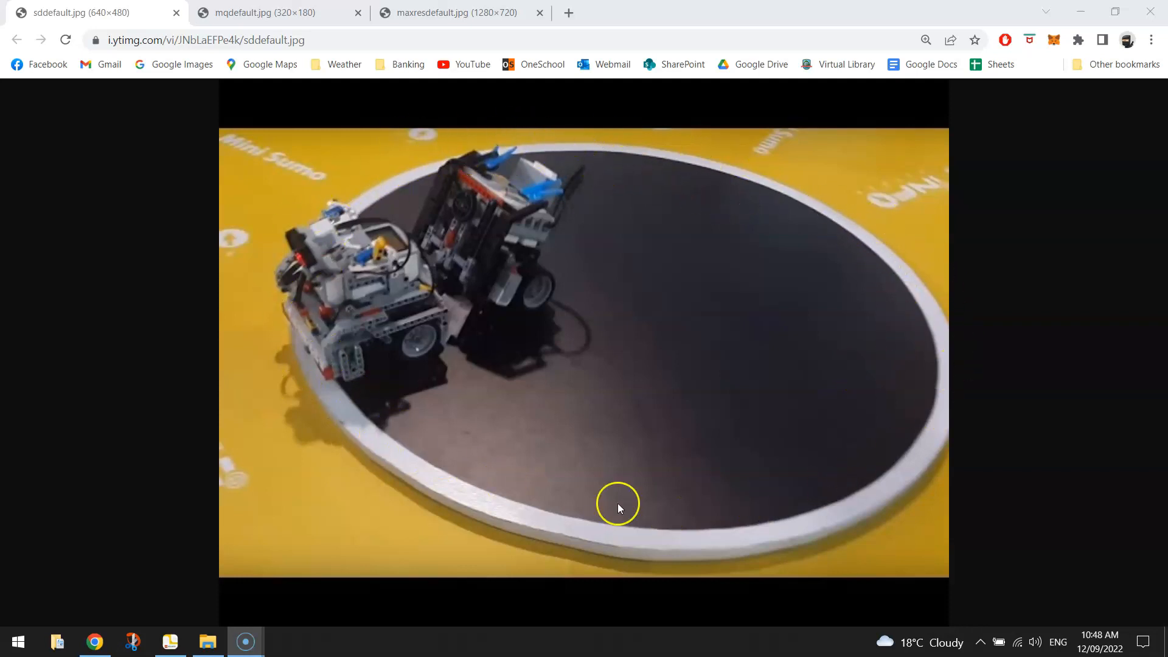
mouse_move(789, 269)
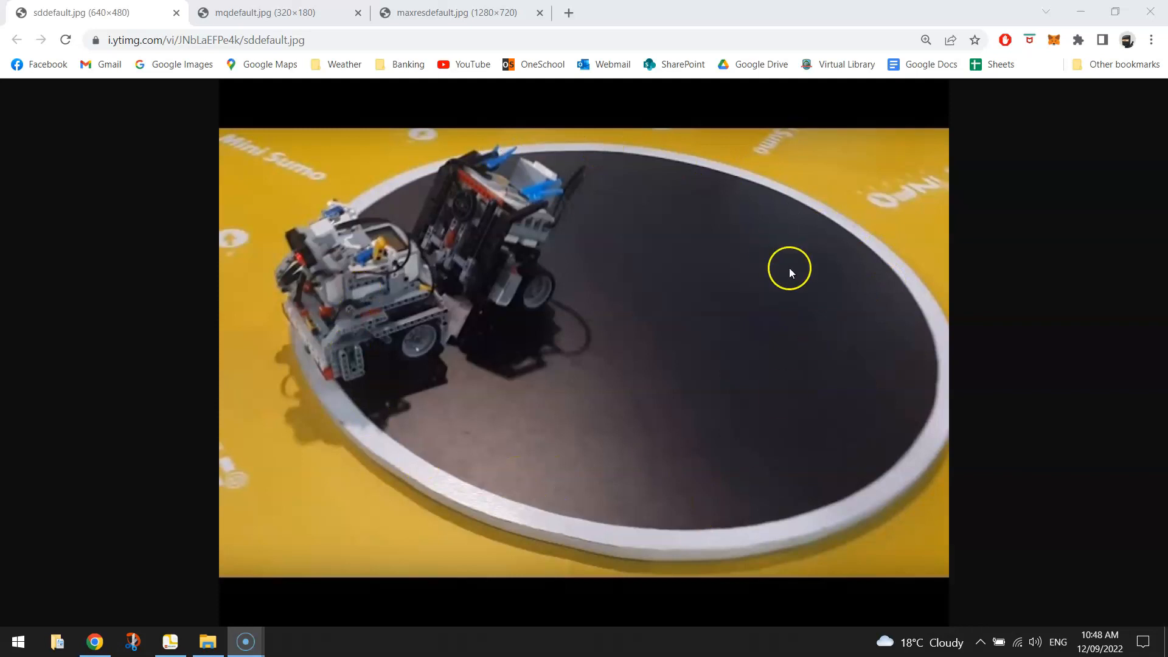
mouse_move(791, 310)
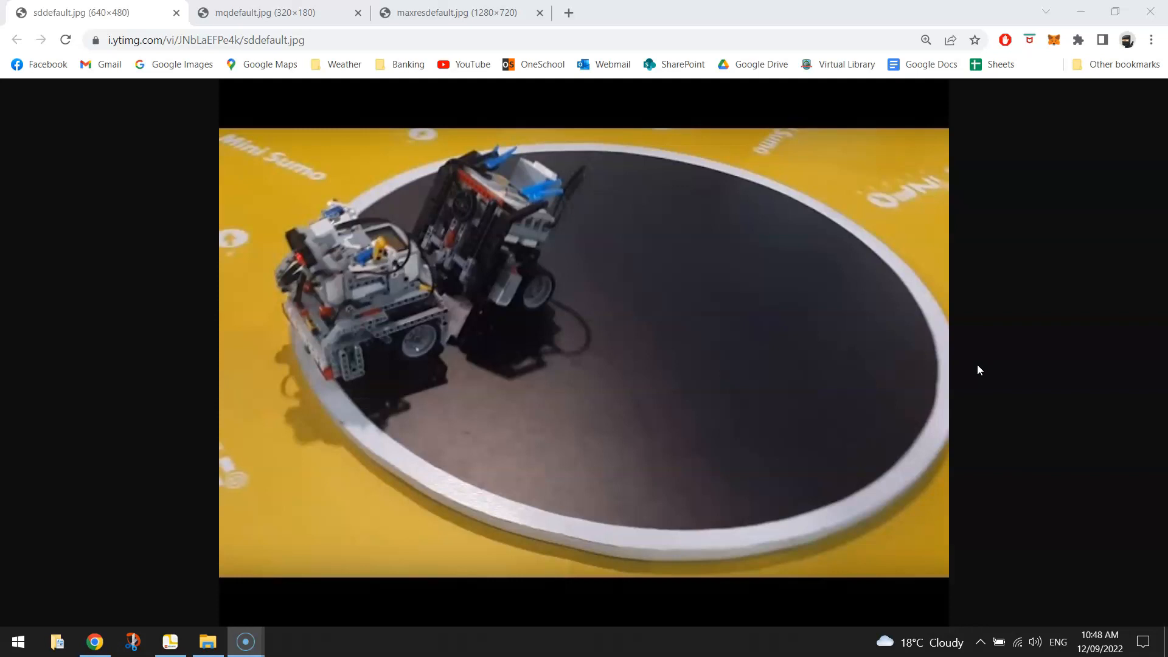
mouse_move(1021, 89)
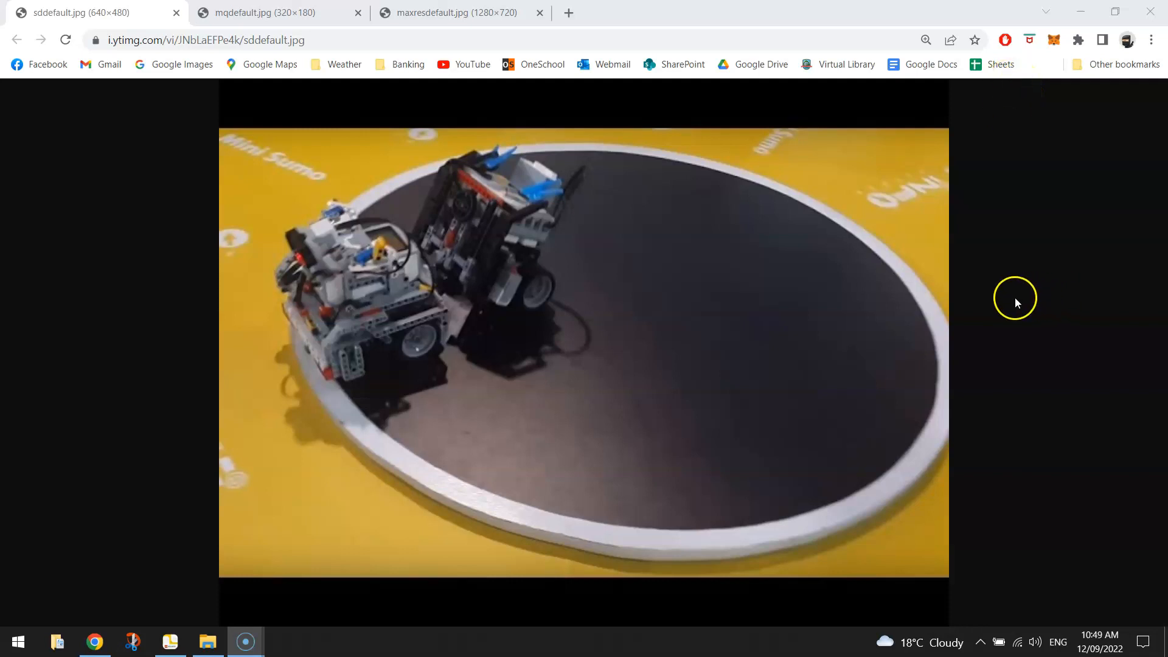
Start a new SPIKE project named 'Sumobot' with Word Blocks chosen.
left_click(170, 644)
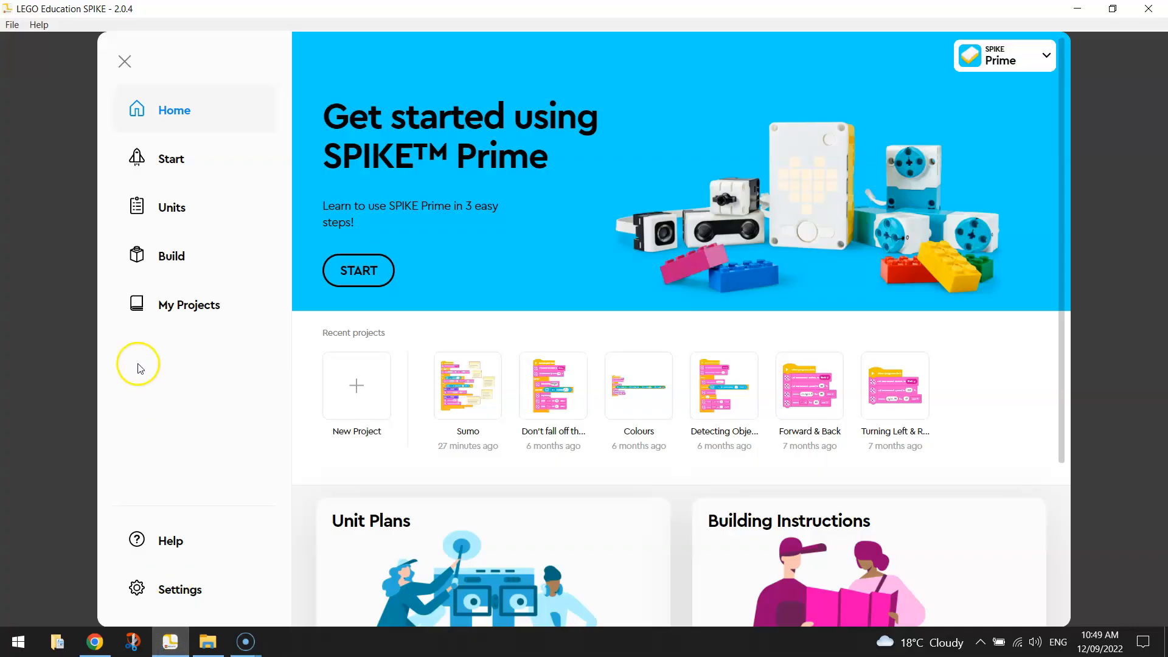
mouse_move(219, 461)
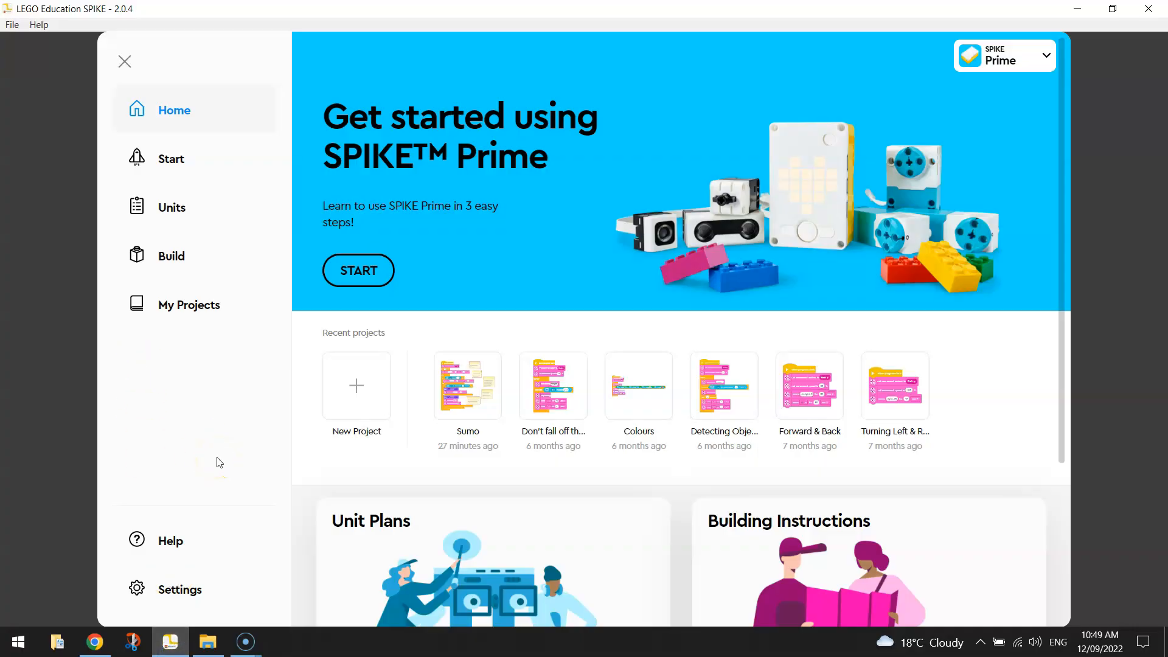
left_click(356, 385)
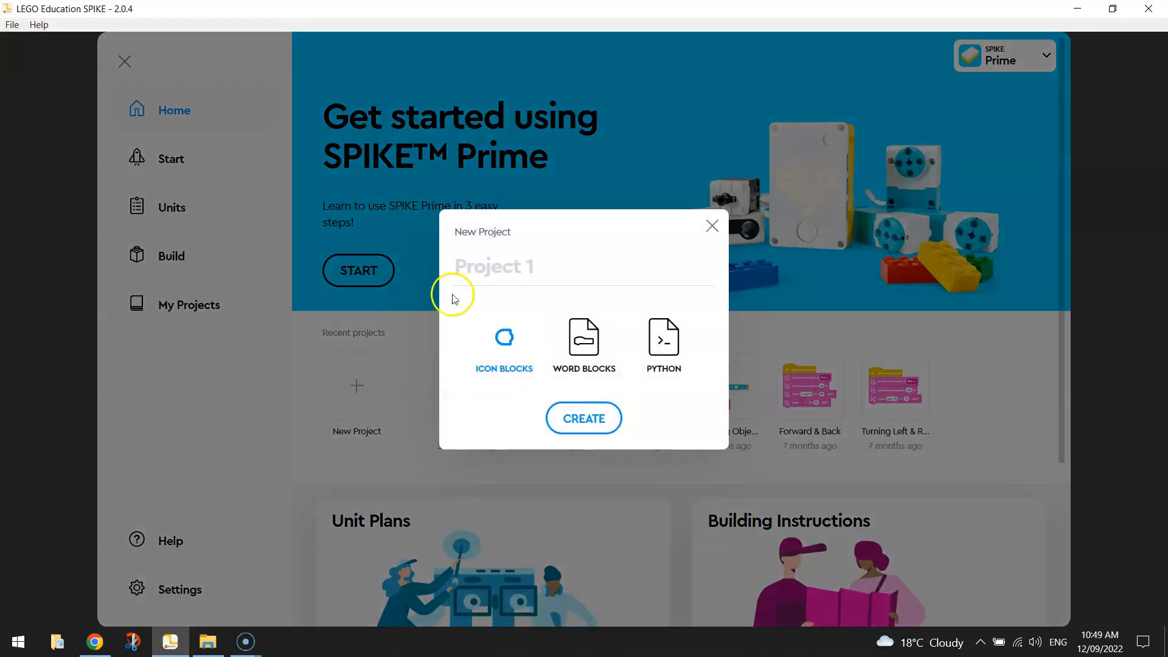
type("Sumobot")
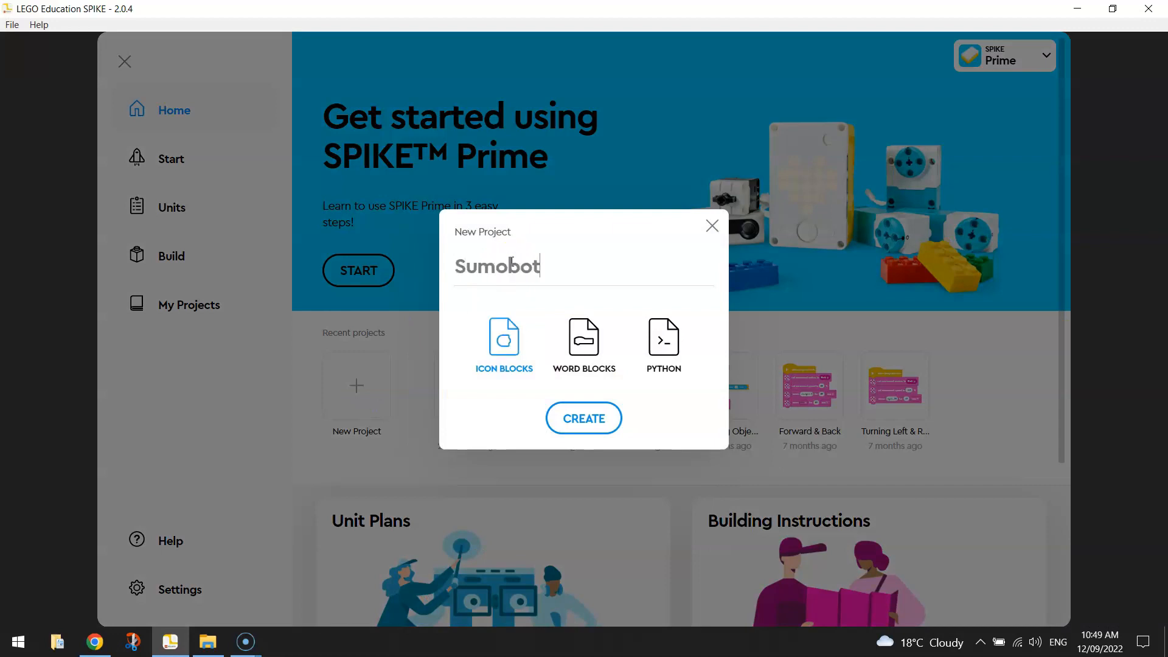
left_click(583, 340)
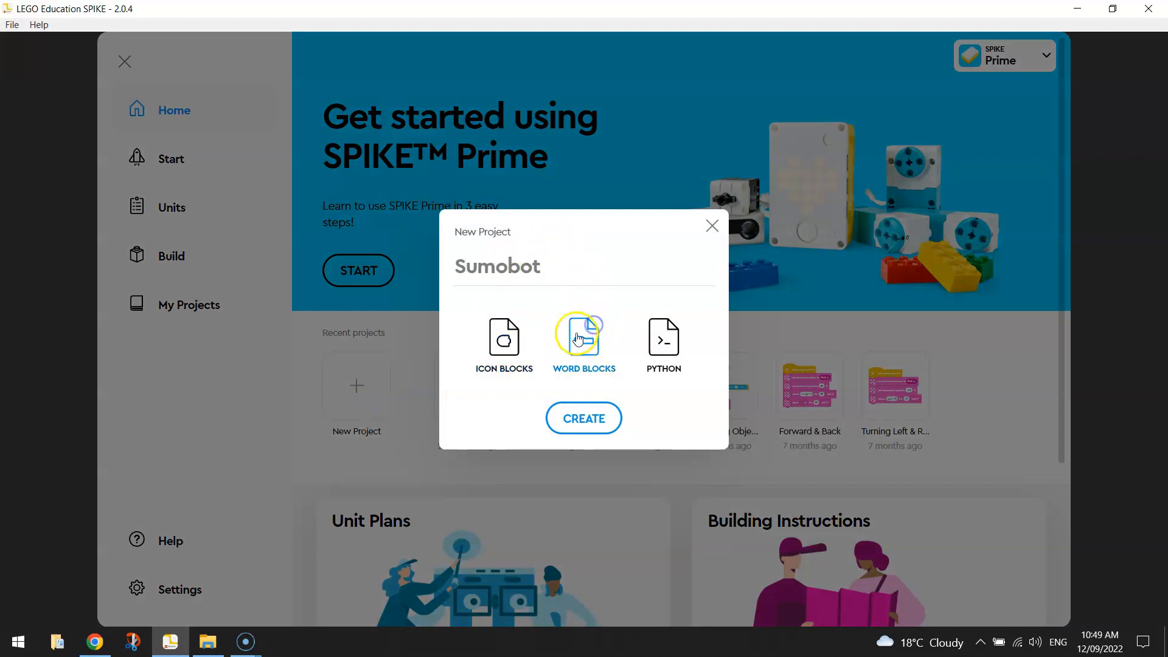
Create the Sumobot word-blocks project and open its canvas.
left_click(583, 418)
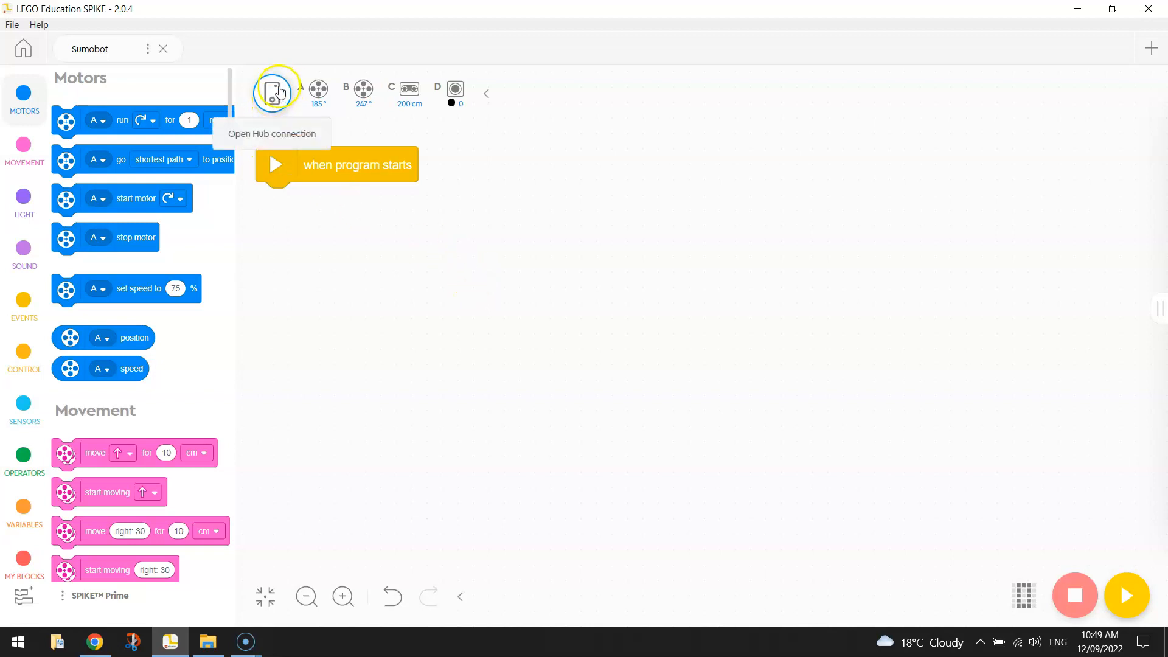
mouse_move(361, 90)
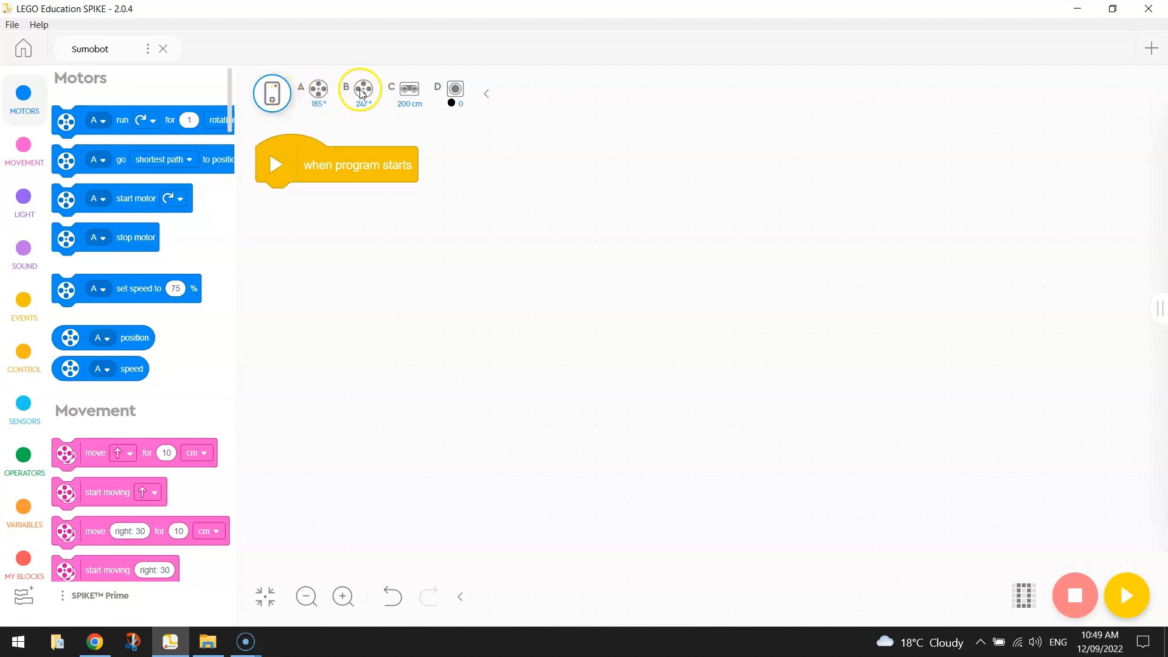
mouse_move(409, 90)
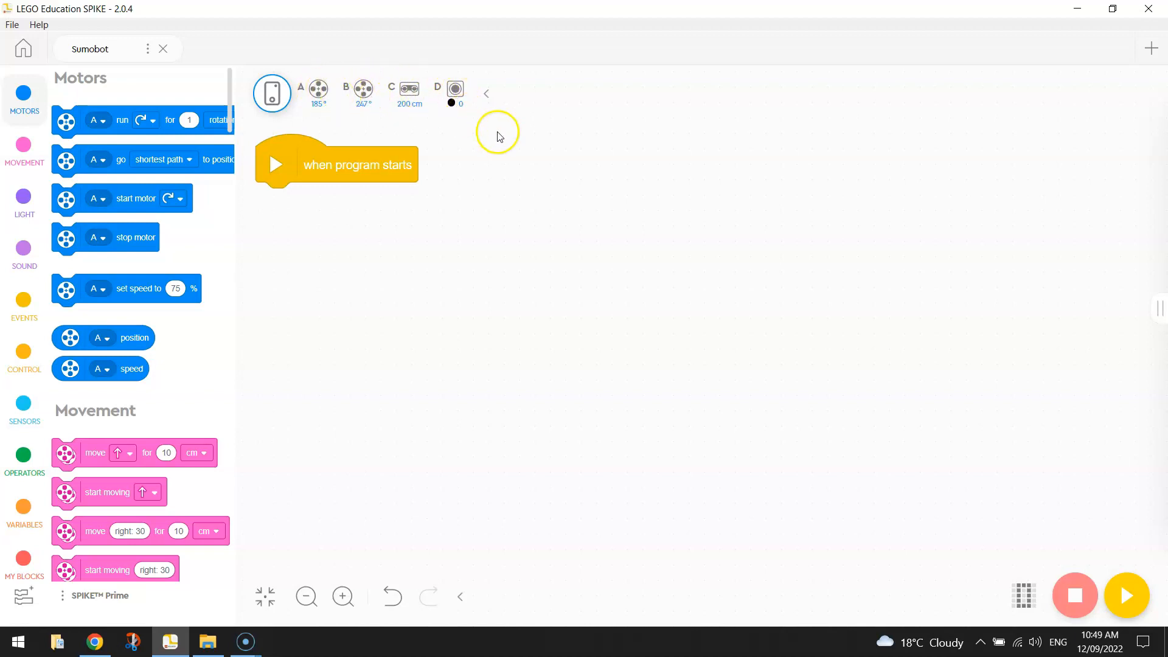
mouse_move(505, 245)
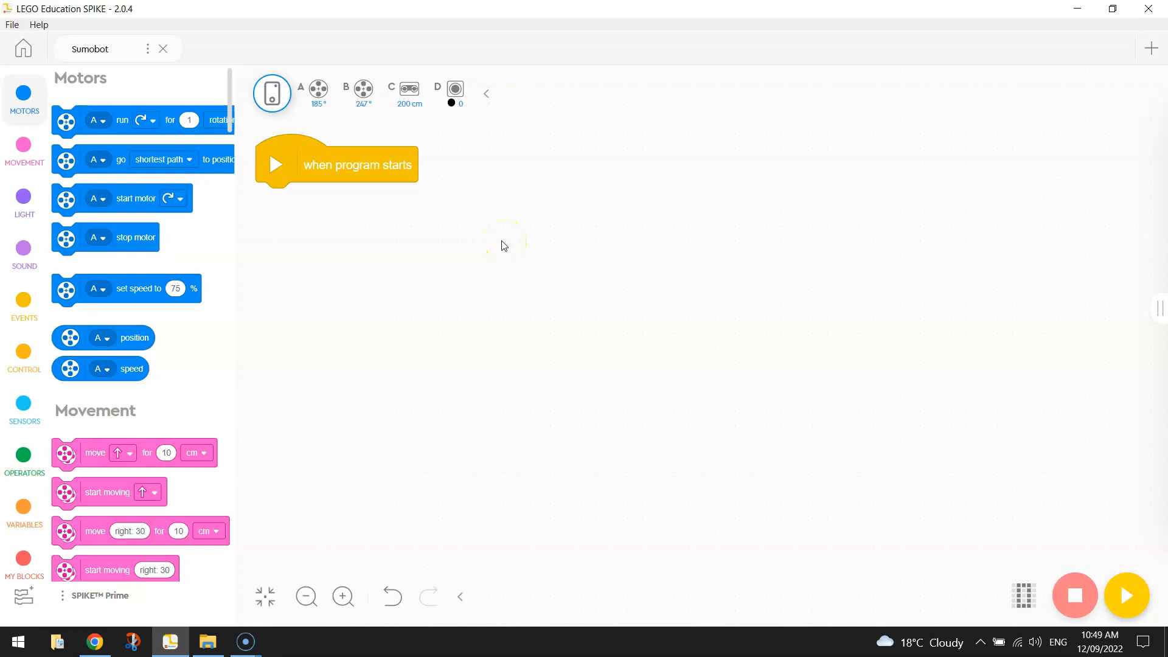
Attach 'set movement motors to' under the start block and choose B+A.
left_click(24, 153)
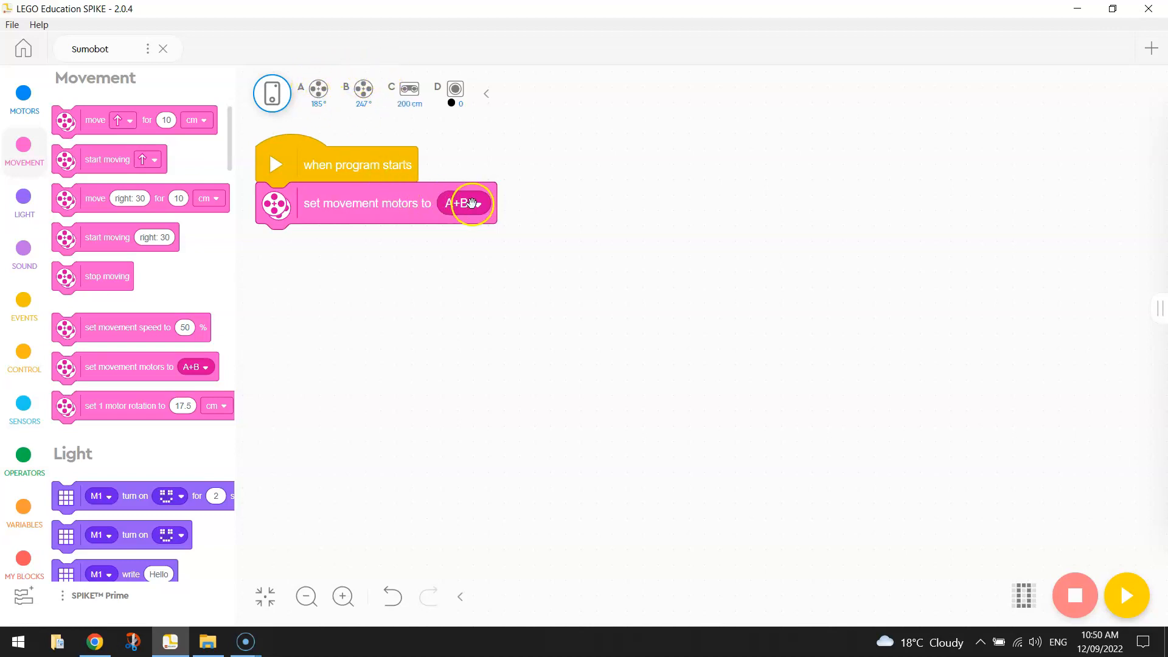
left_click(465, 204)
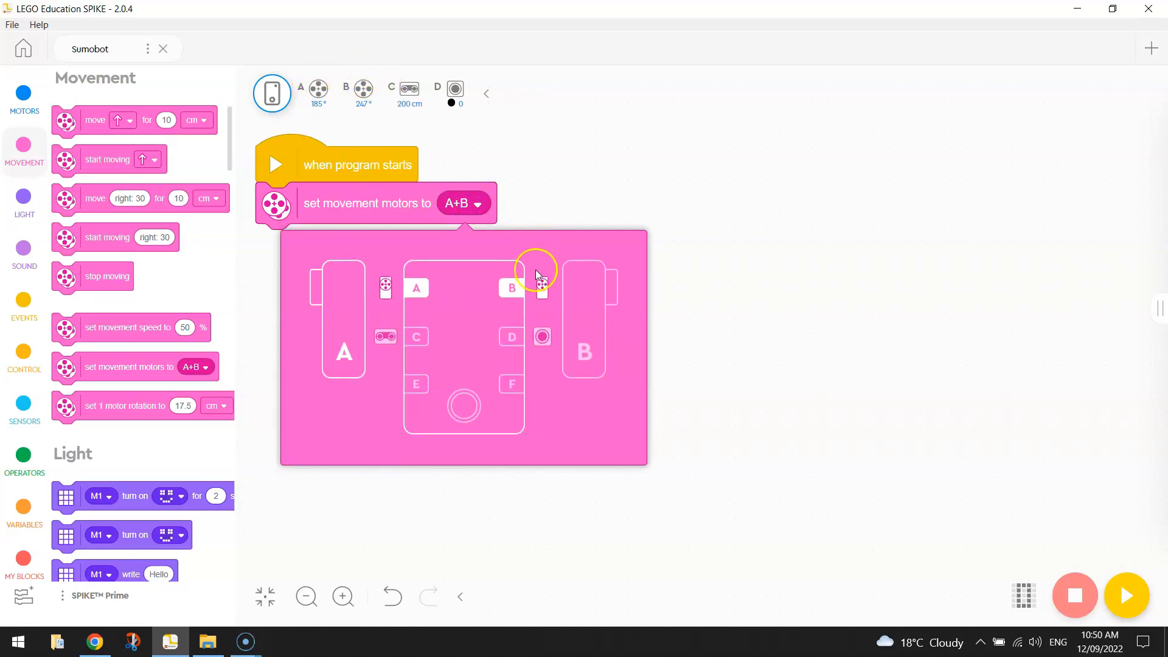
left_click(512, 288)
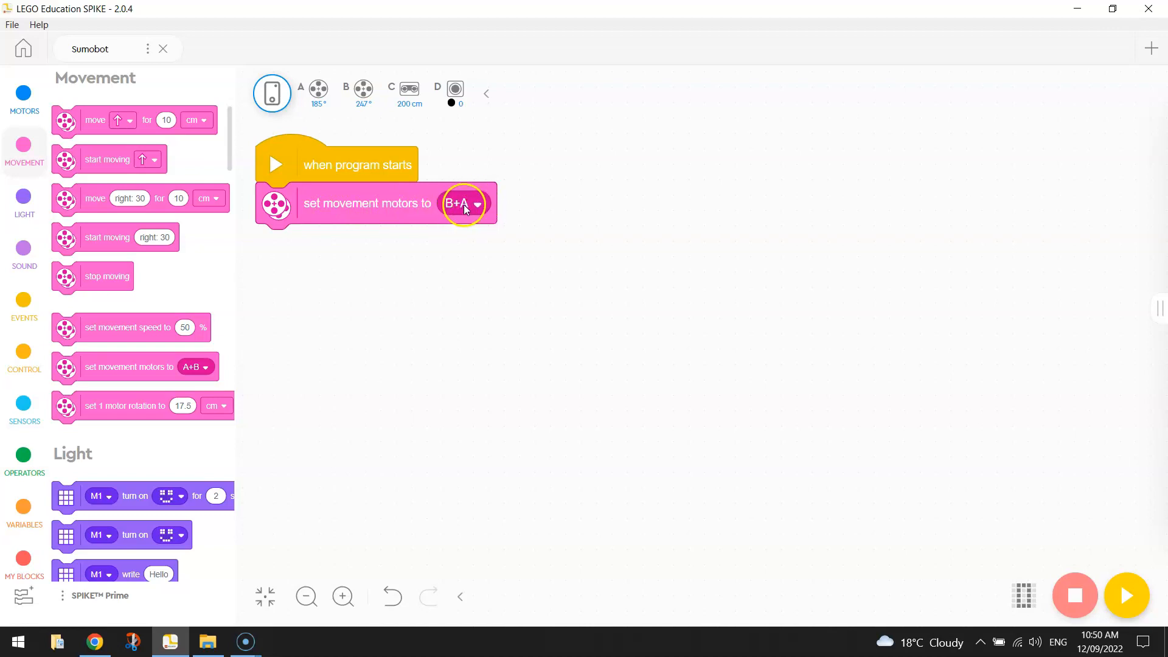
left_click(475, 204)
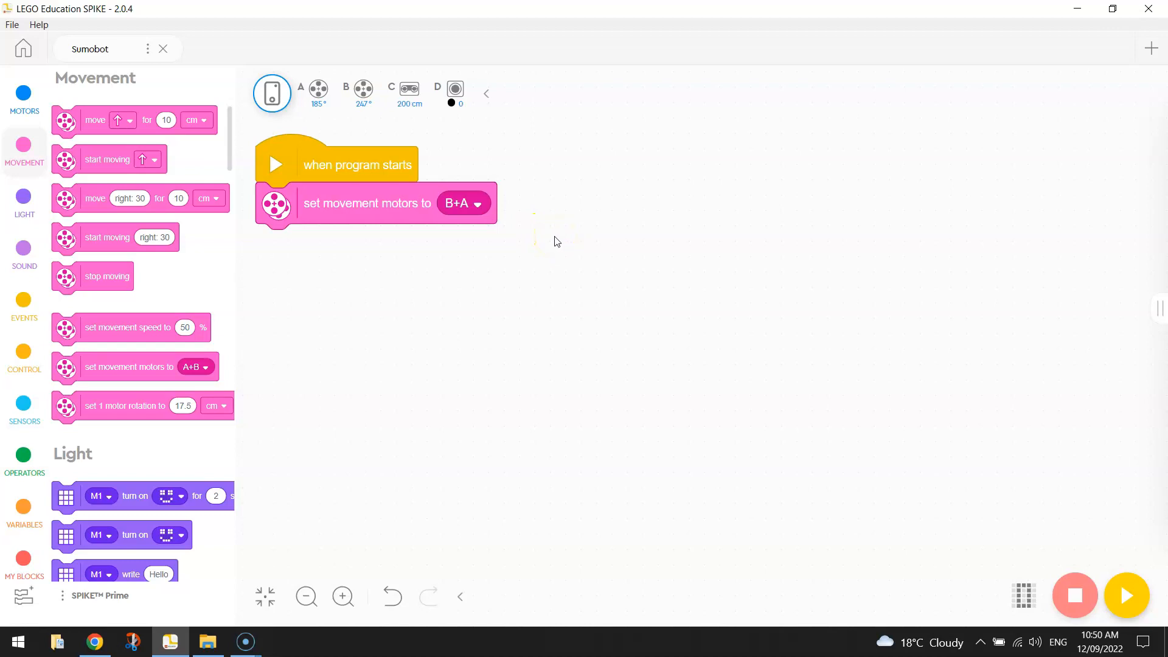
mouse_move(551, 202)
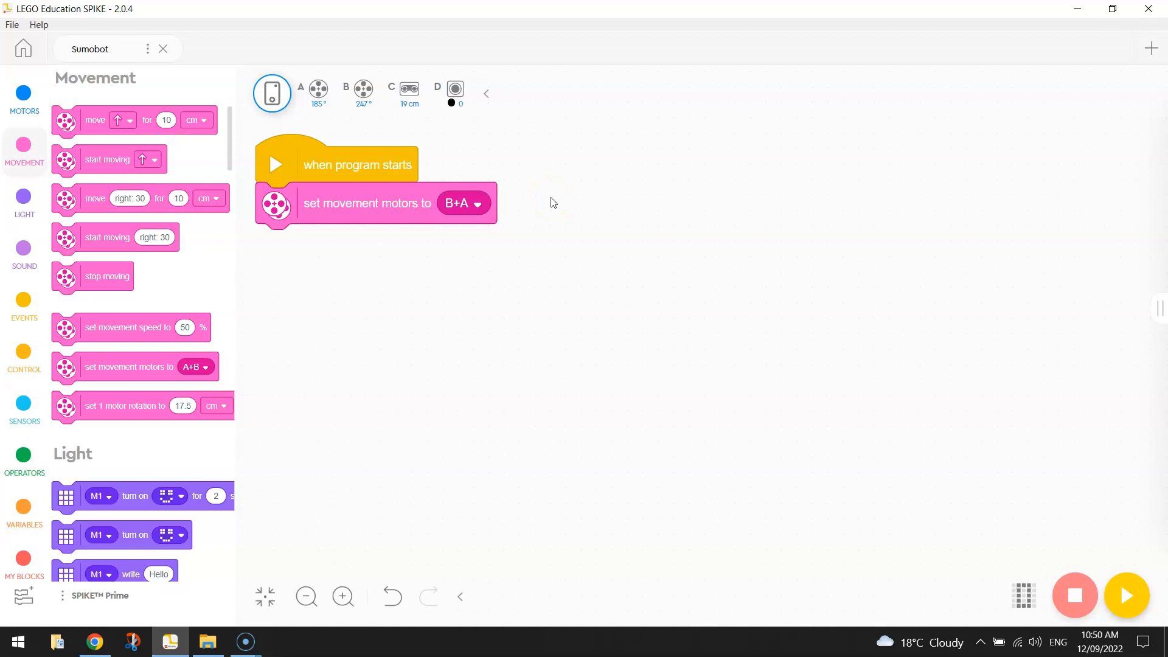
Add a 'wait 3 seconds' block under the motor setting block.
left_click(24, 361)
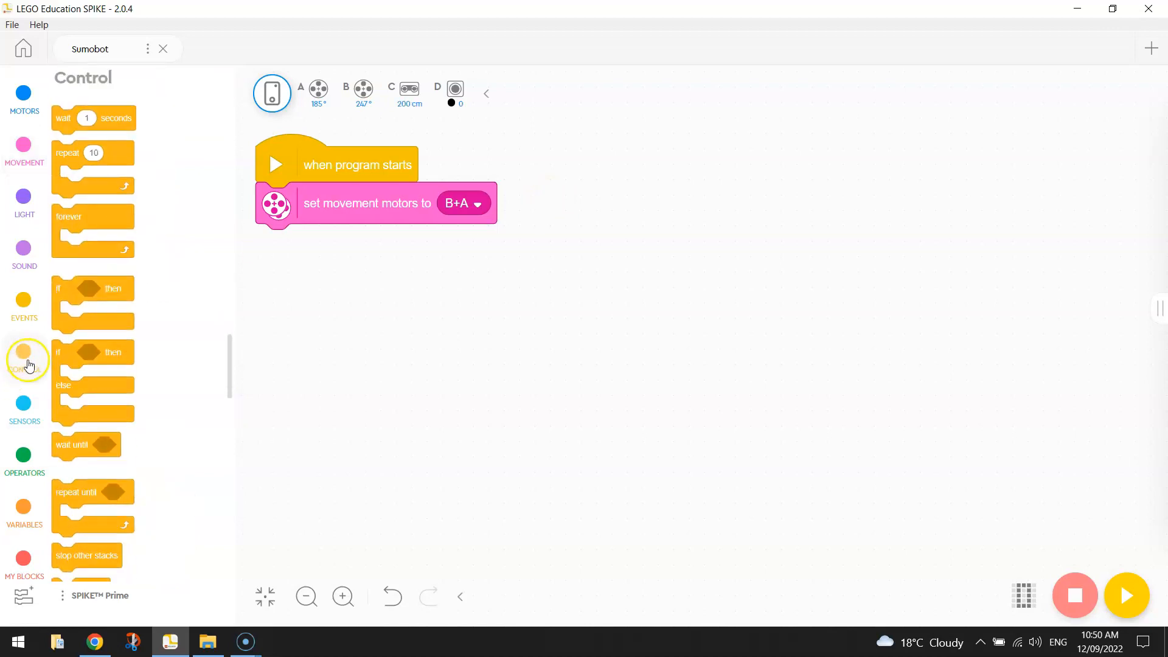
left_click_drag(86, 117, 305, 241)
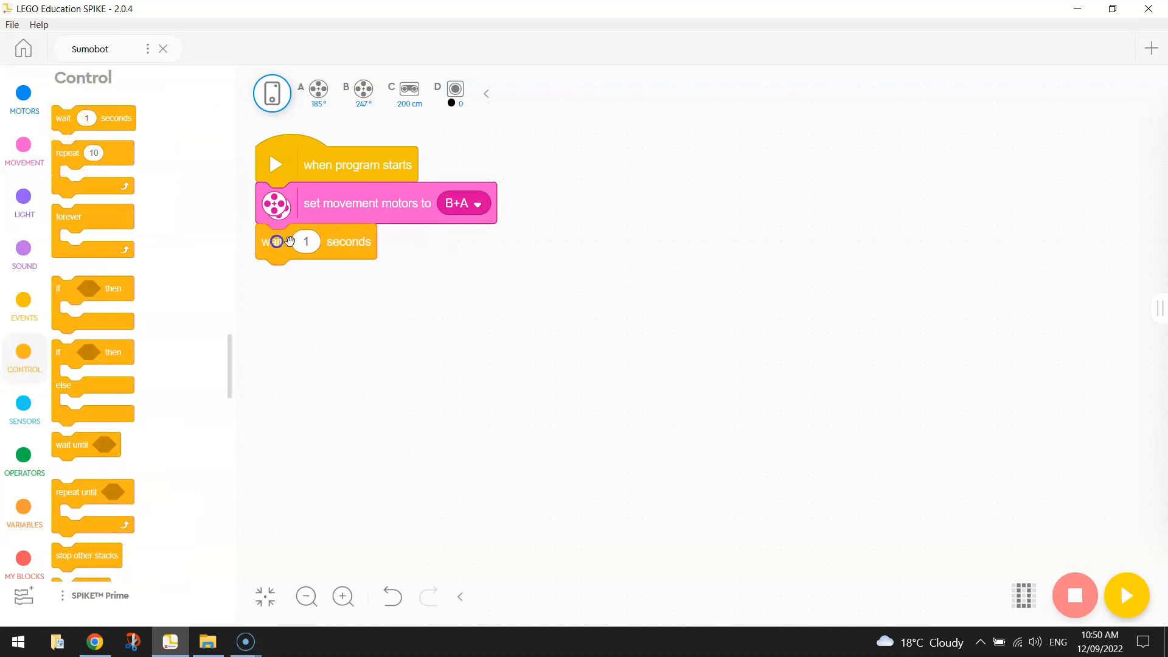
type("3")
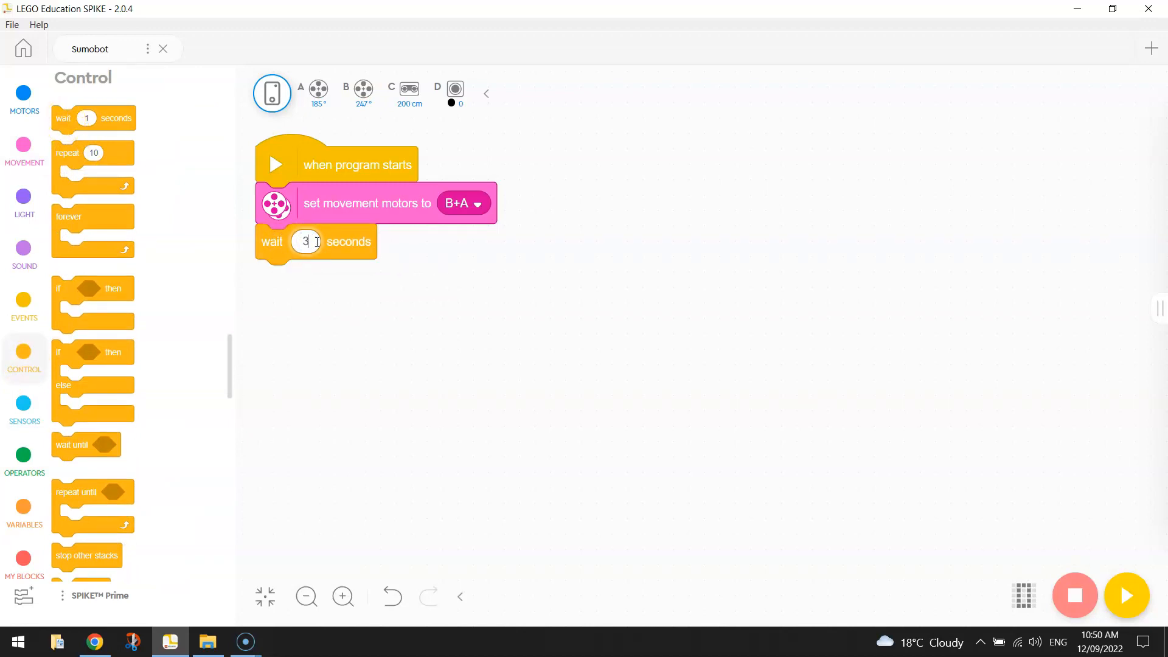
left_click(93, 641)
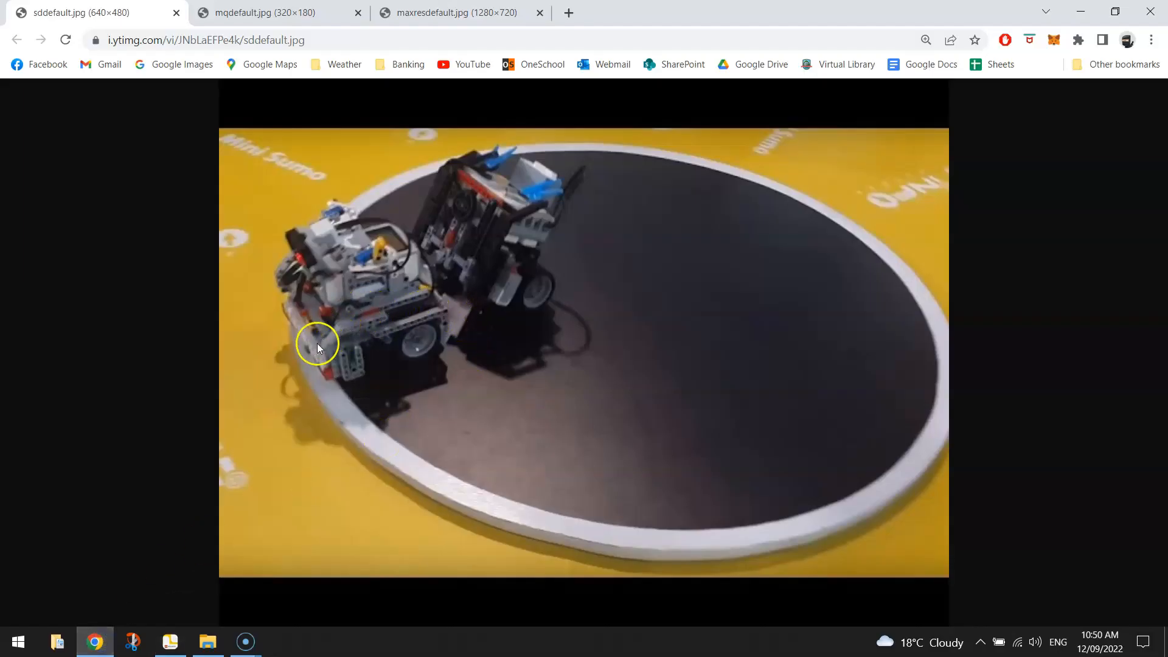
mouse_move(673, 232)
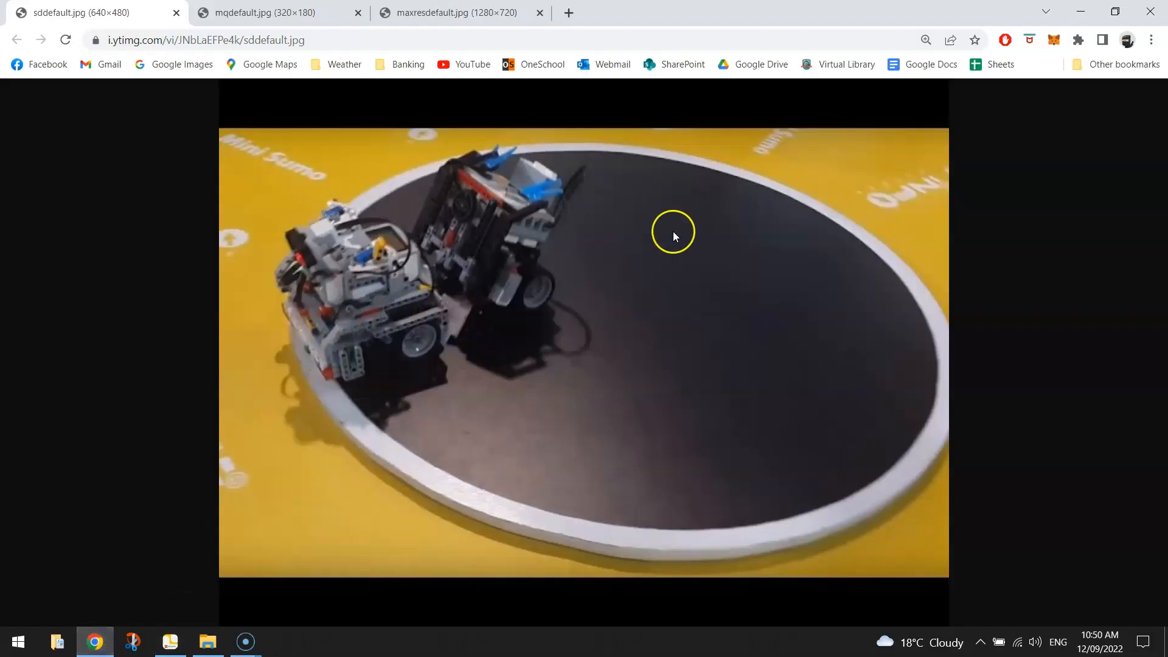
mouse_move(915, 302)
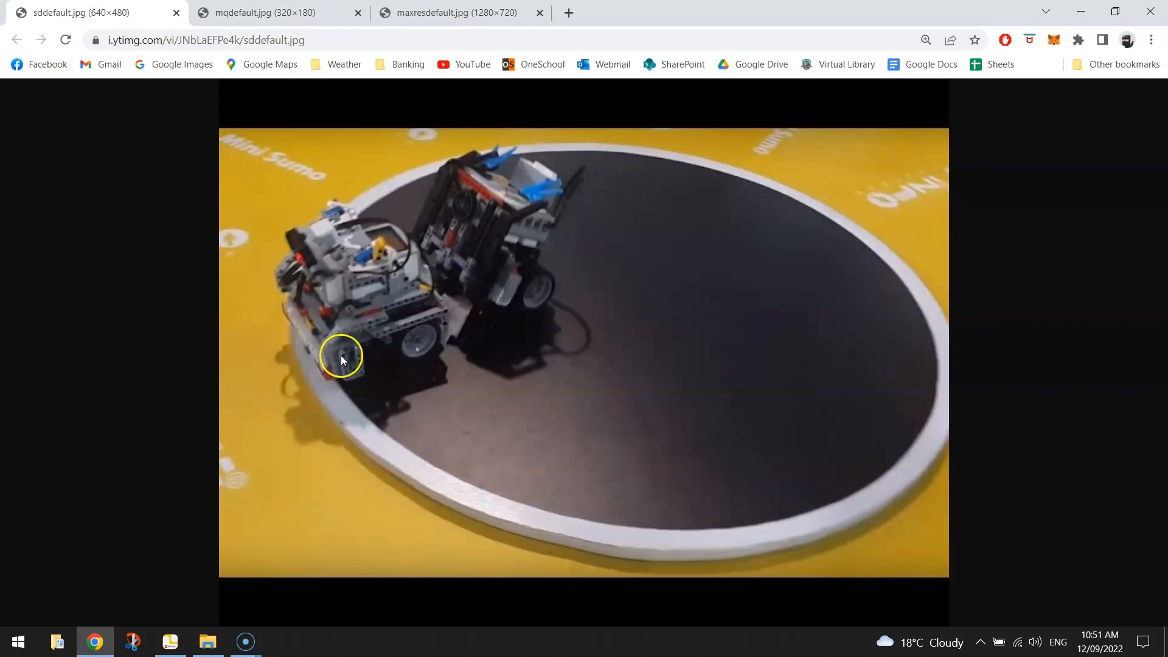
mouse_move(567, 309)
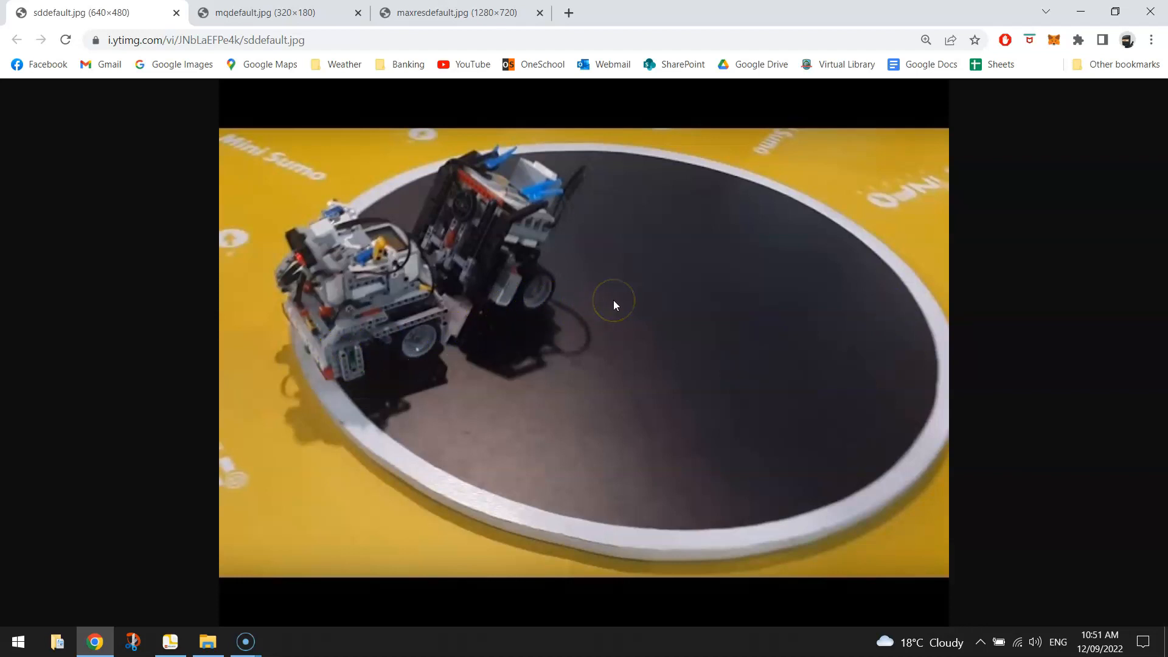
mouse_move(604, 298)
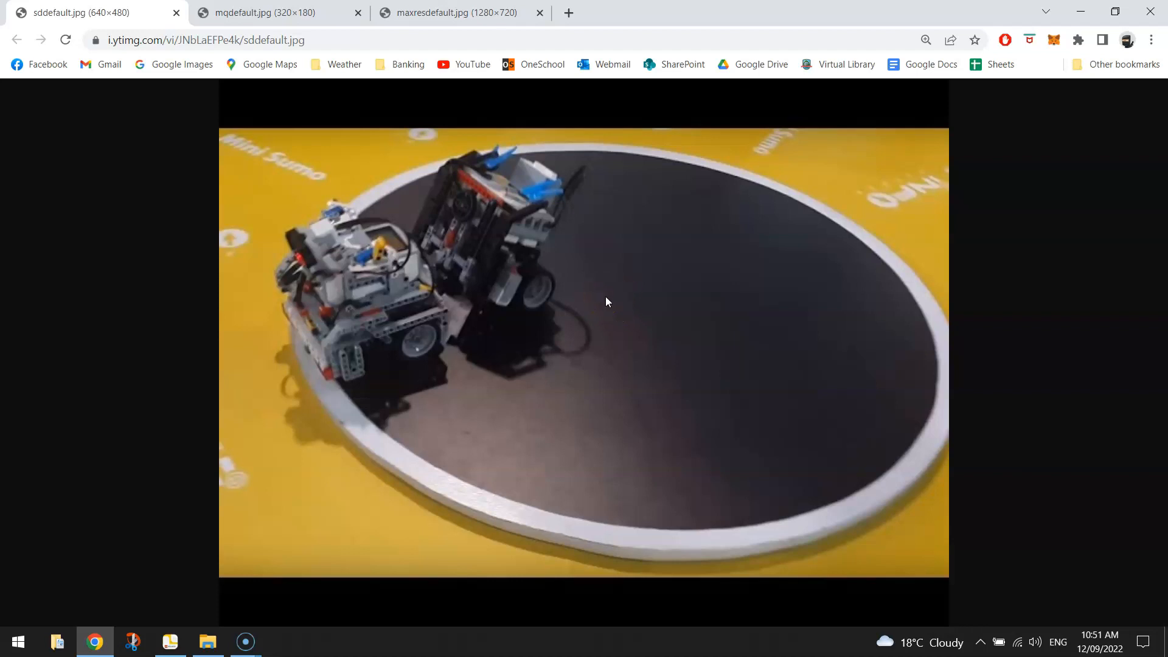
View the sumo robots photo in Chrome's sddefault.jpg tab.
left_click(538, 346)
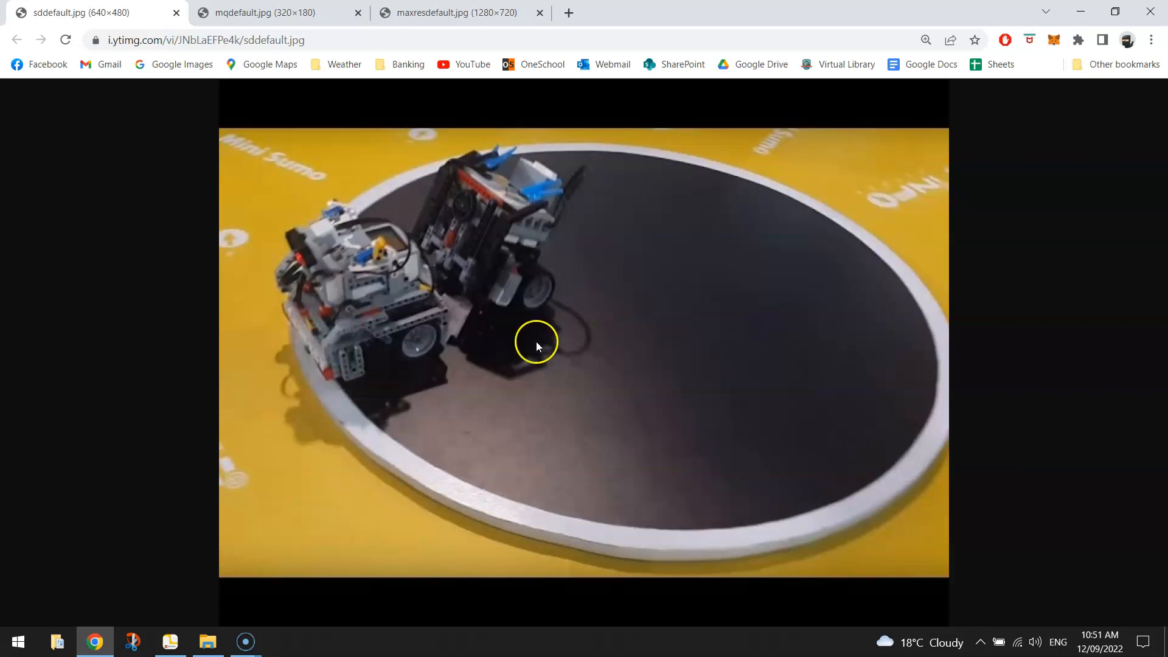
mouse_move(324, 381)
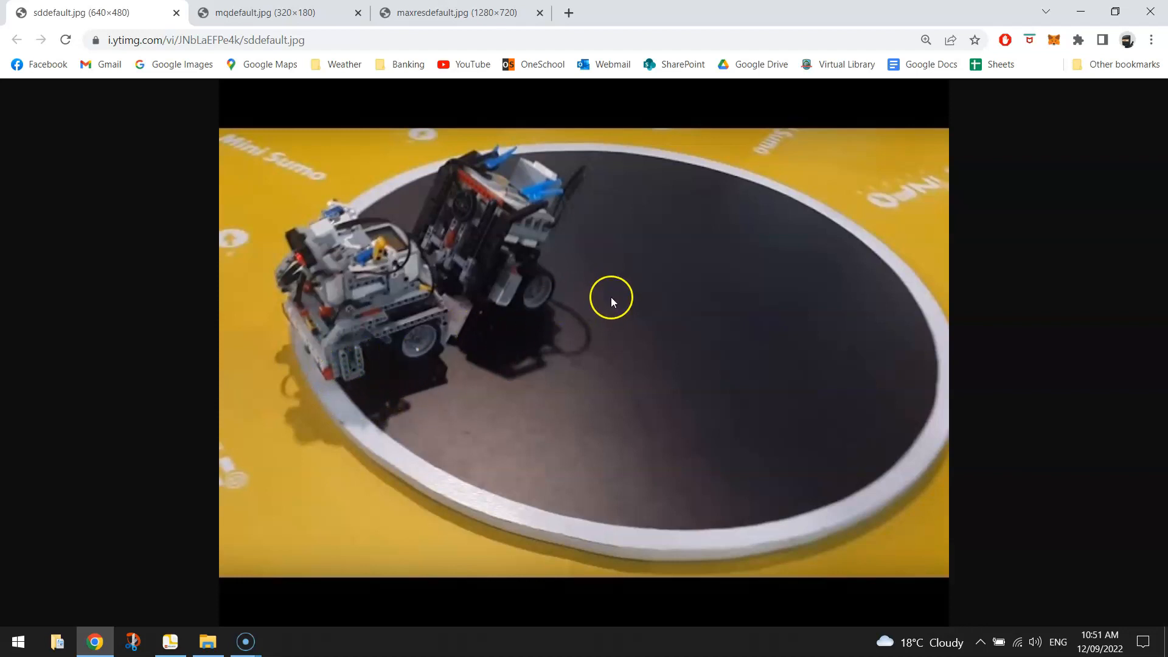
mouse_move(847, 257)
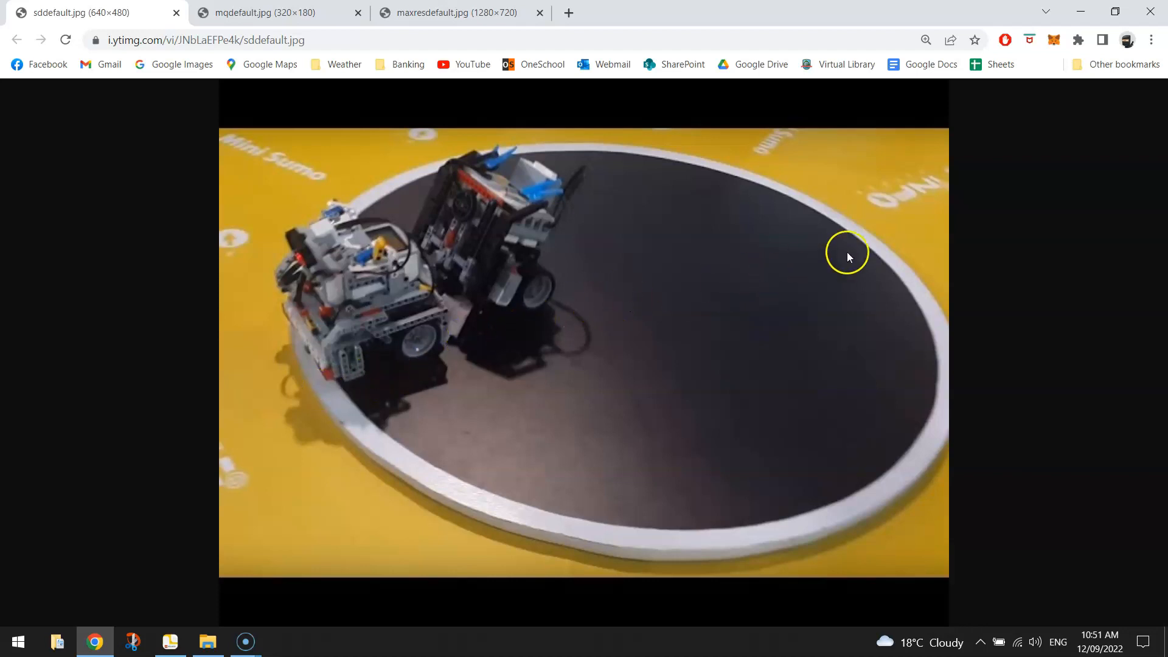
mouse_move(627, 315)
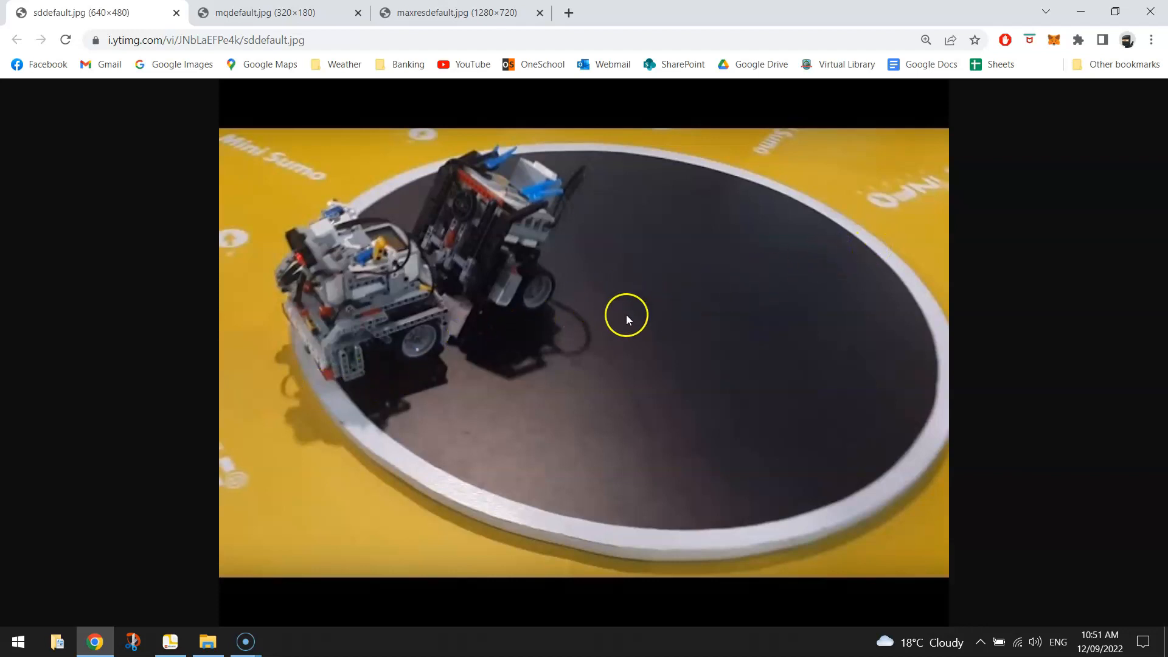
mouse_move(236, 601)
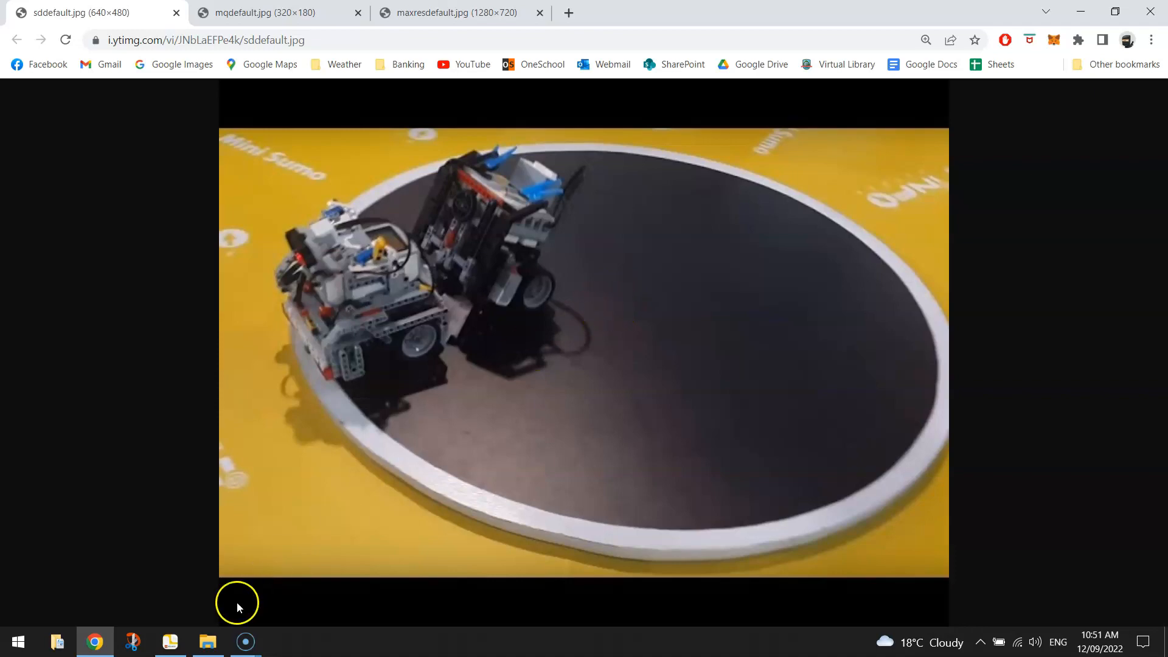
Switch back to the SPIKE app and show the Movement blocks.
left_click(170, 641)
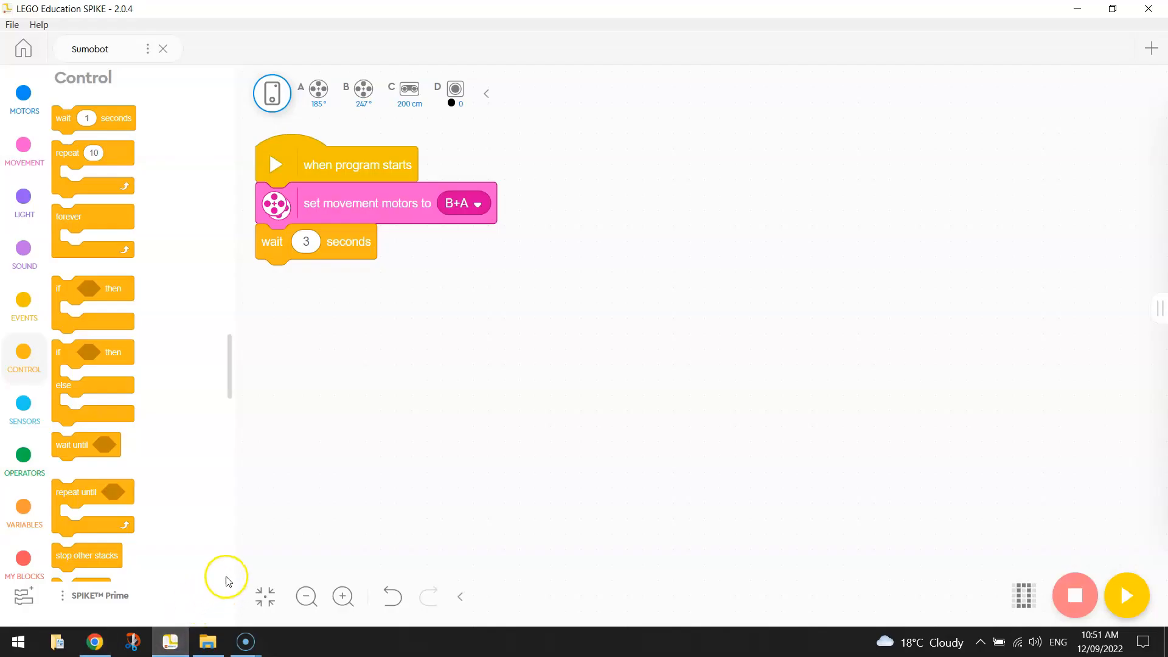
left_click(23, 153)
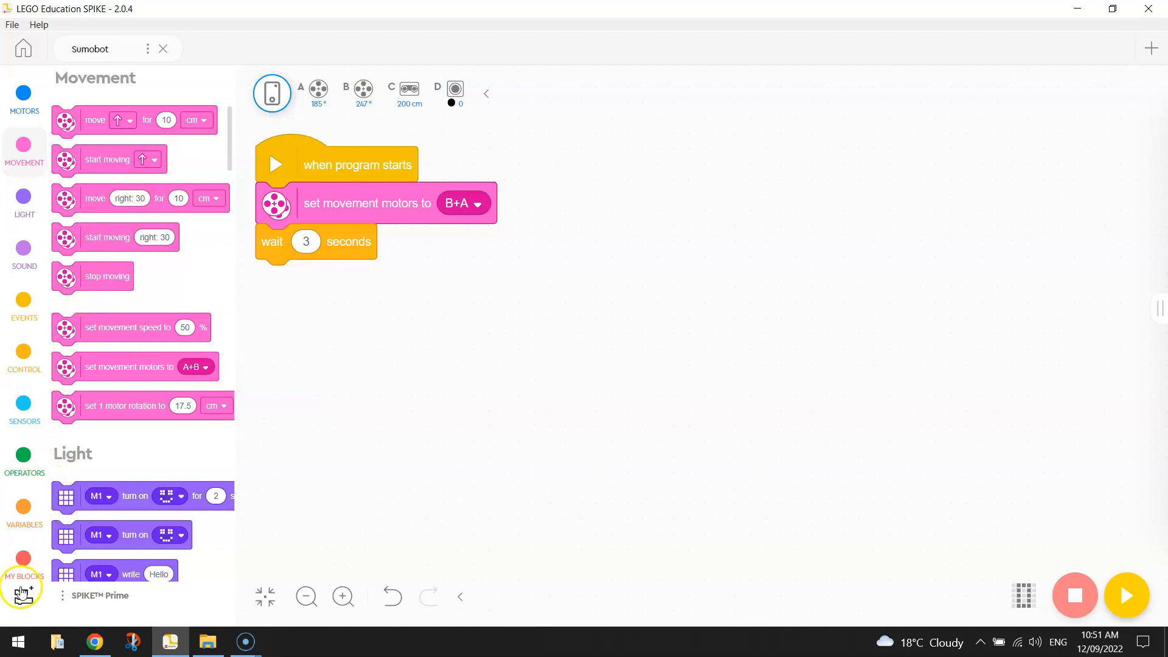
mouse_move(23, 596)
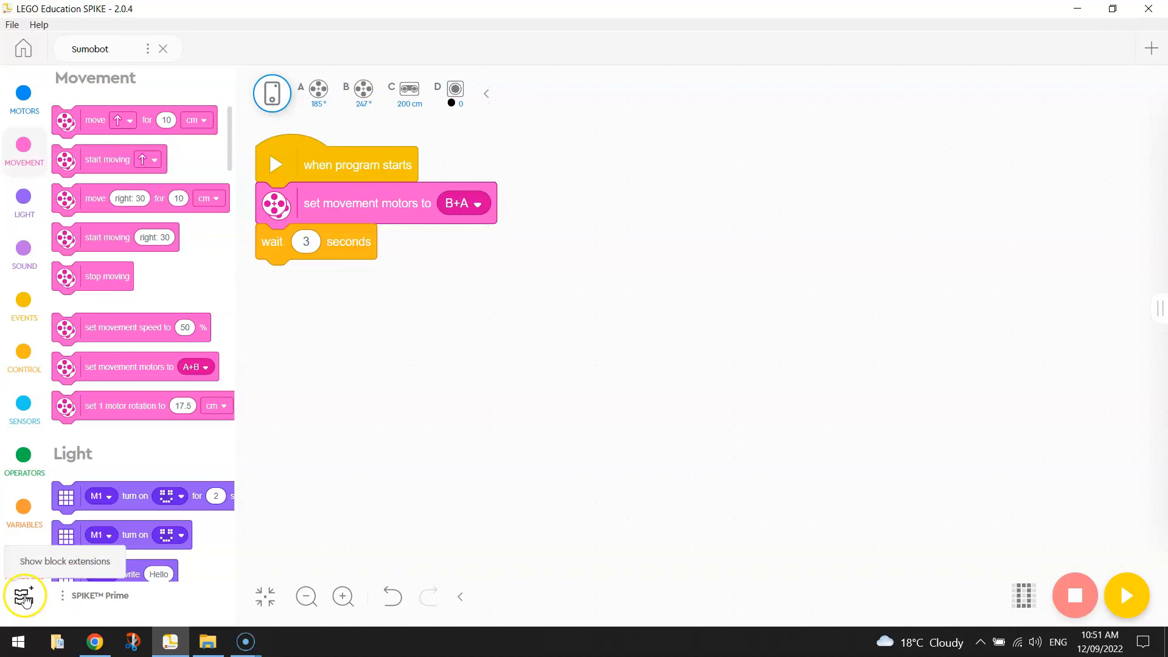
Enable the More Movement block extension and close the Extensions window.
left_click(24, 594)
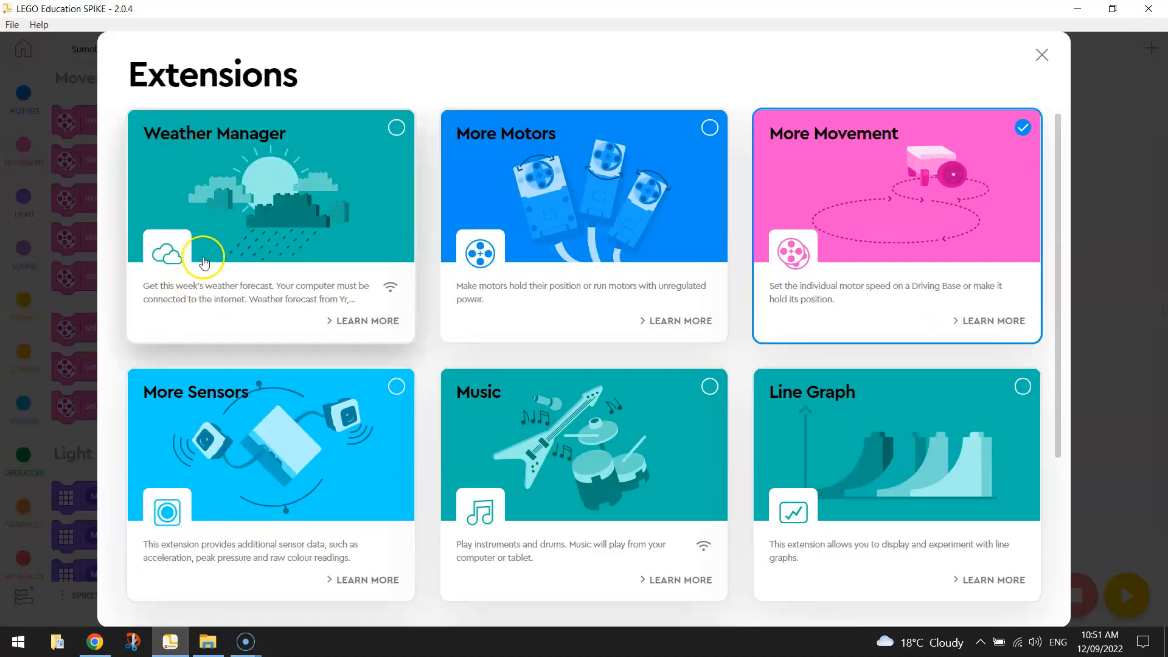
scroll("down", 3)
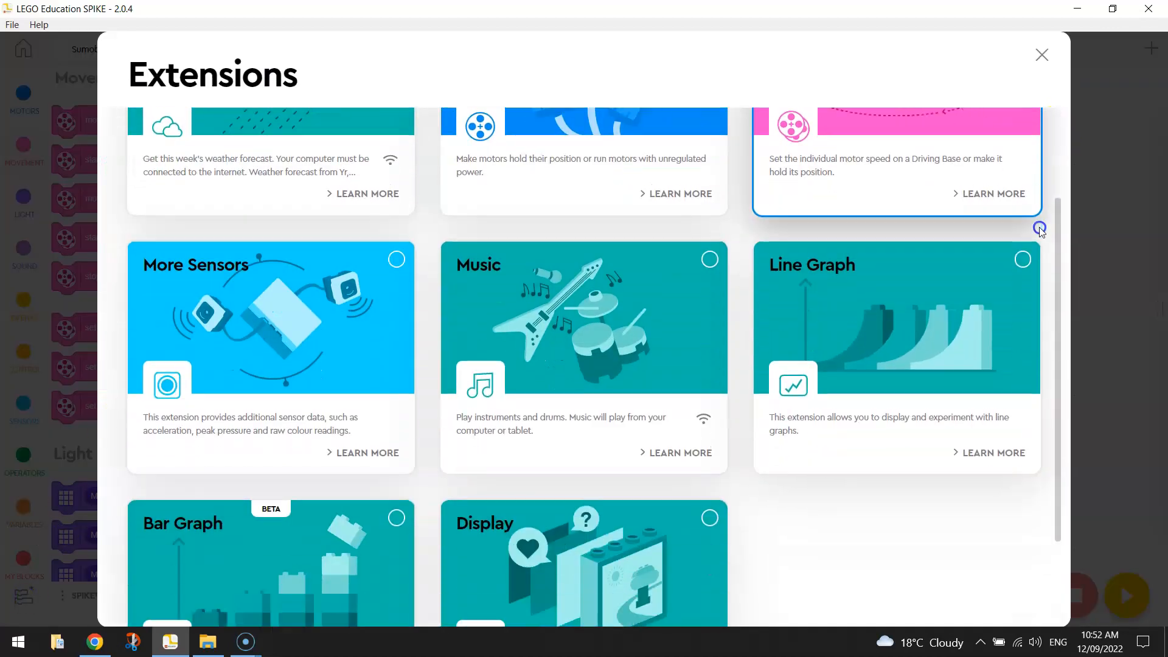
scroll("down", 3)
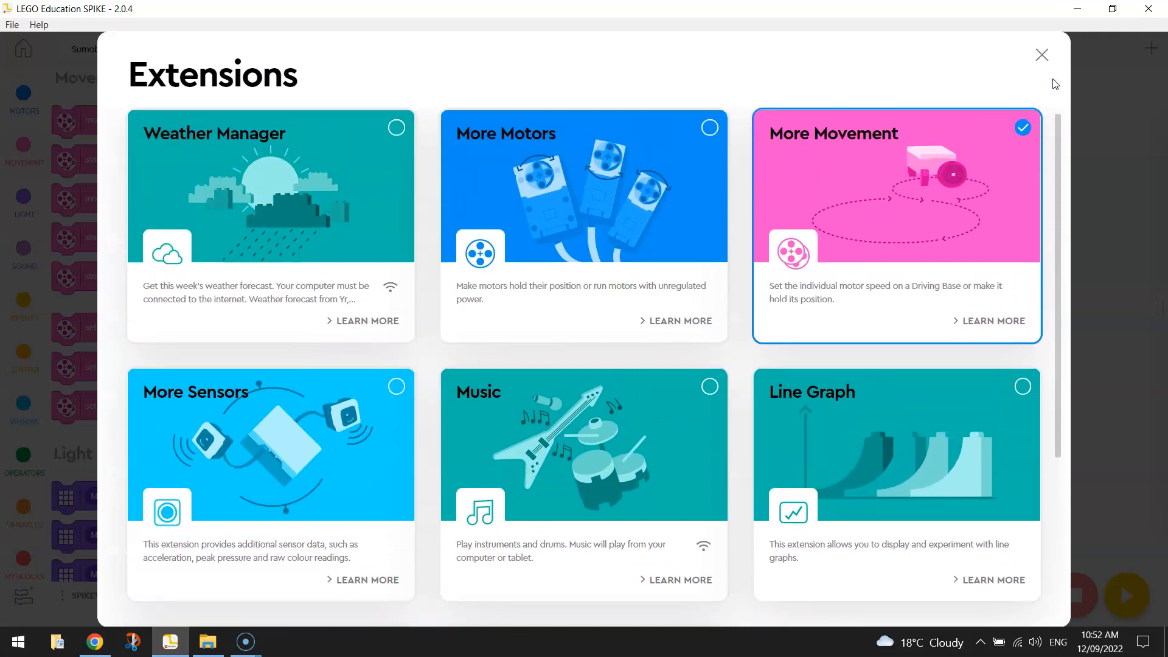
mouse_move(978, 92)
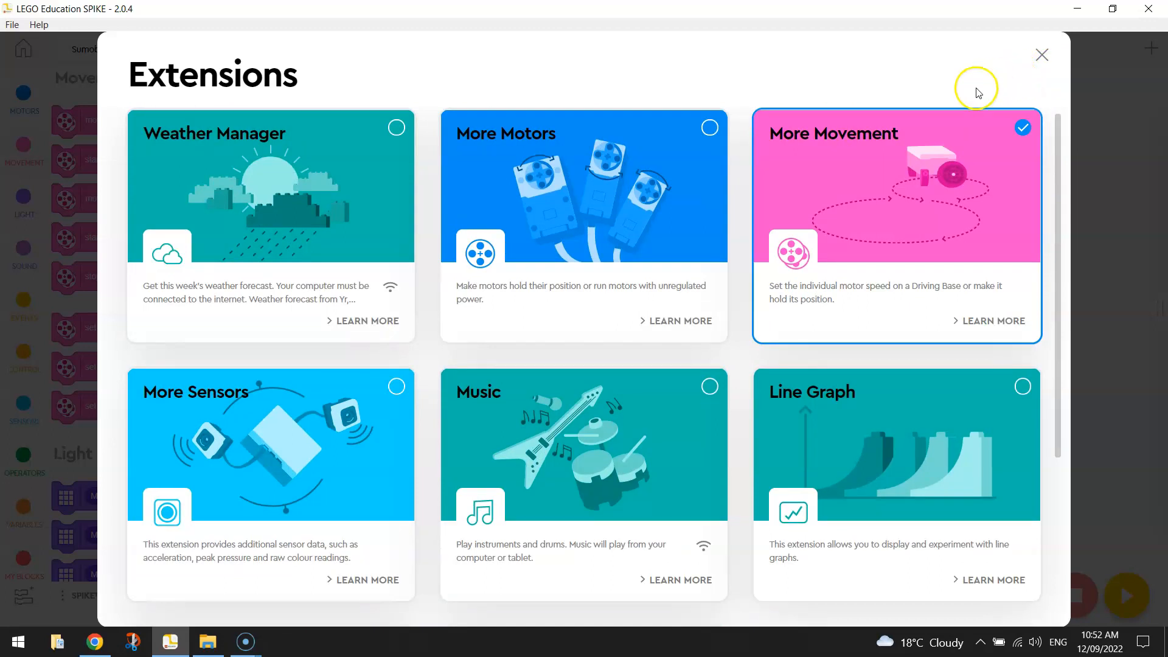
mouse_move(889, 138)
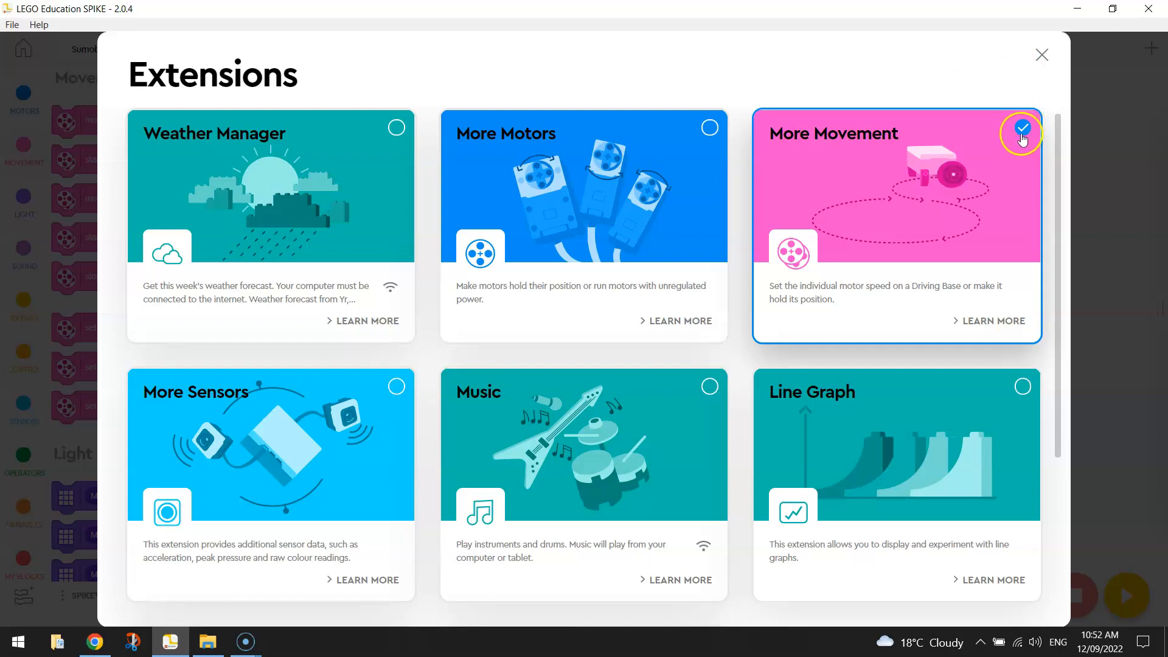
mouse_move(1041, 54)
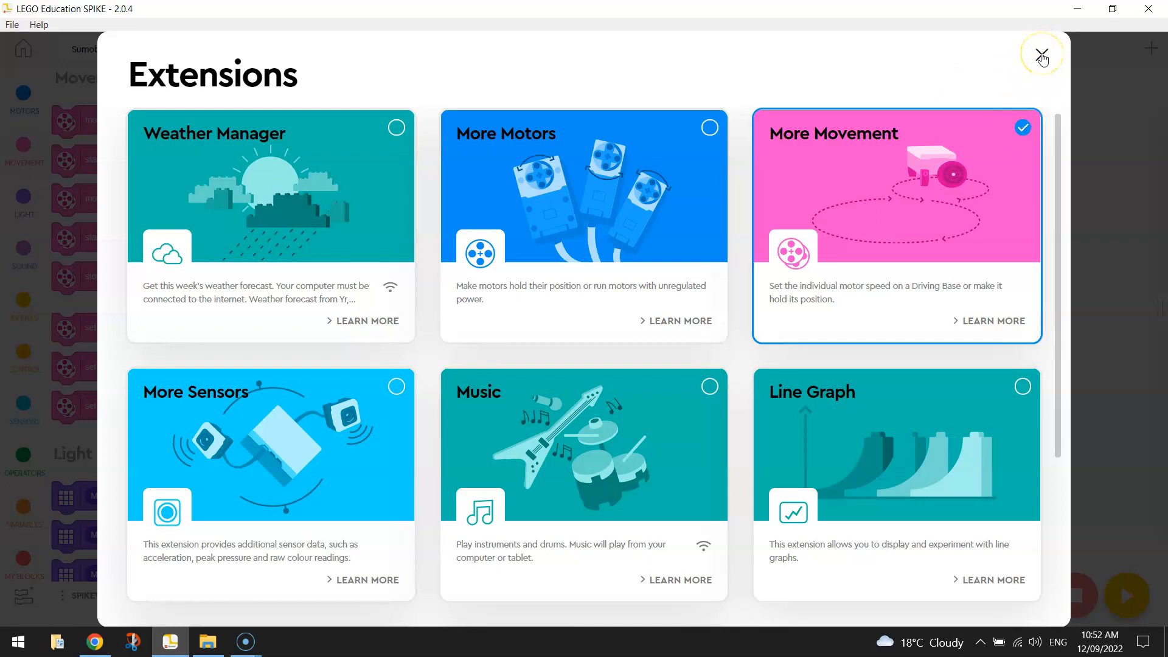
left_click(1042, 55)
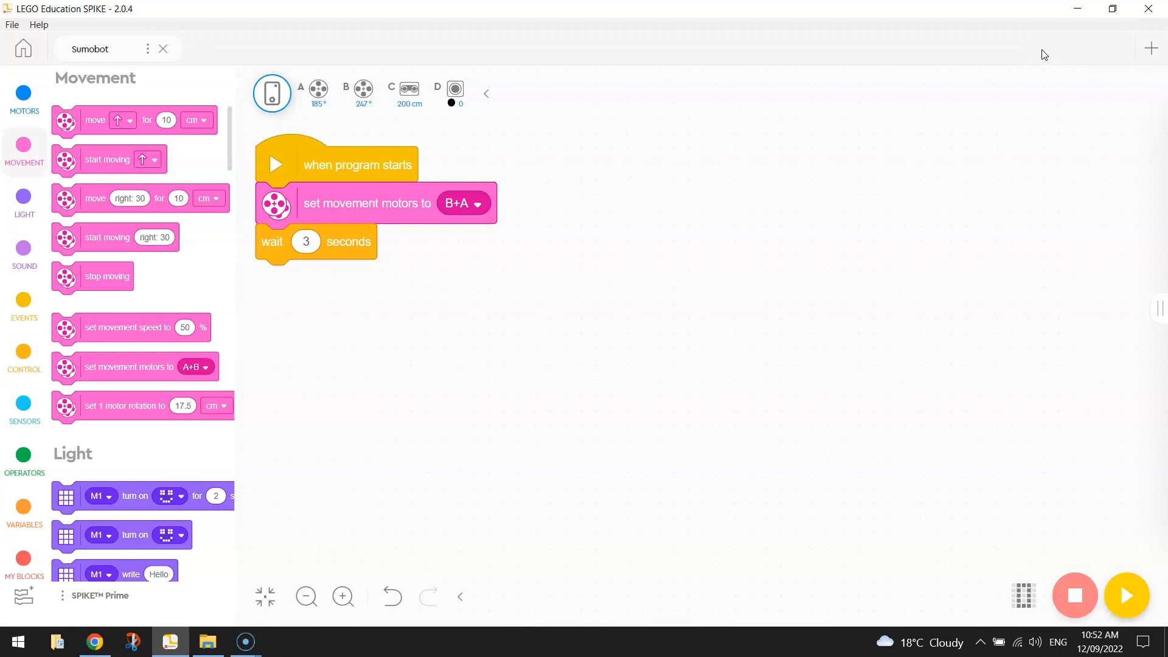
mouse_move(232, 228)
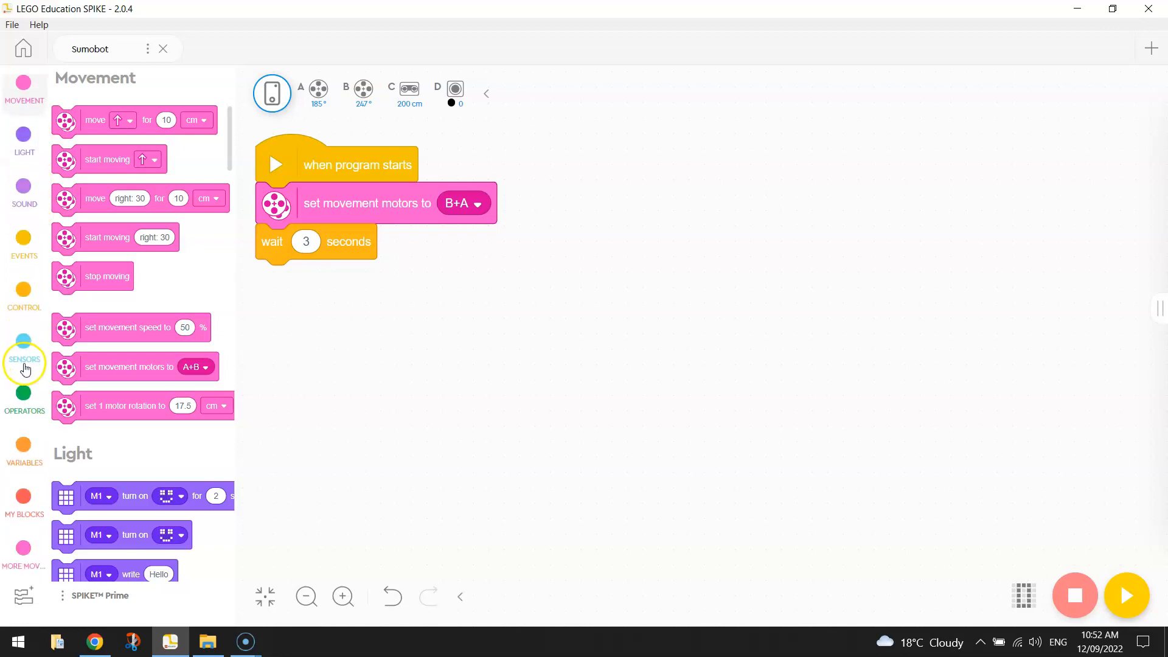
Show the More Movement blocks to find the speed-based move block.
left_click(23, 547)
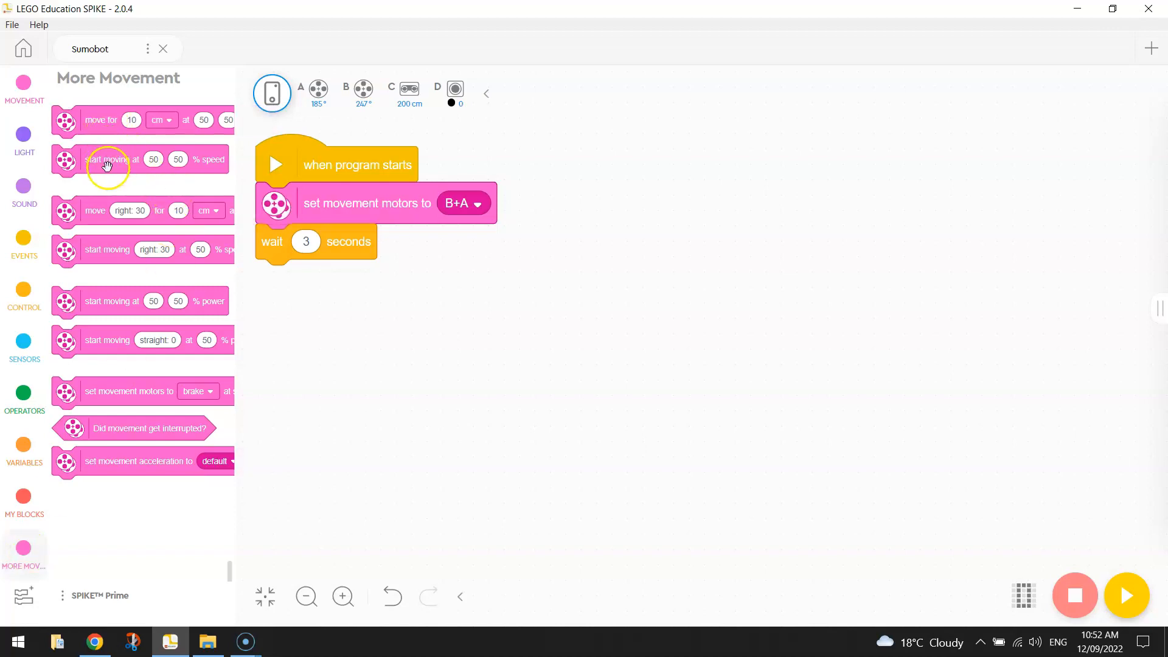
mouse_move(128, 448)
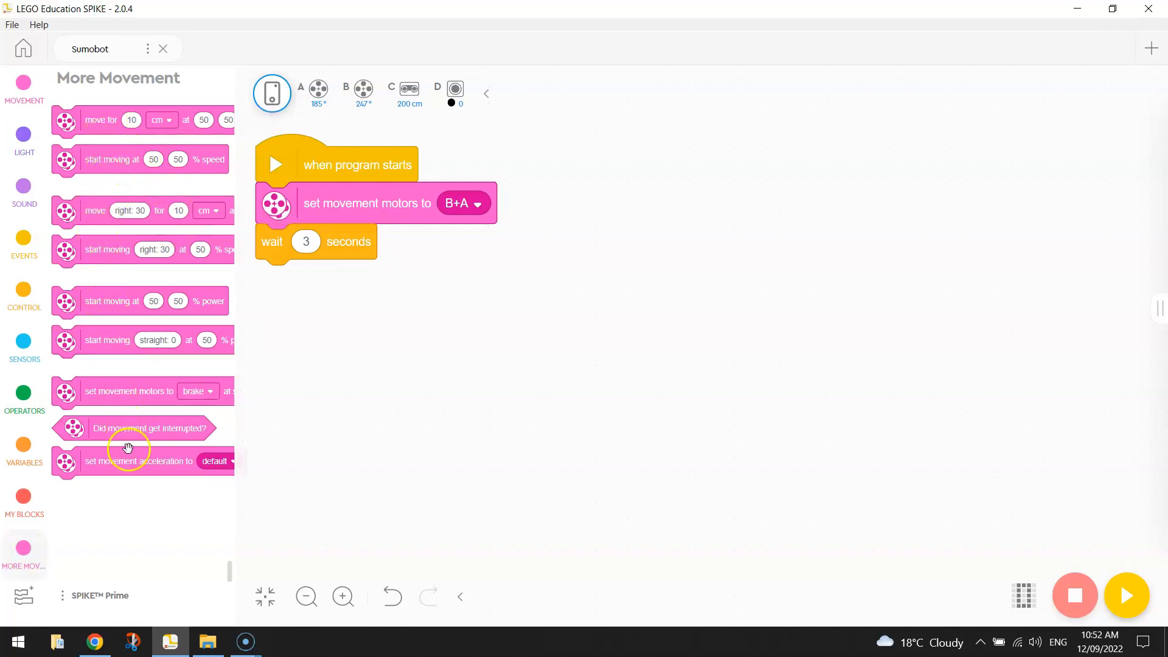
mouse_move(146, 512)
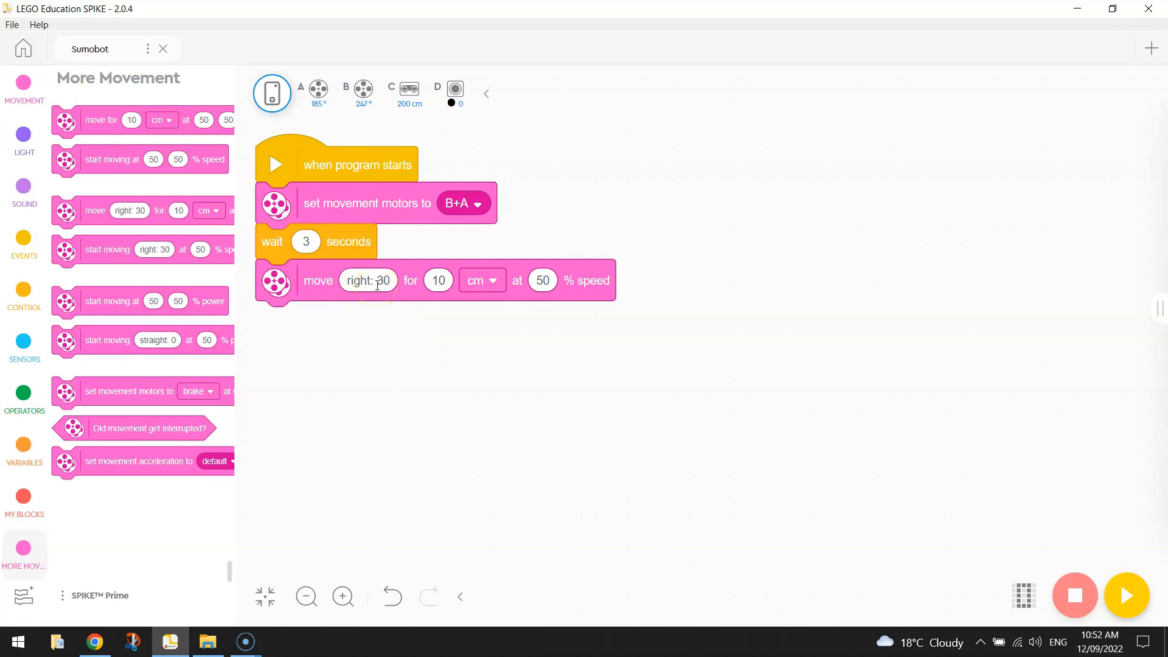
Set the move block to straight: 0, 50 cm, at 100% speed.
left_click(366, 280)
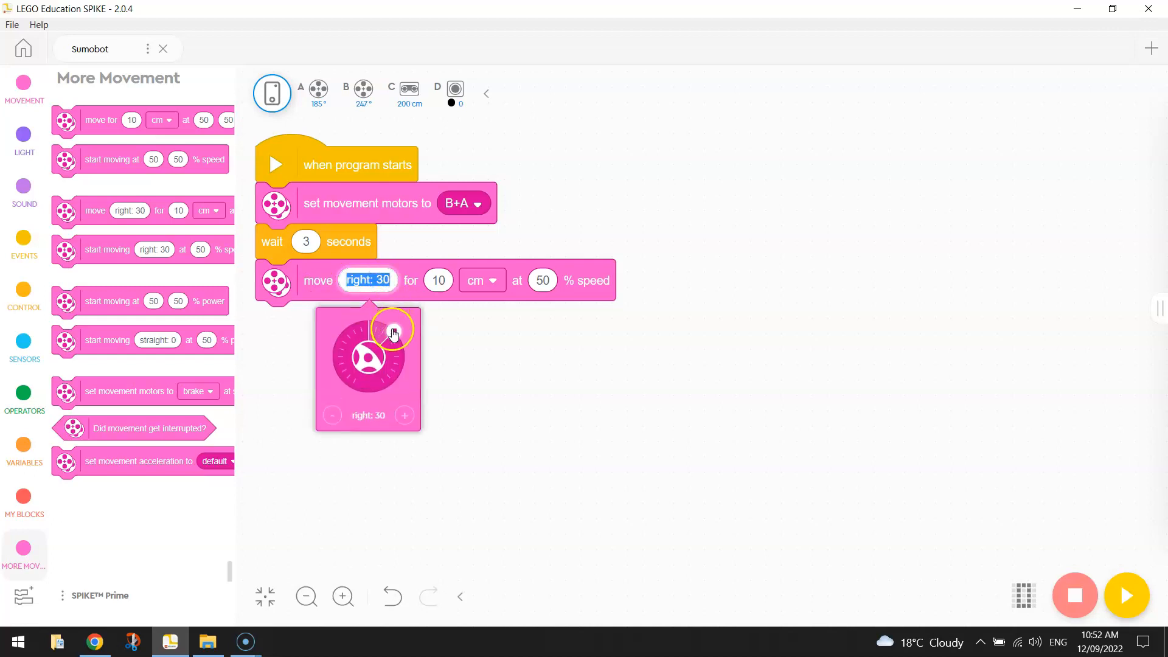
left_click_drag(393, 329, 368, 321)
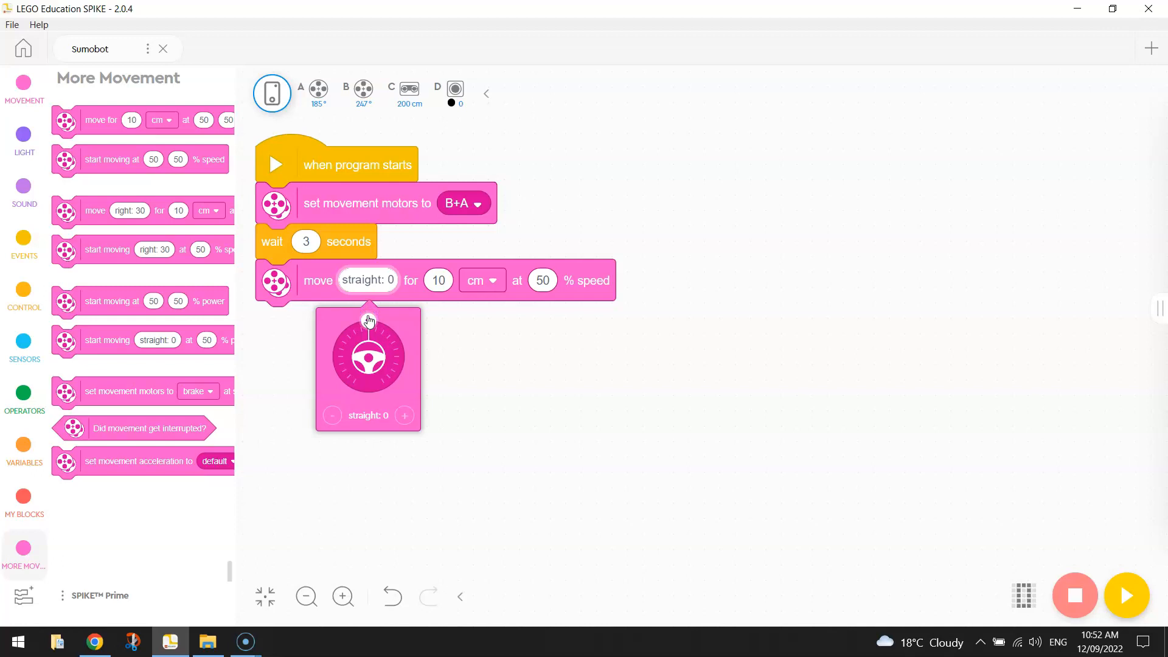
type("50")
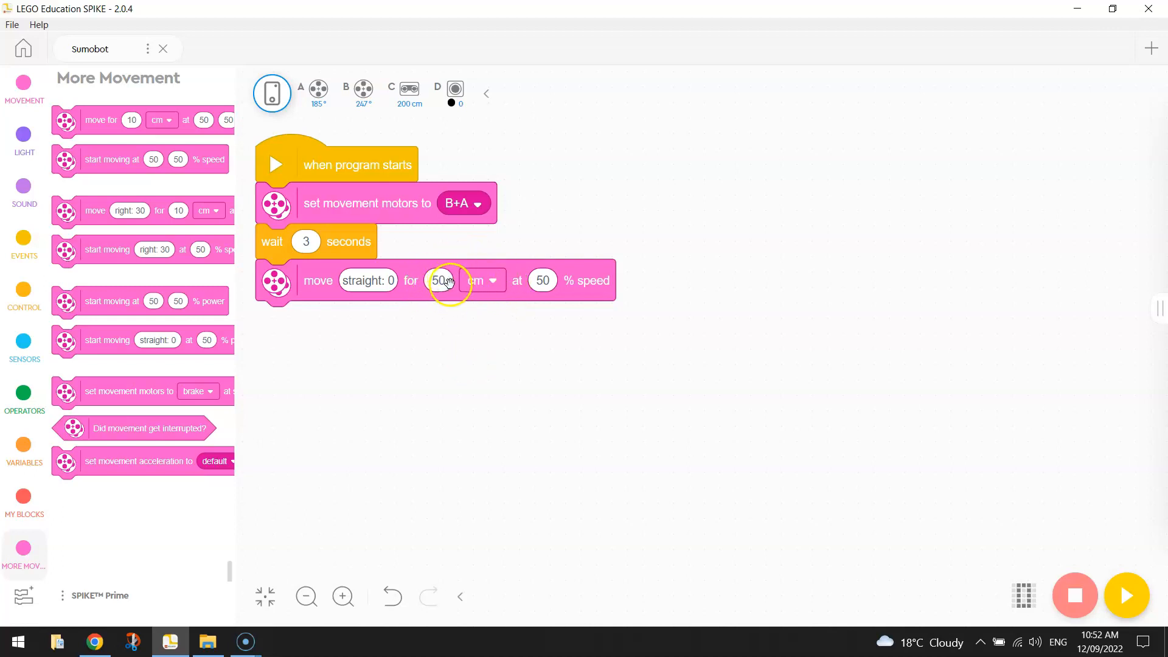
left_click(542, 280)
type("100")
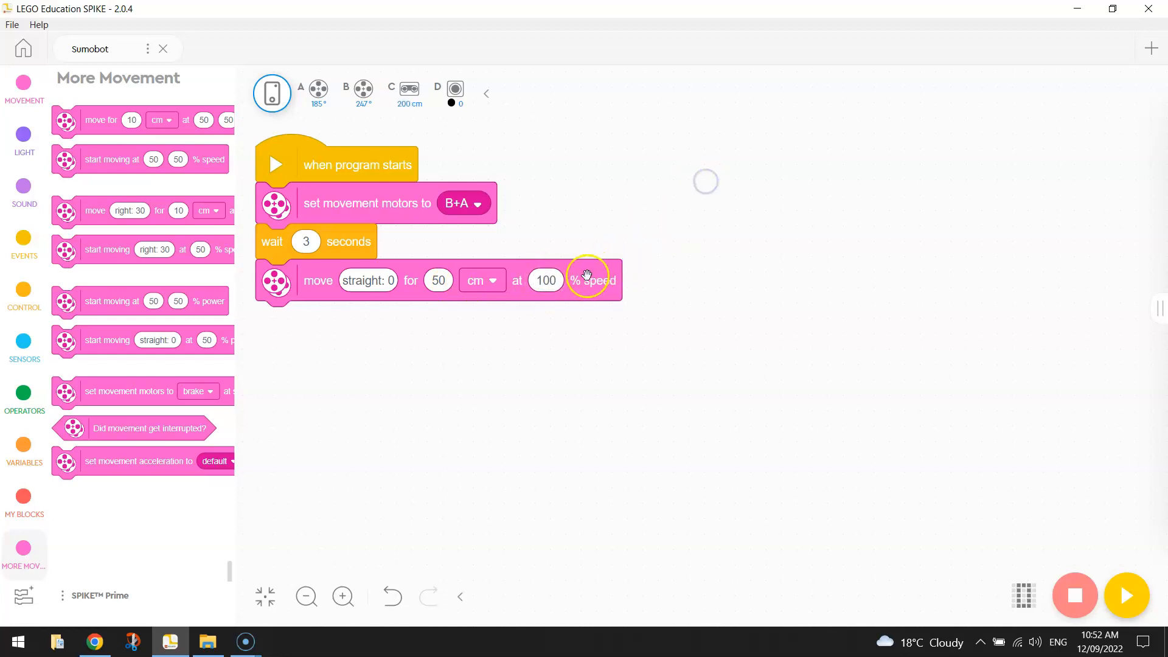
mouse_move(482, 281)
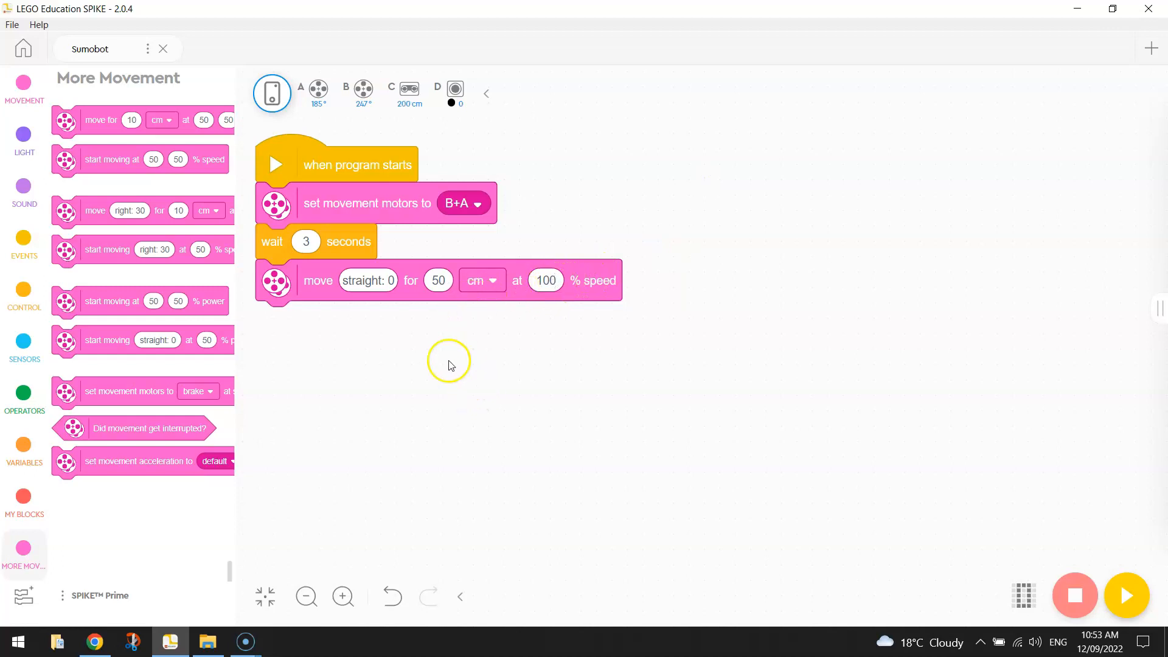
mouse_move(313, 284)
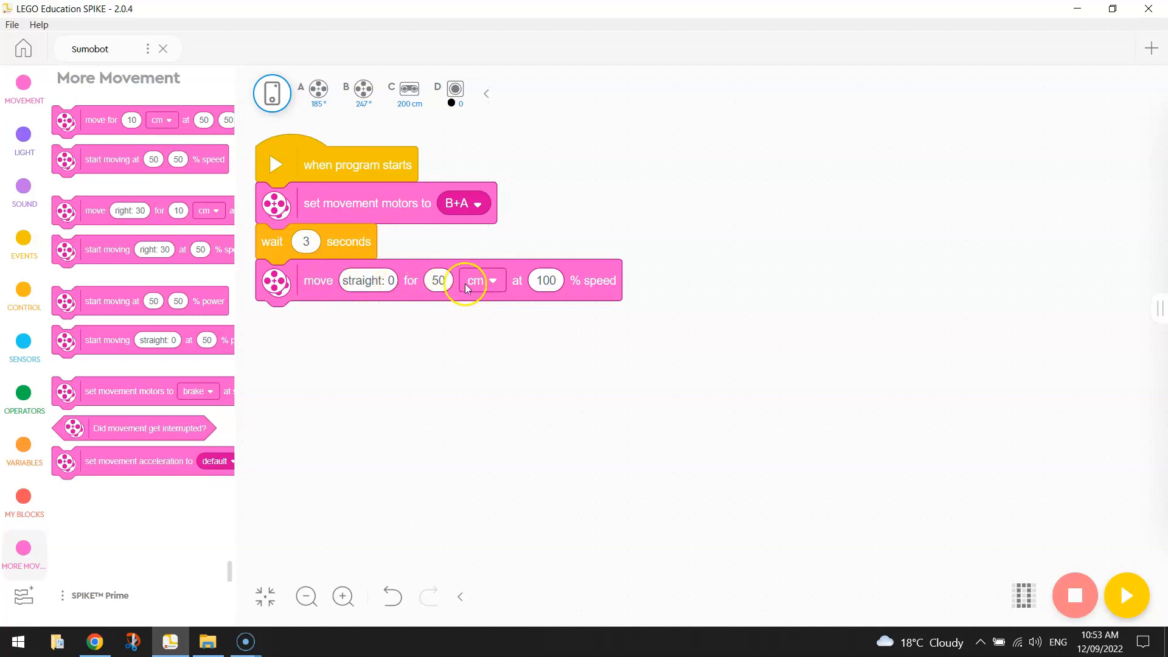
mouse_move(534, 286)
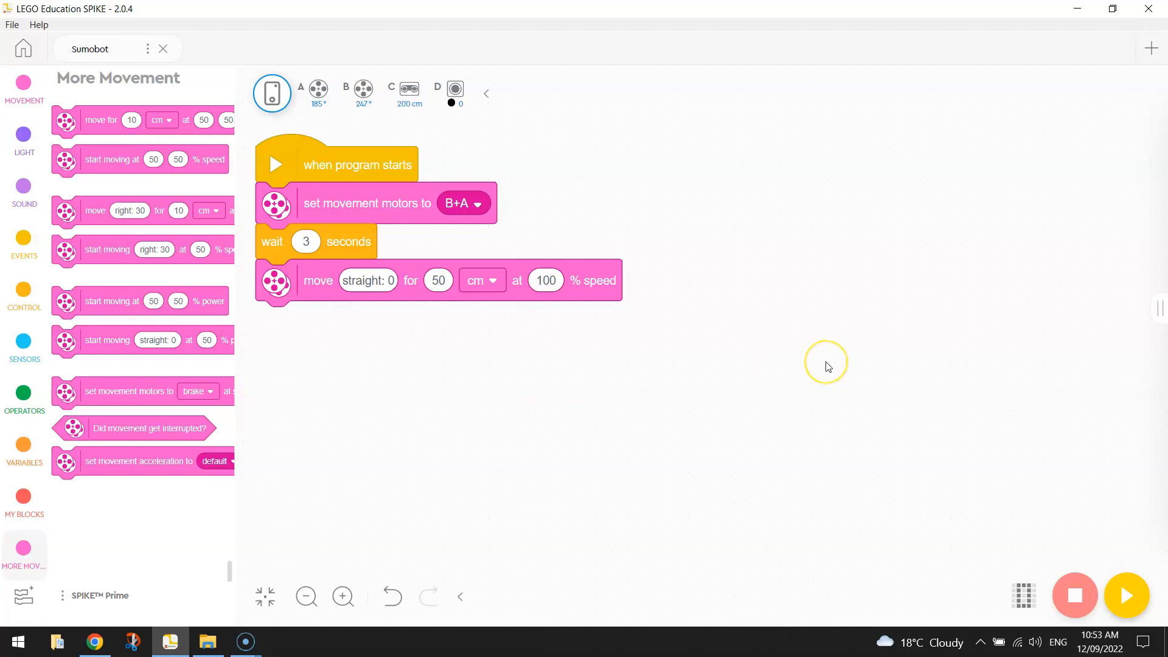
mouse_move(976, 208)
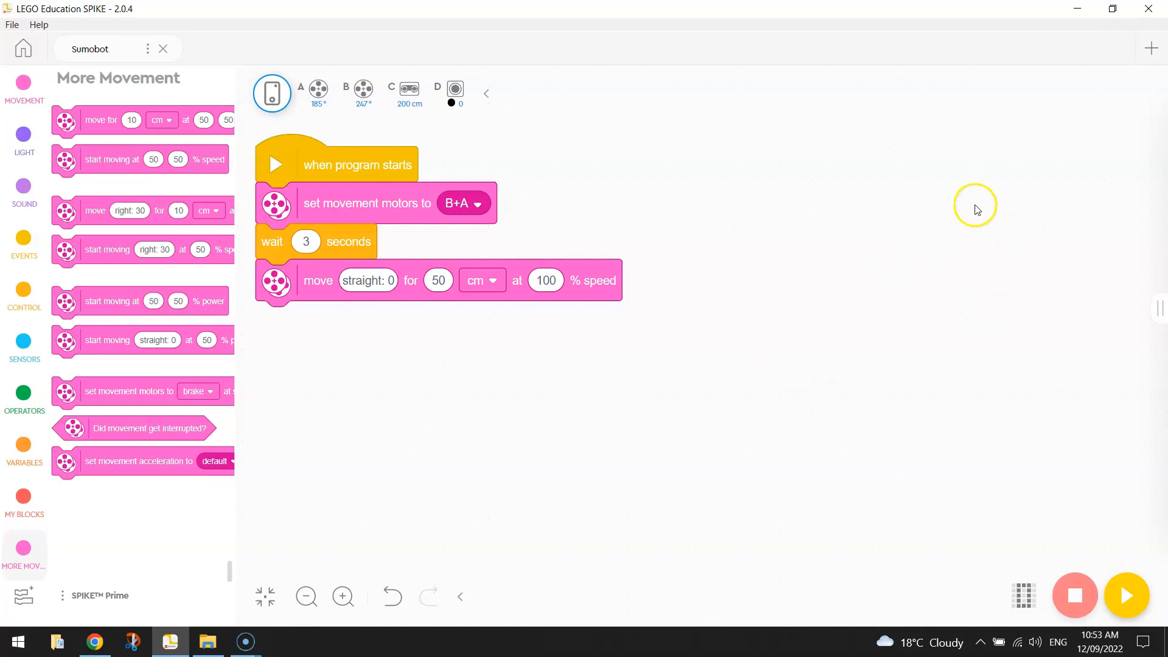
mouse_move(984, 278)
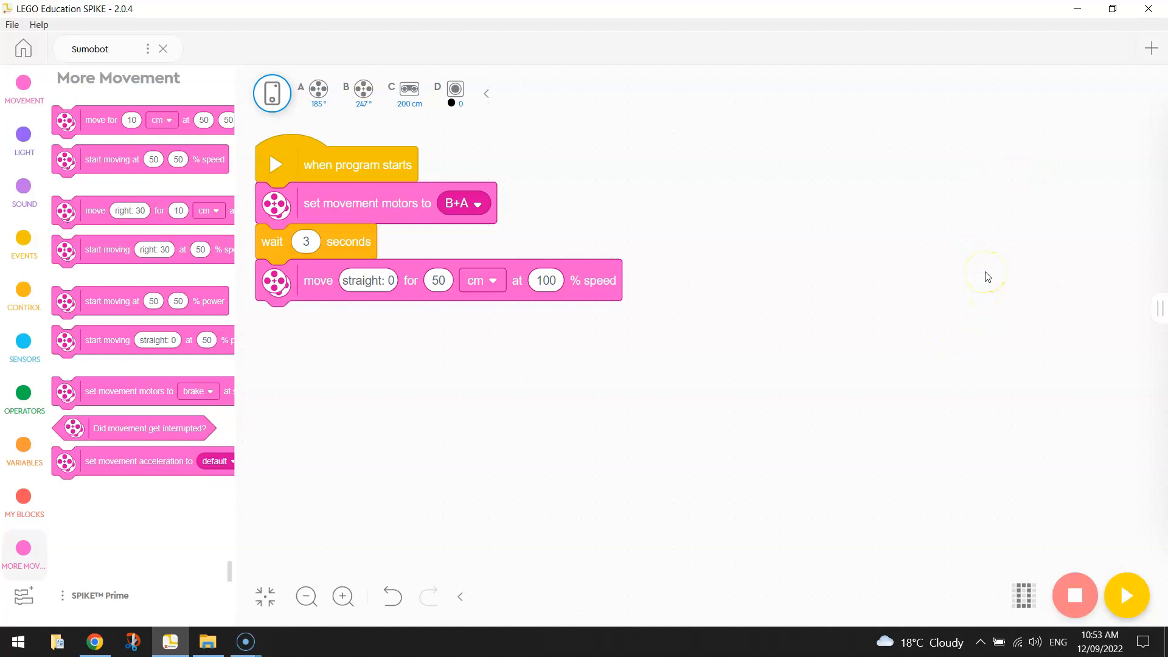
mouse_move(942, 173)
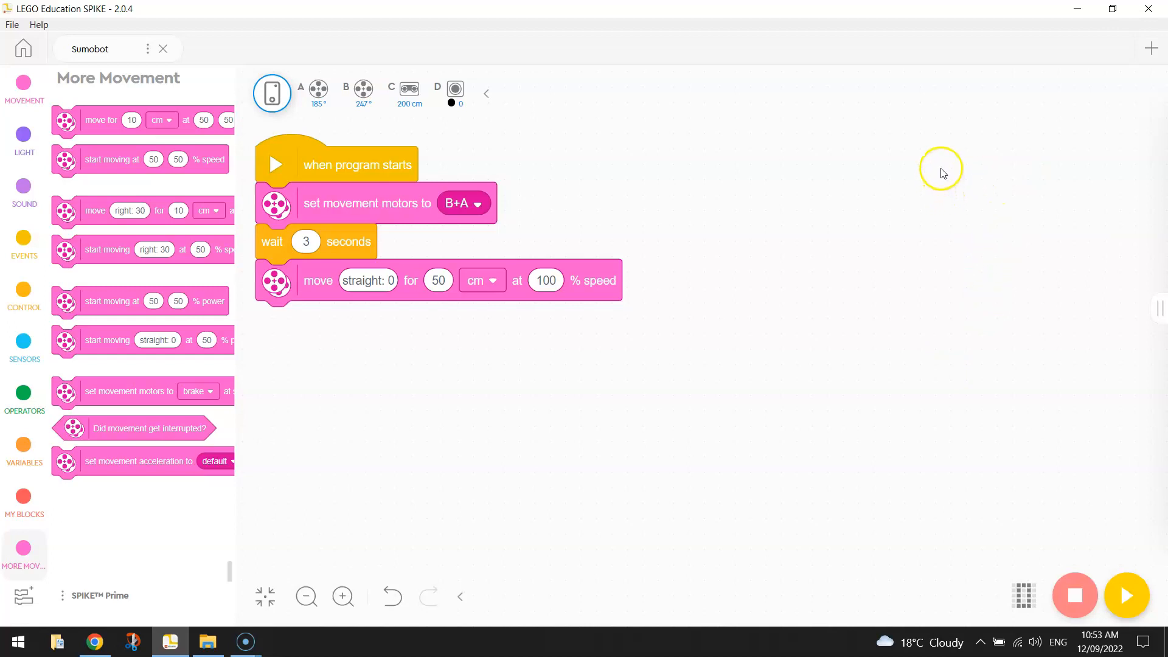
Open the Control category to drag out two 'if then else' blocks.
left_click(24, 298)
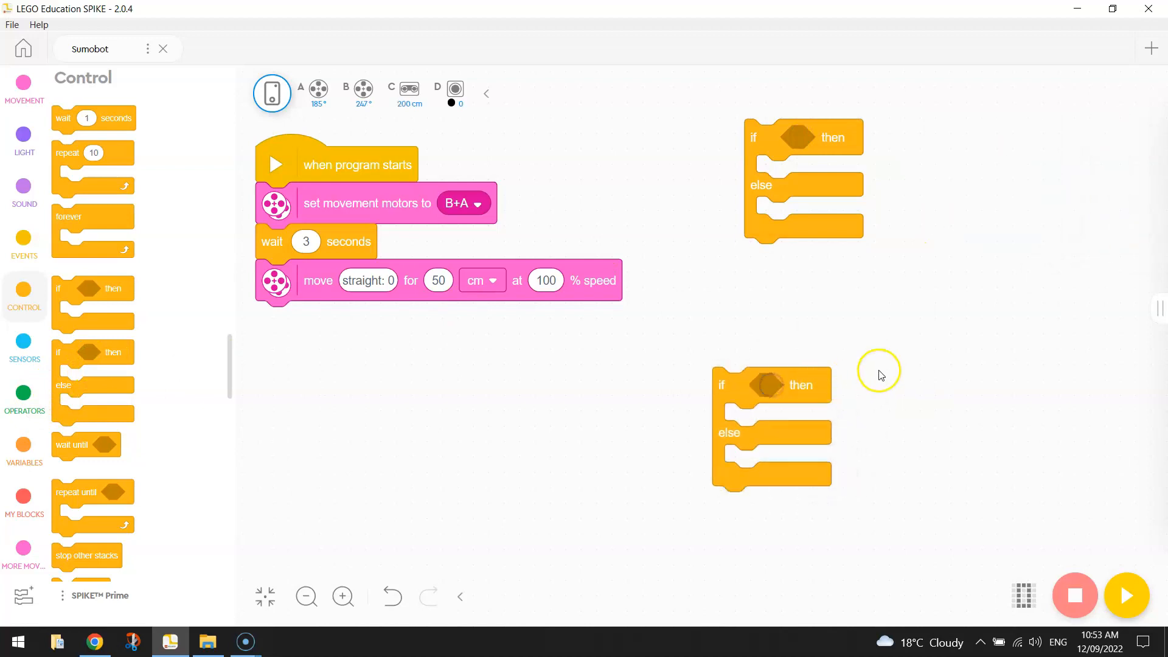
mouse_move(796, 332)
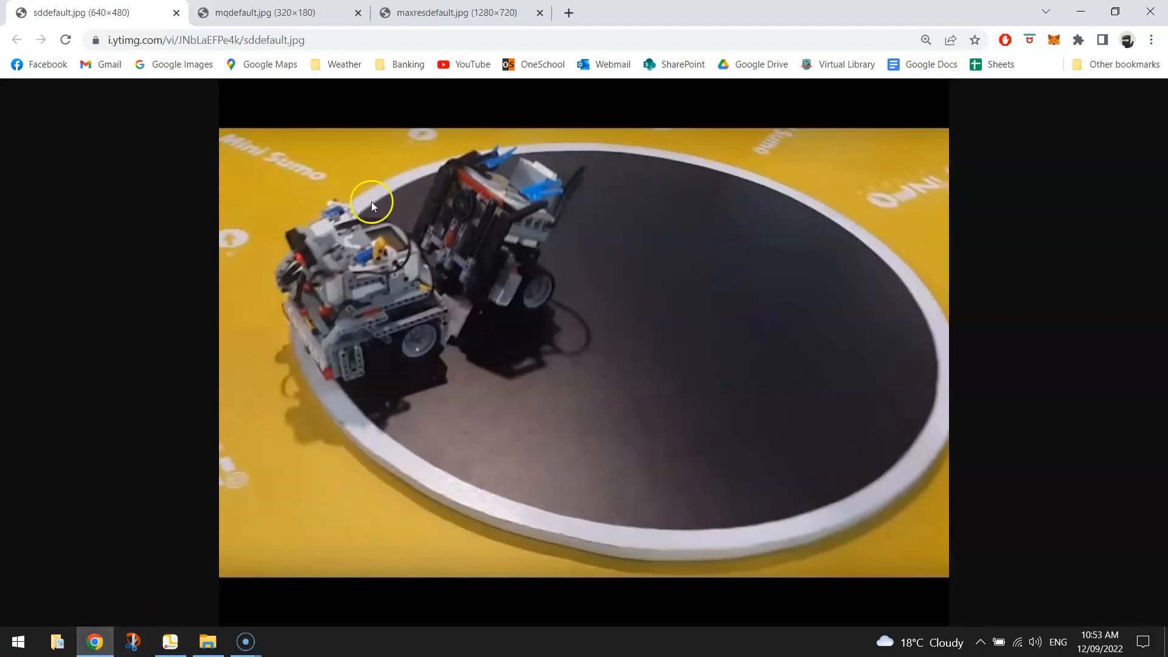
mouse_move(938, 445)
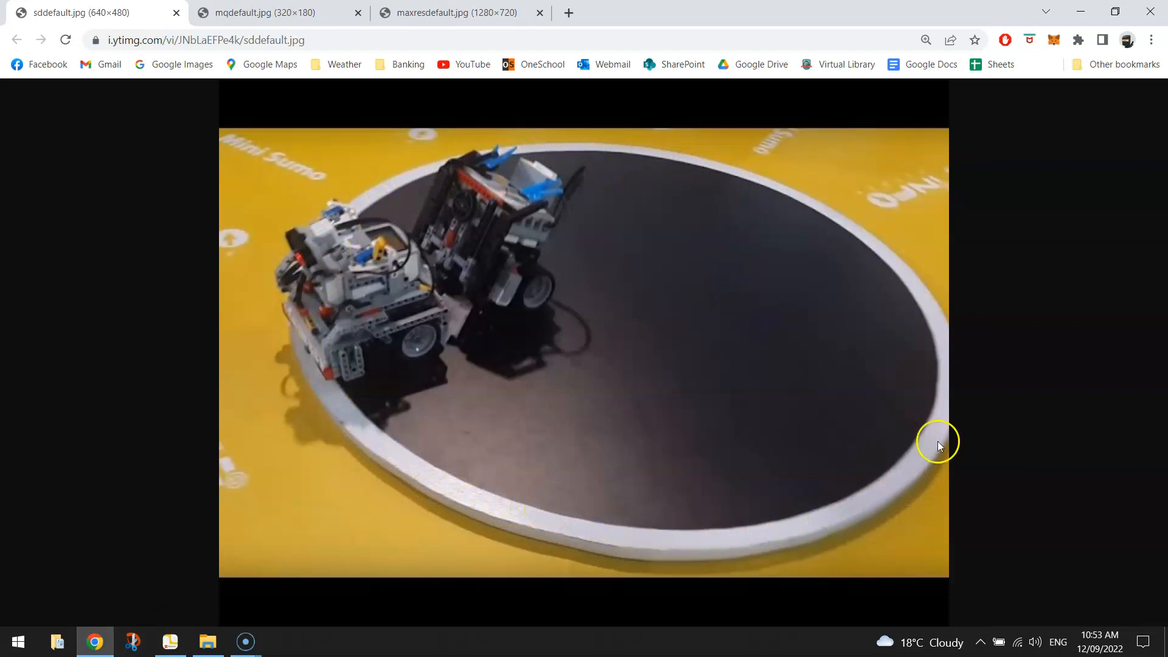
mouse_move(325, 341)
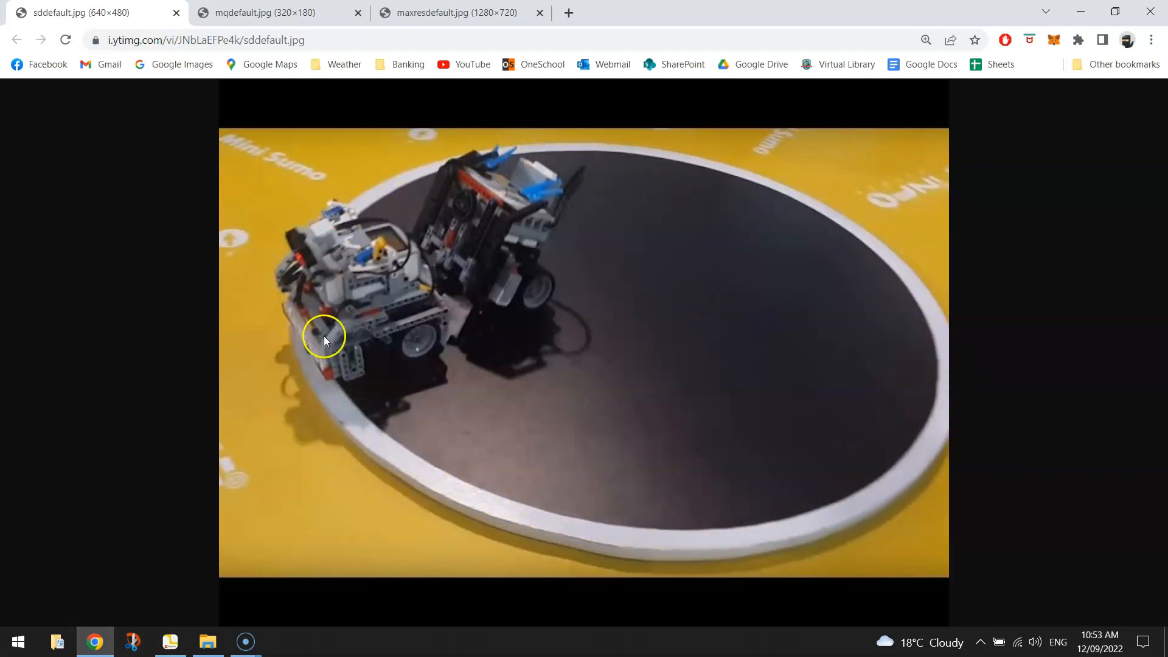
Leave the sumo-ring photo in Chrome and return to the SPIKE Sumobot program.
left_click(169, 641)
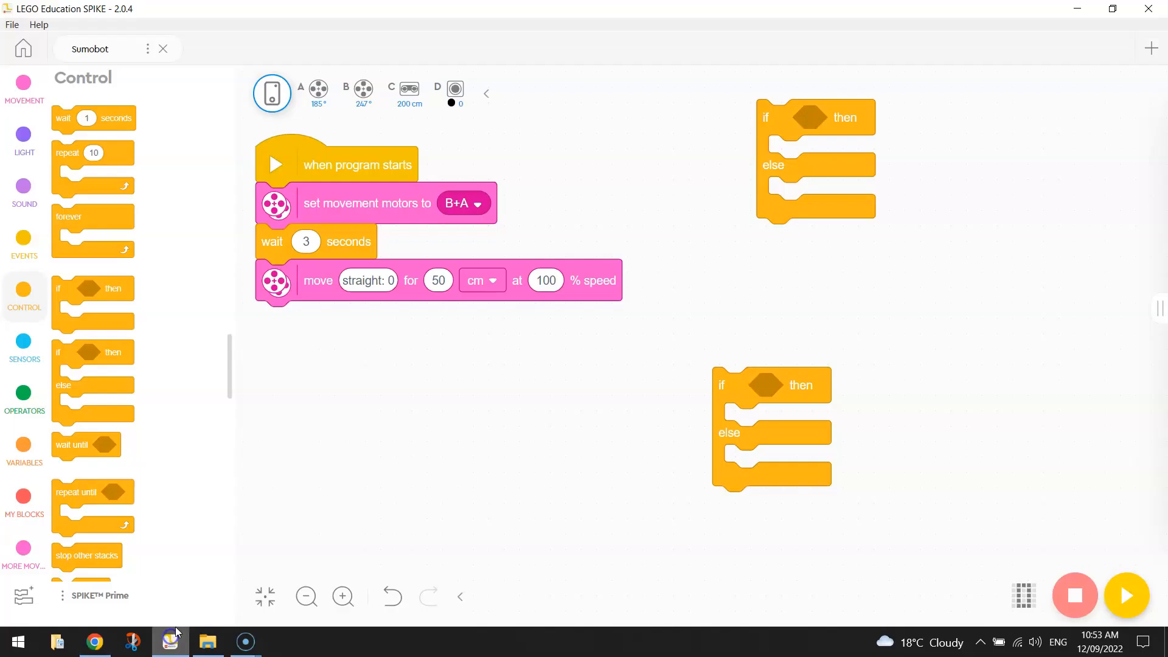
Give the upper if-else a 'D is colour white' condition.
left_click(24, 347)
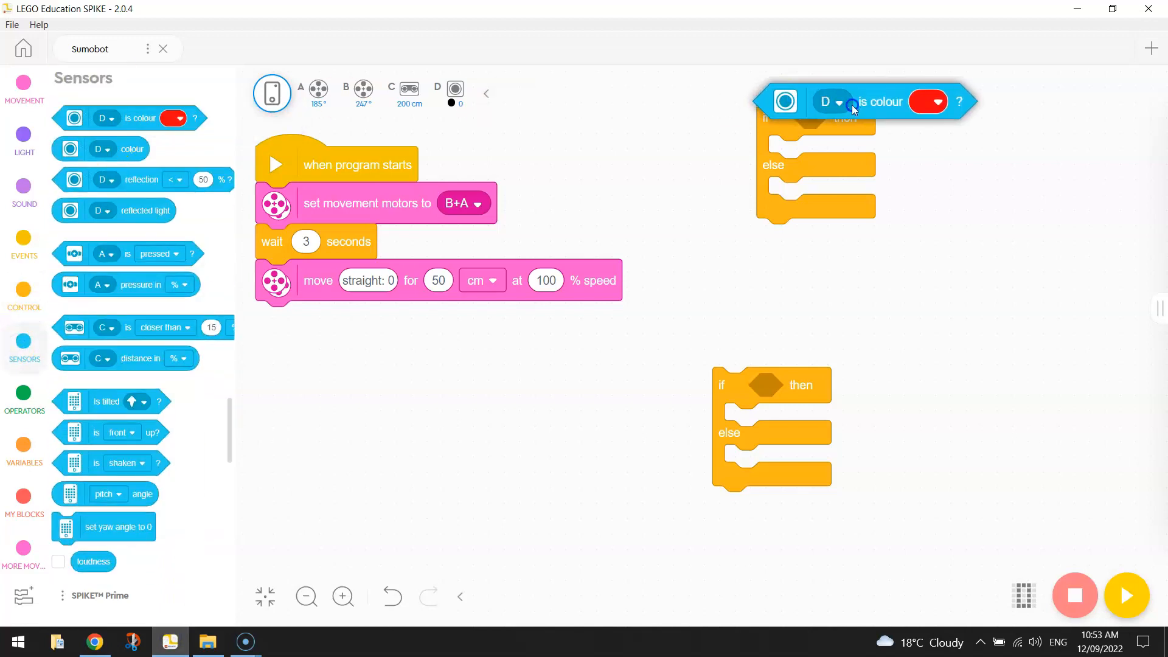
left_click(928, 101)
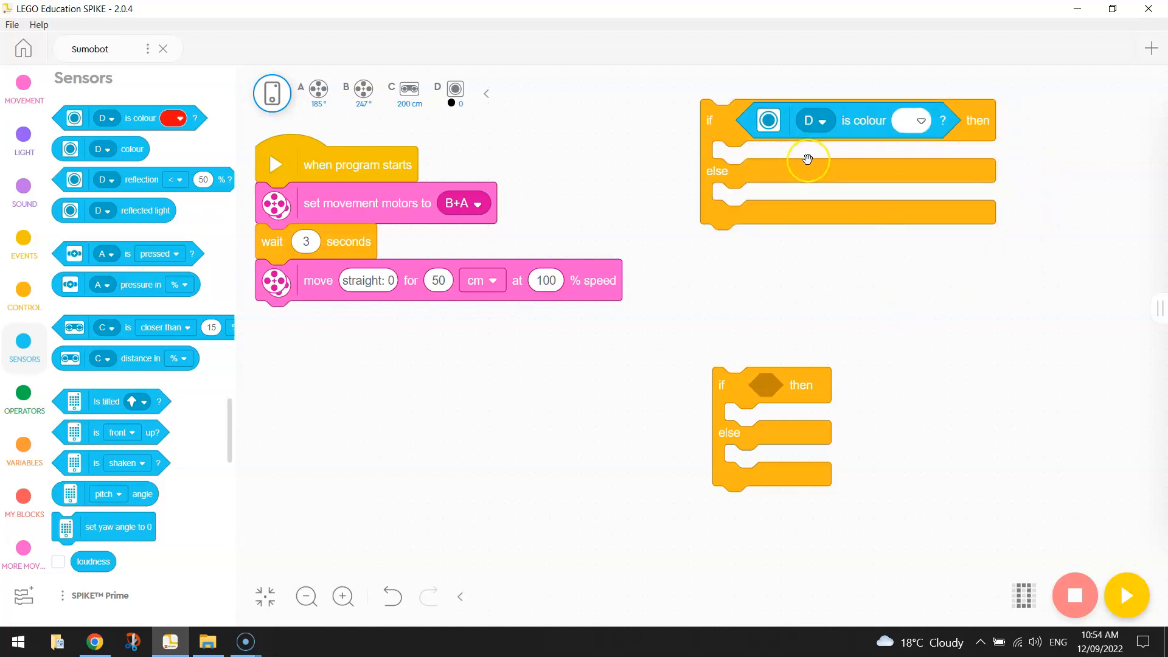
mouse_move(647, 177)
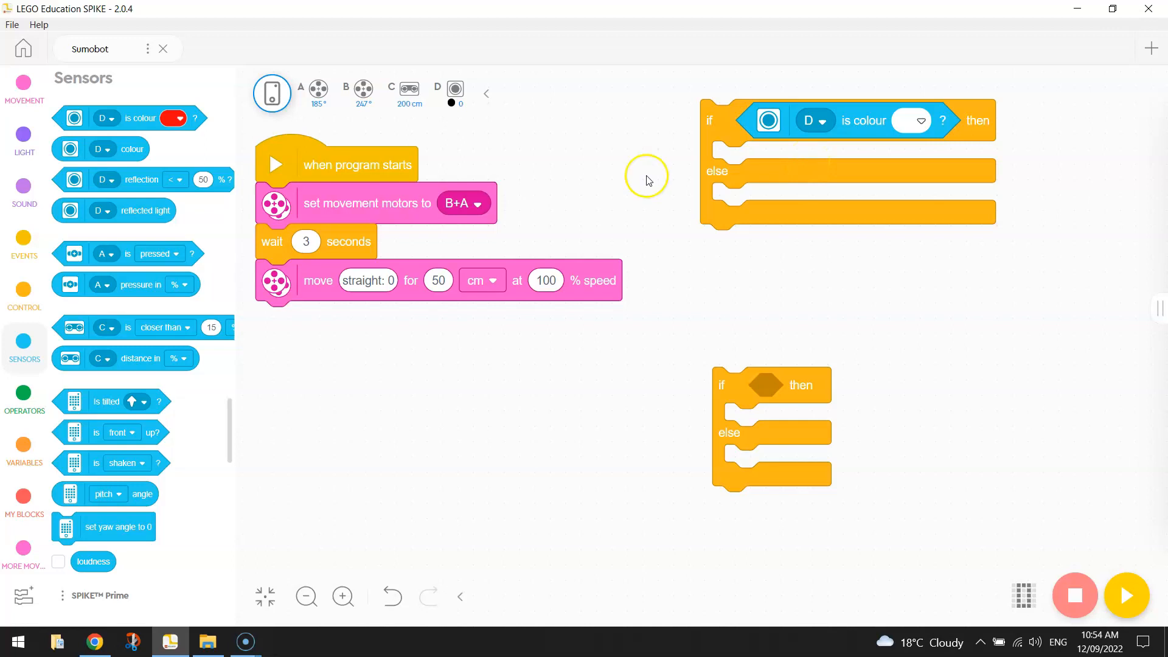
mouse_move(515, 425)
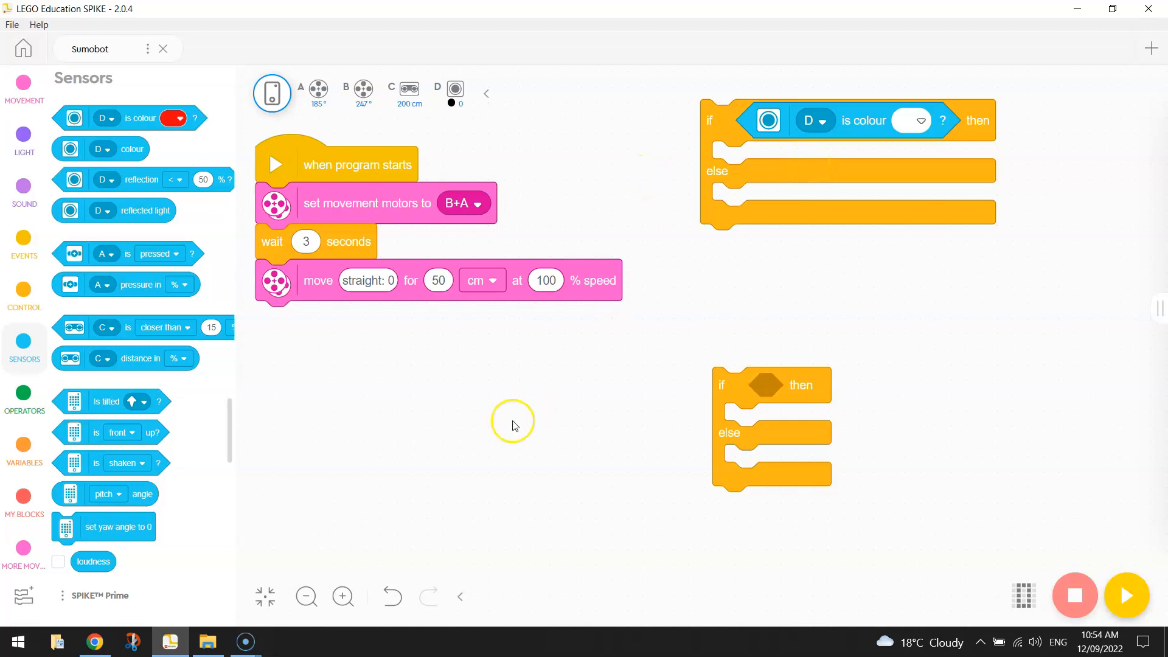
left_click(23, 550)
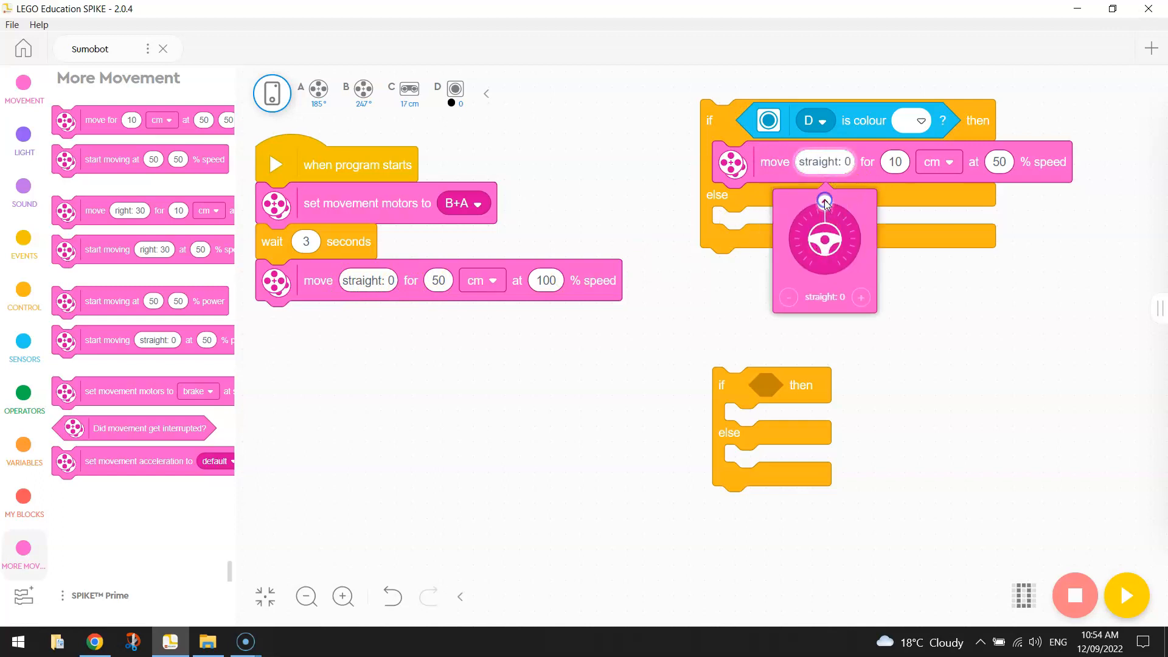
Set the upper then-branch move block to 1 rotation at -100% speed.
left_click(937, 162)
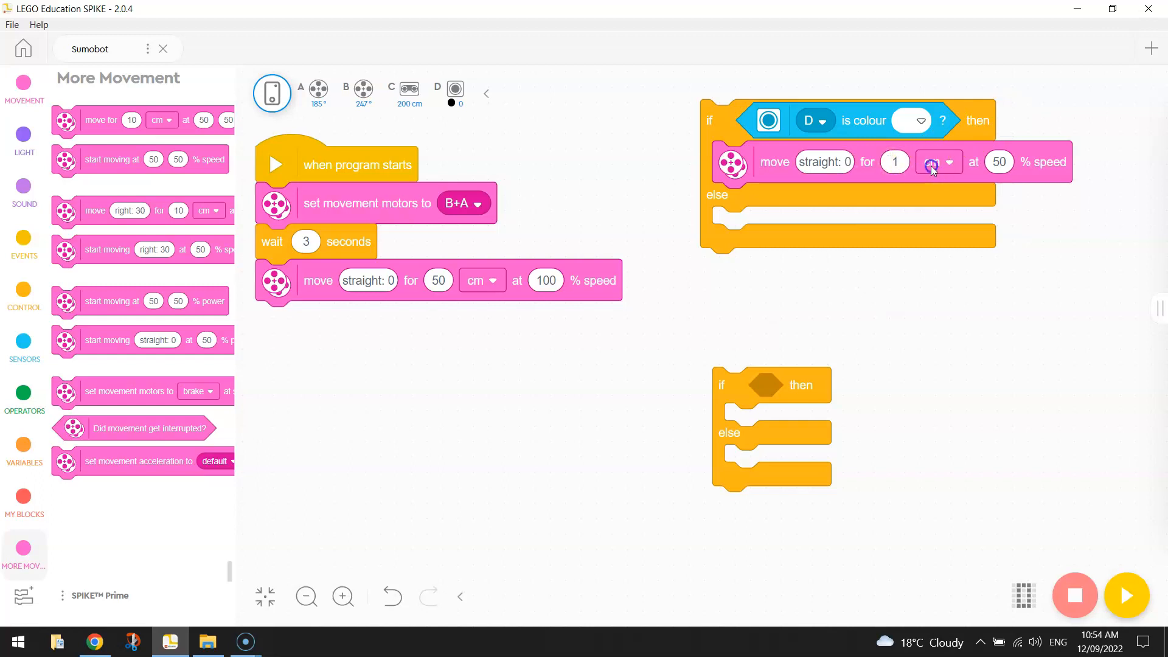
left_click(935, 162)
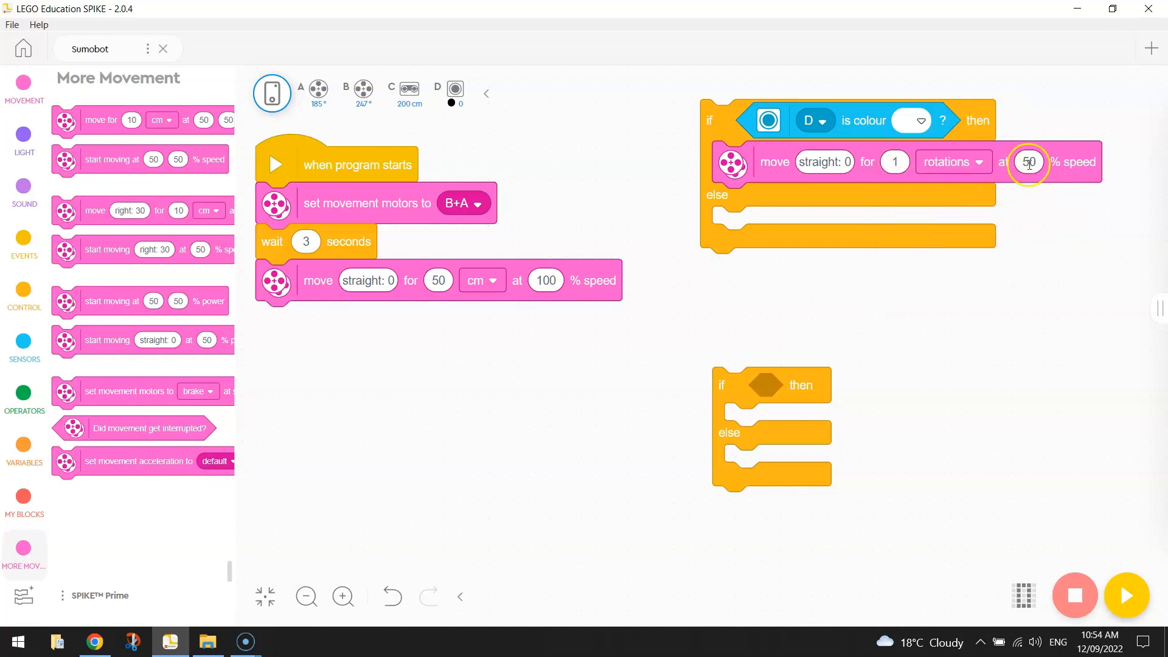
type("-100")
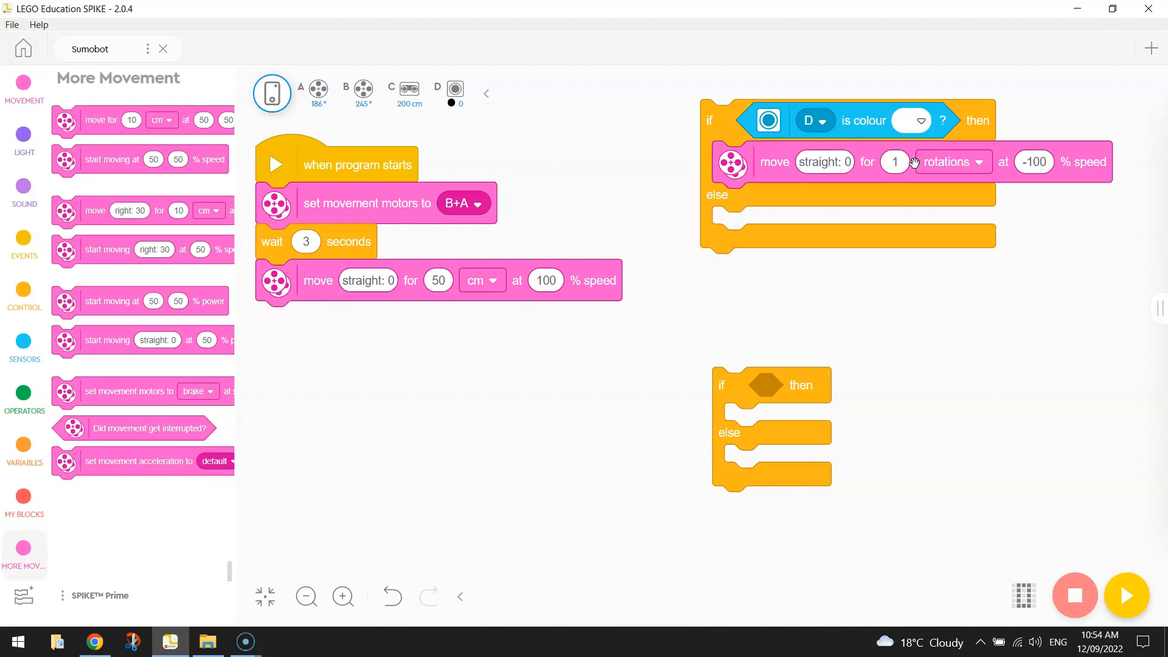
mouse_move(1059, 281)
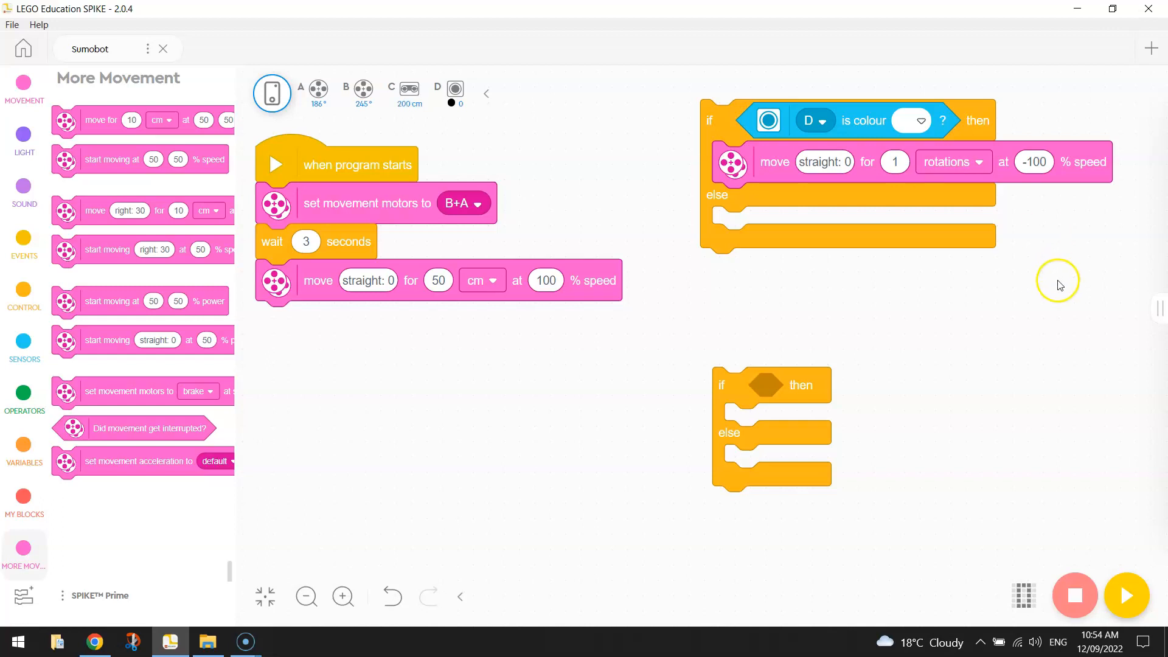
mouse_move(1054, 286)
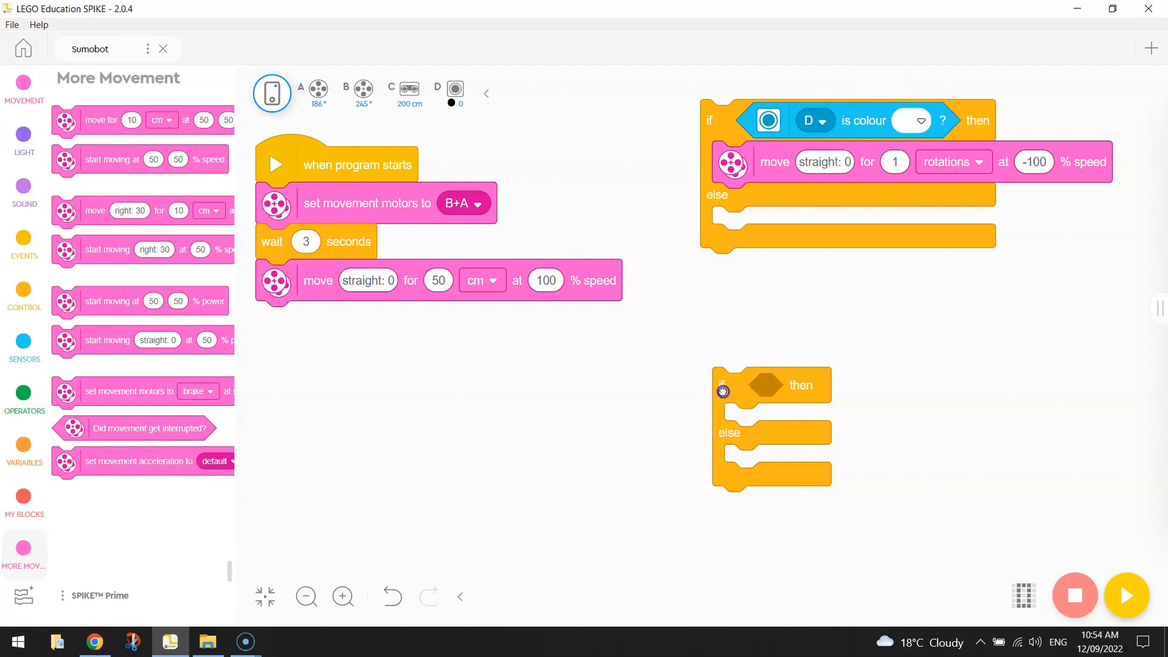
Reposition the lower if-else and give it a 'C is closer than 60 cm' condition.
left_click_drag(722, 392, 794, 407)
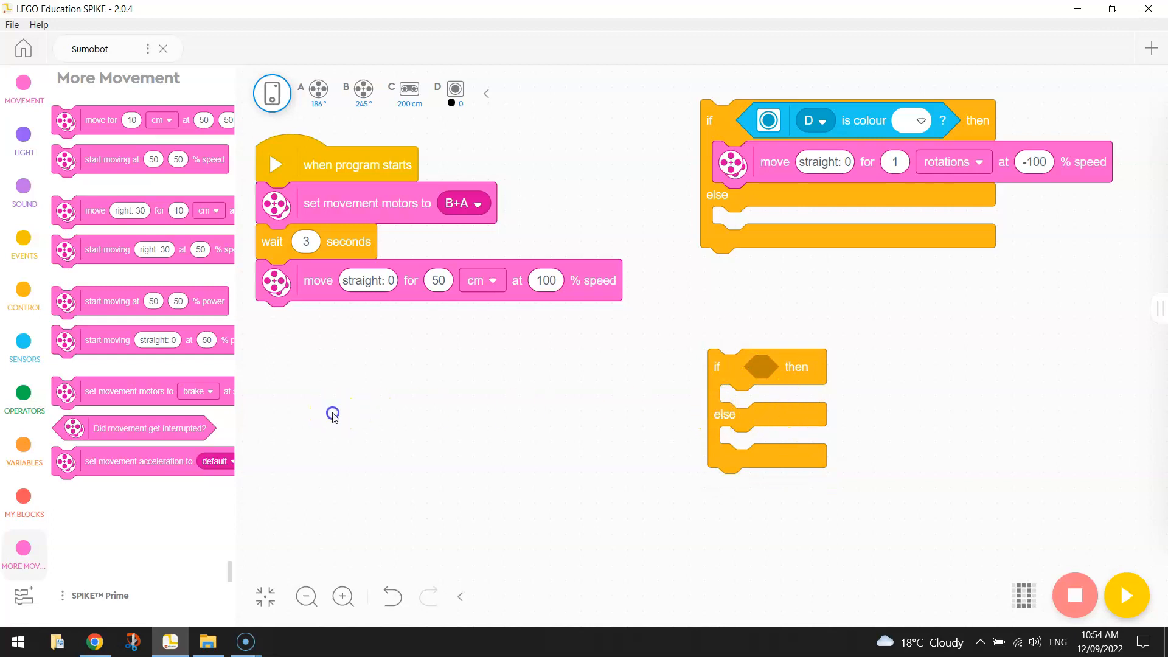
left_click(23, 339)
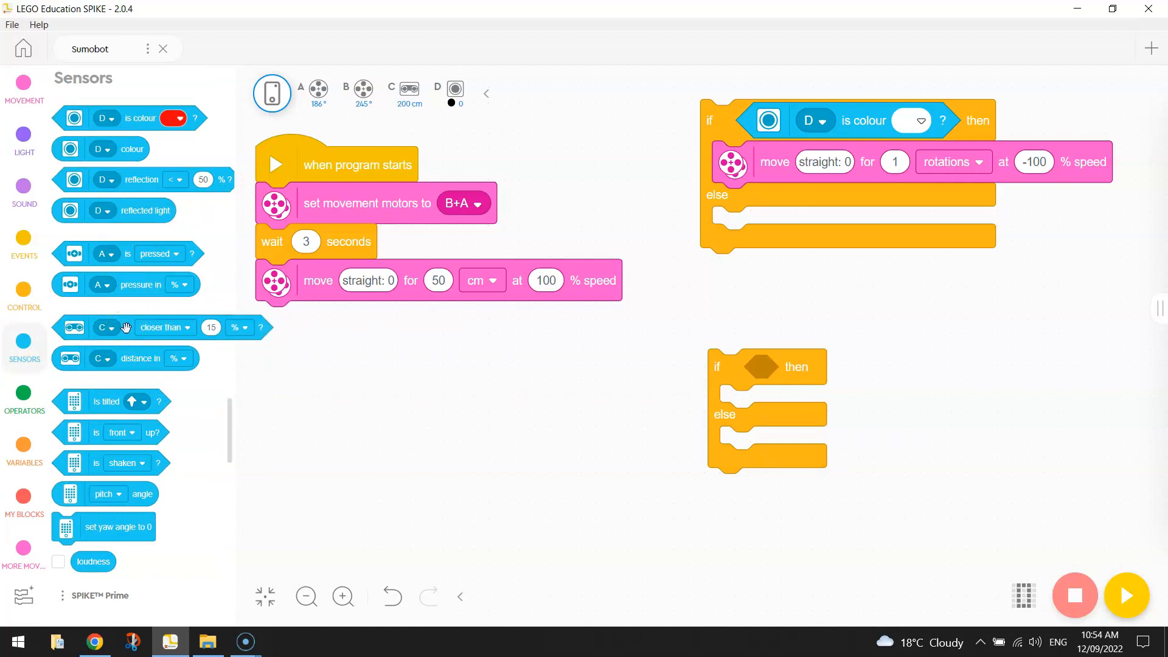
left_click_drag(125, 328, 774, 342)
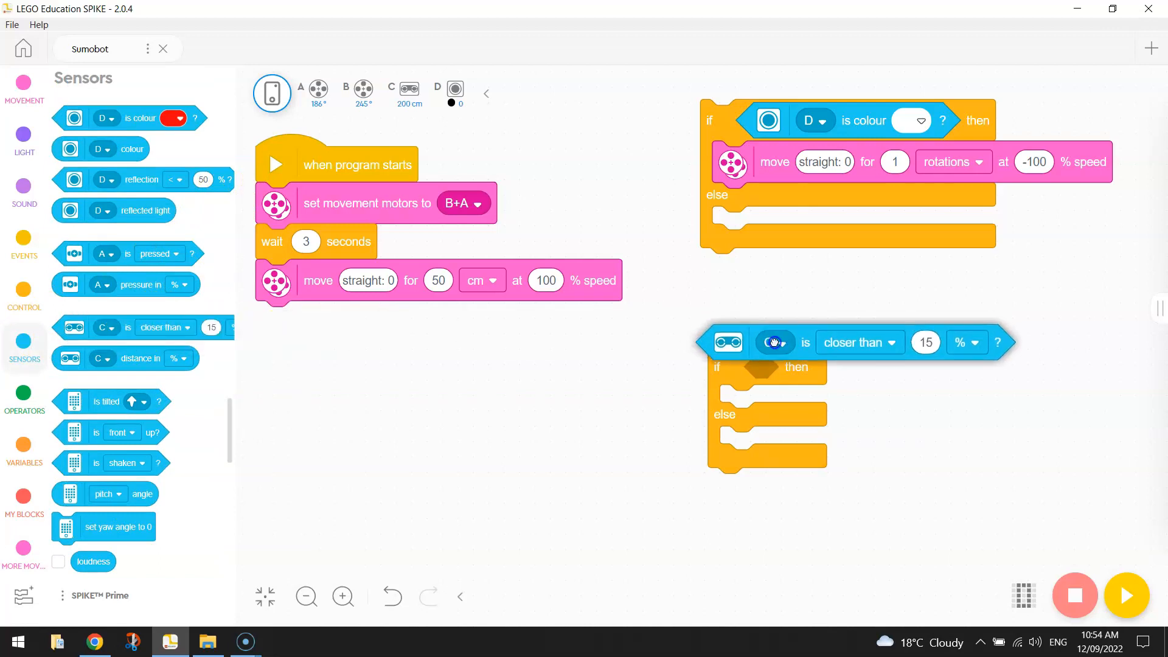
left_click_drag(774, 342, 581, 391)
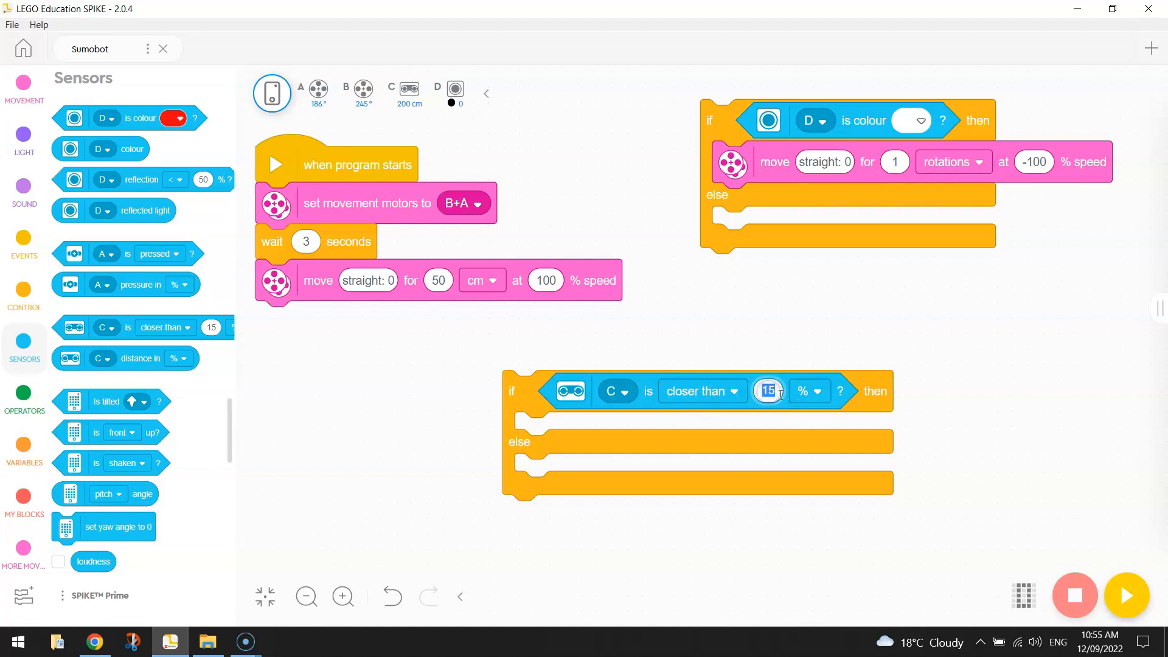
left_click(808, 391)
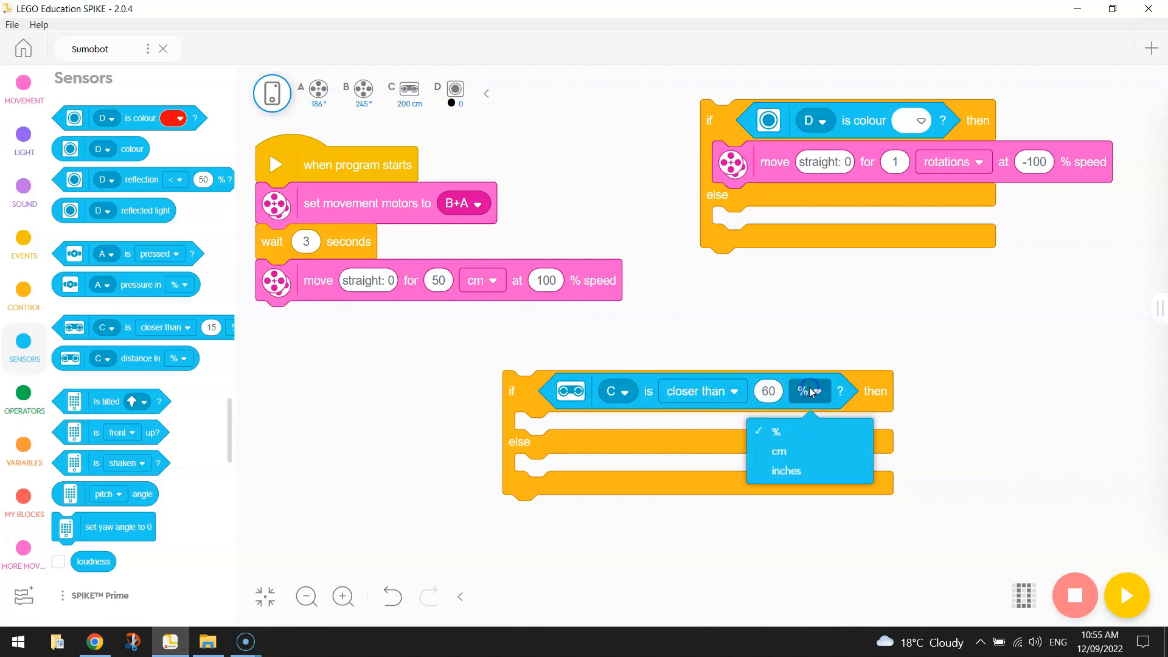
left_click(777, 452)
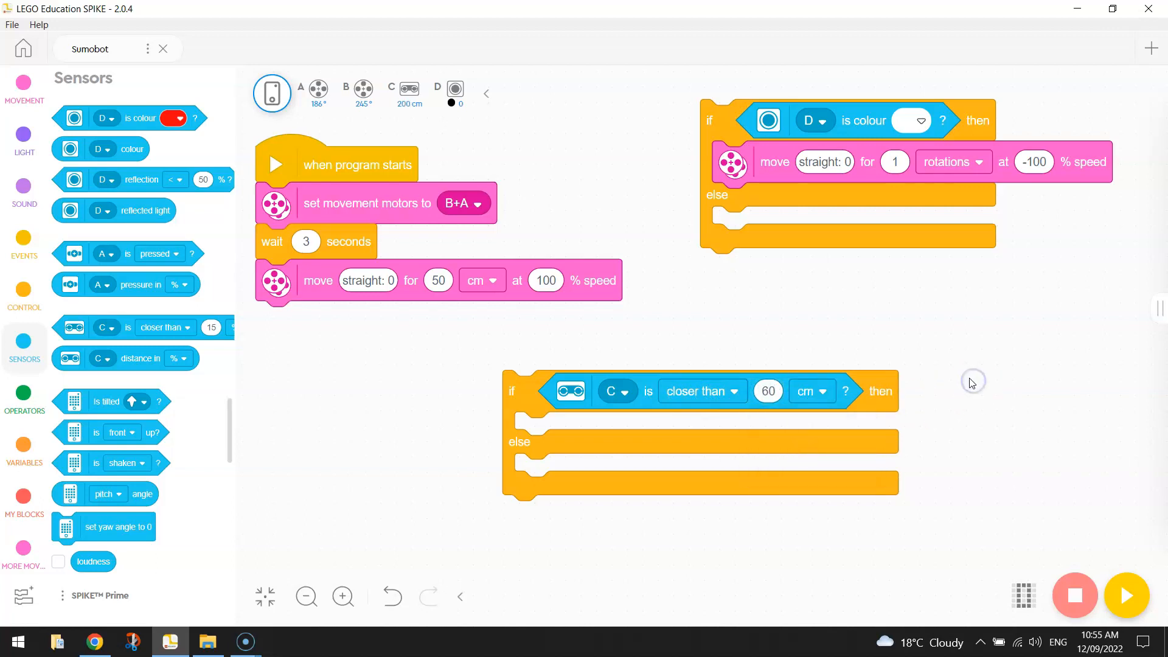
mouse_move(912, 390)
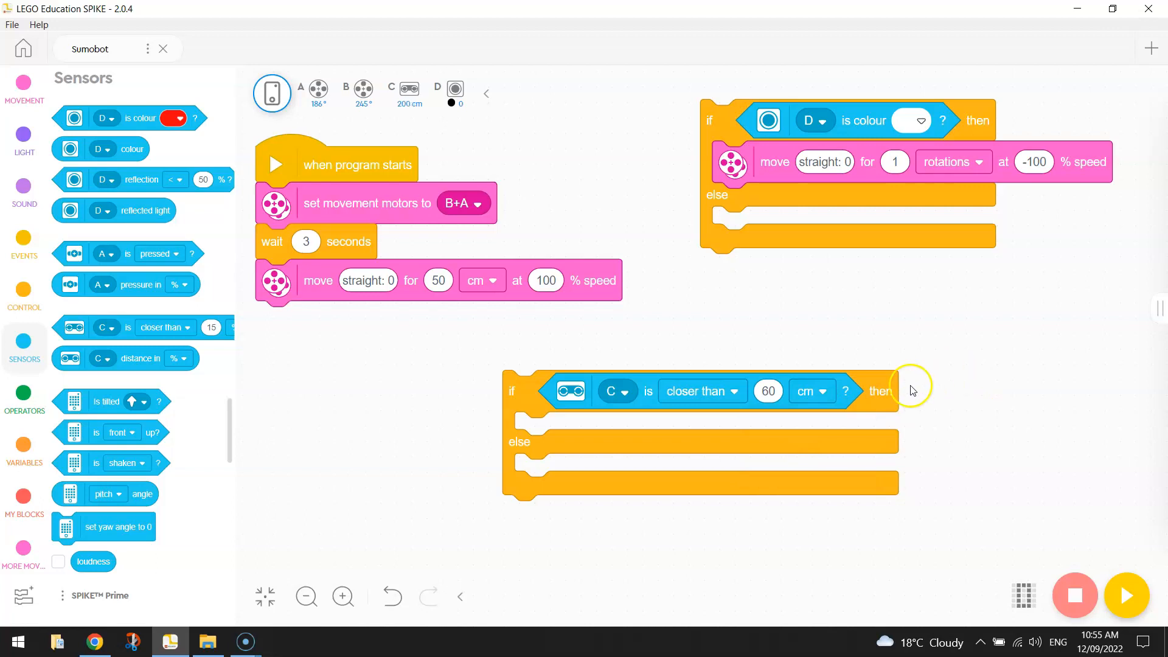
left_click(767, 391)
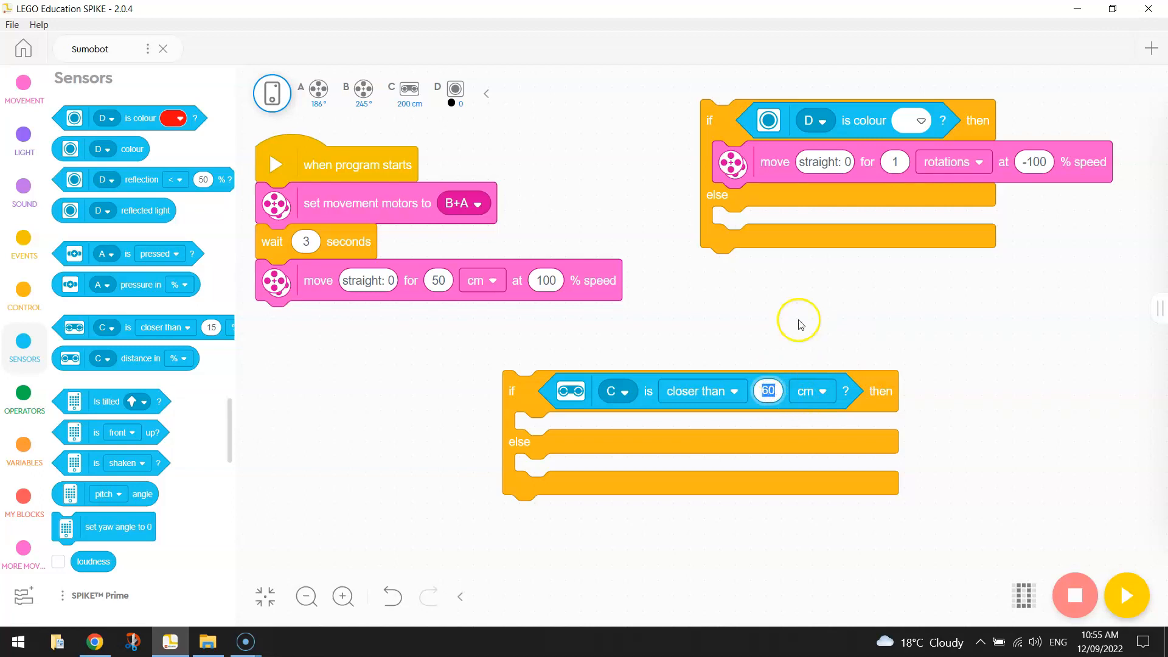
mouse_move(864, 352)
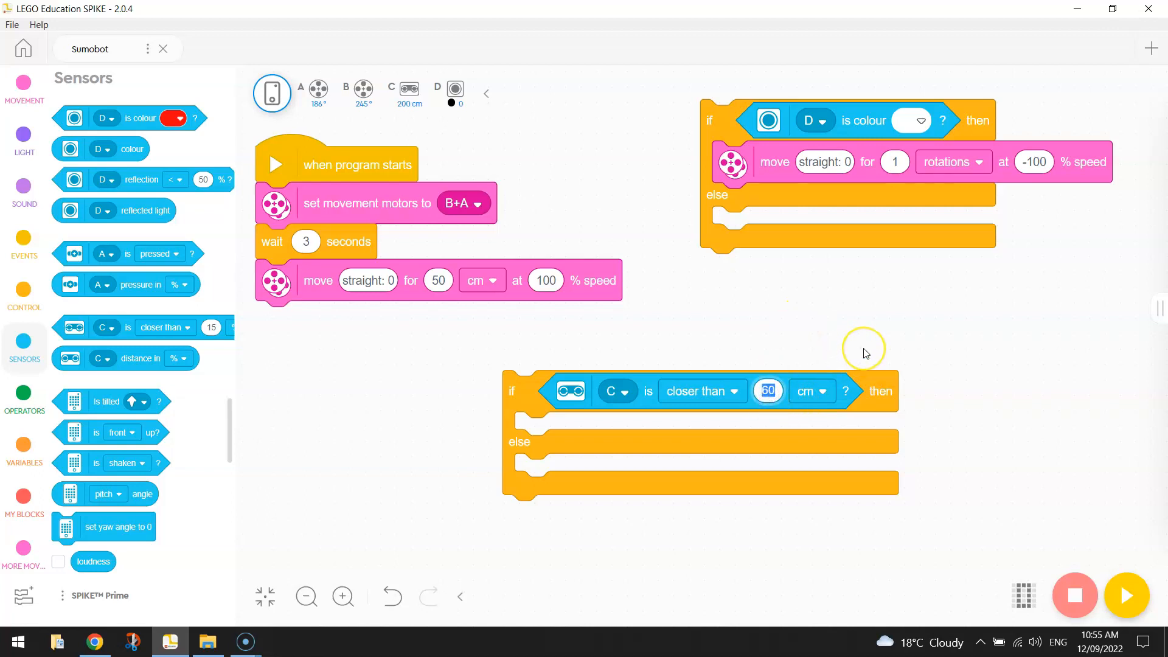
mouse_move(853, 351)
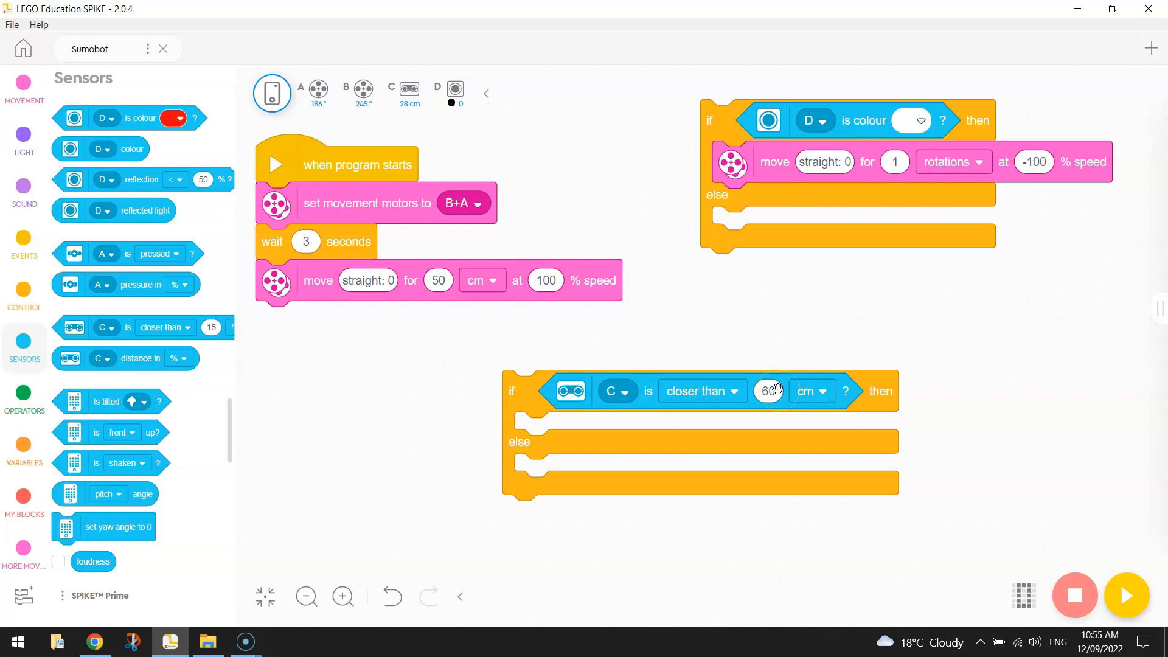
Add a 'C light up' block to the lower if's then branch.
left_click(24, 137)
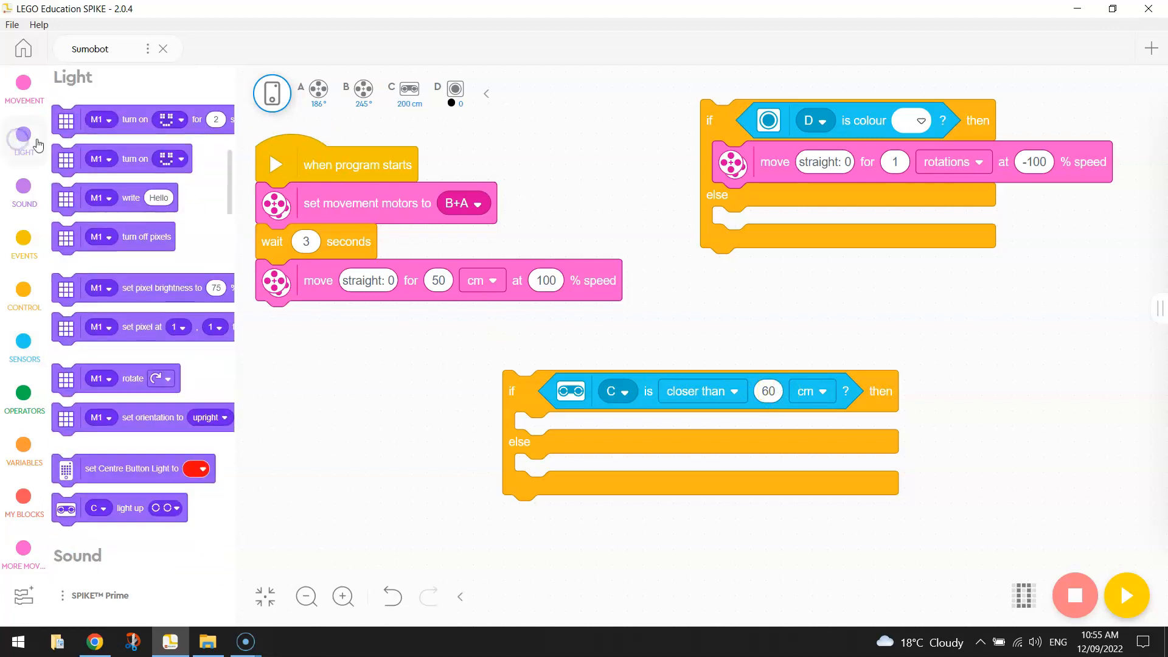
left_click_drag(120, 508, 399, 530)
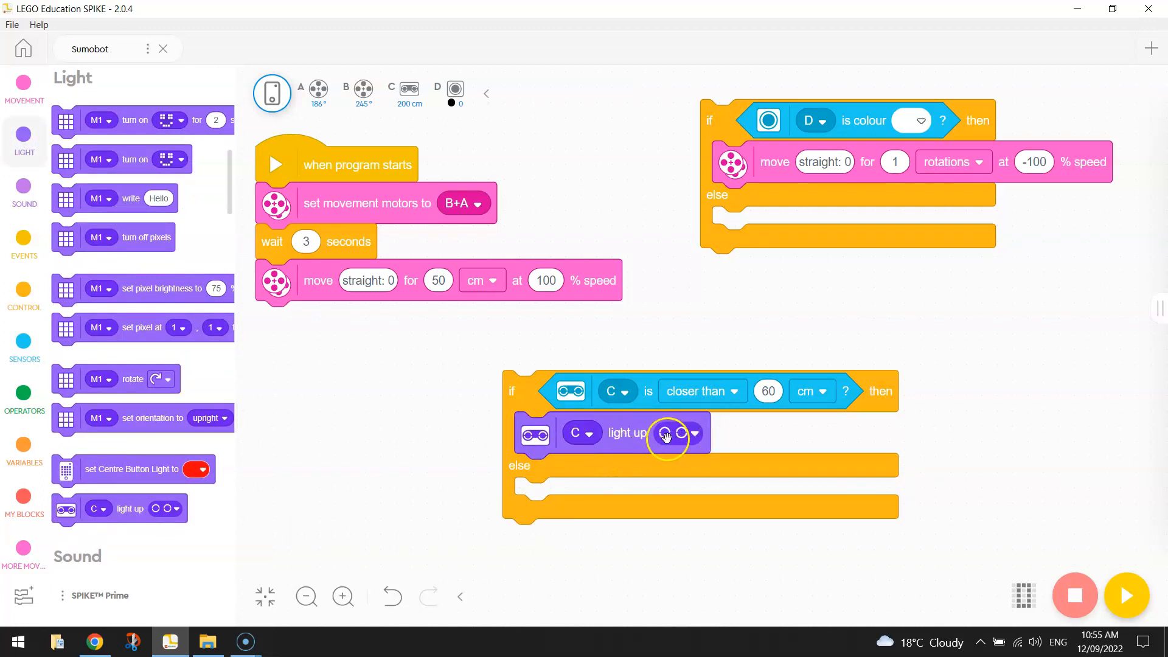
left_click(667, 433)
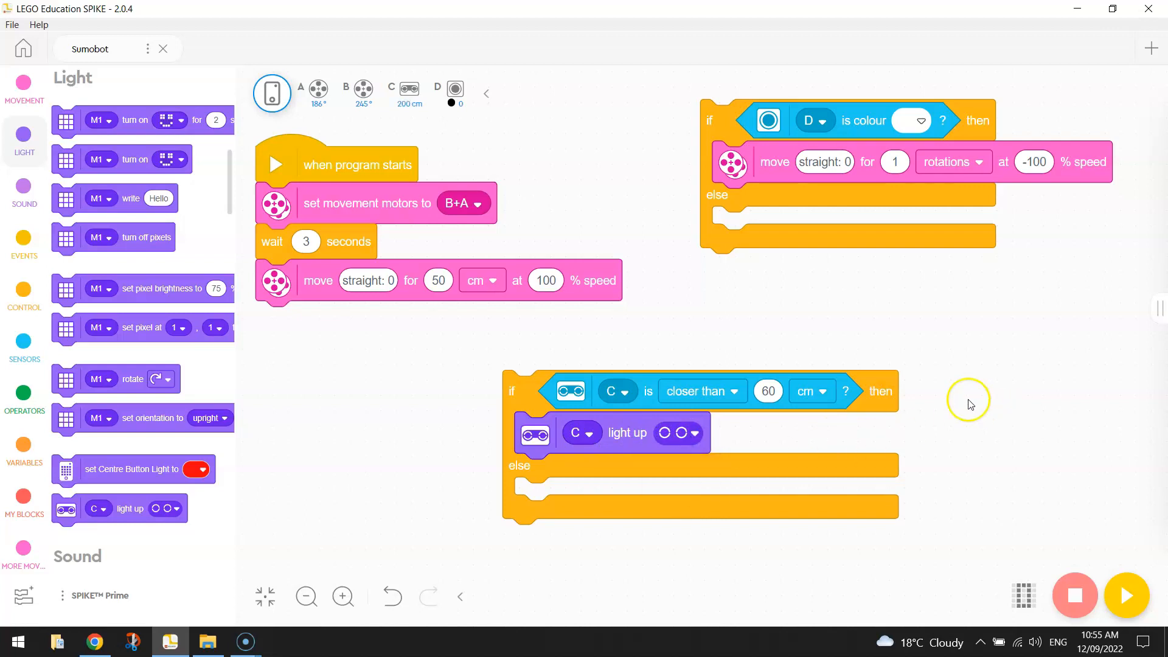
mouse_move(134, 315)
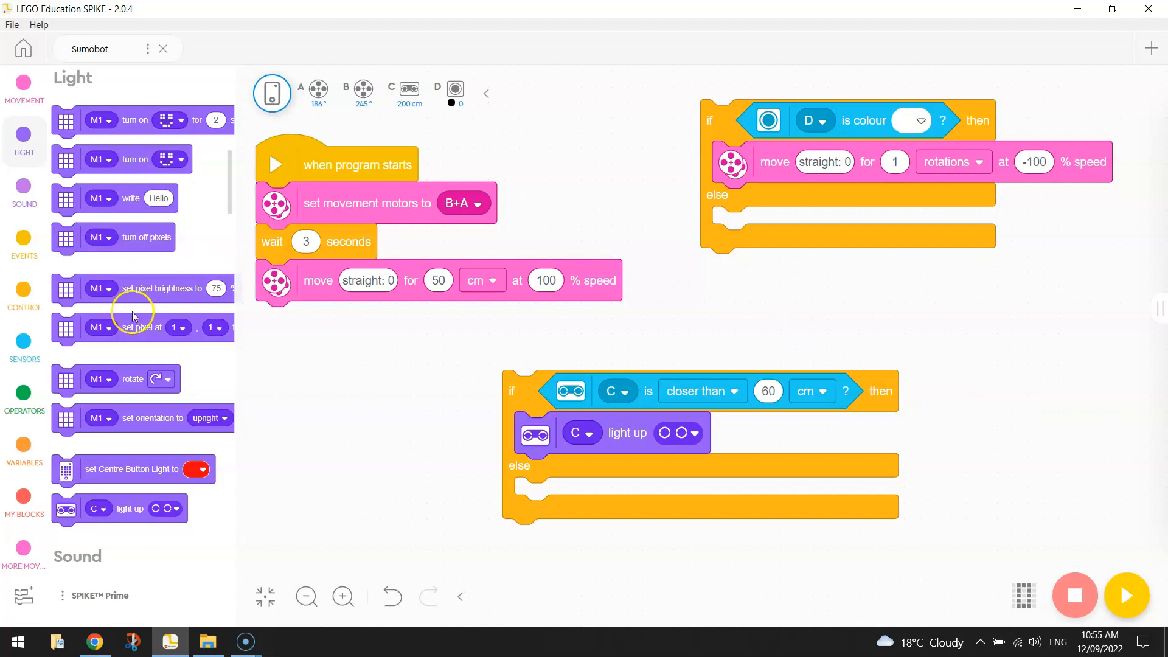
Add 'start moving straight: 0' at 100% speed below it, then reposition the stack.
left_click(23, 548)
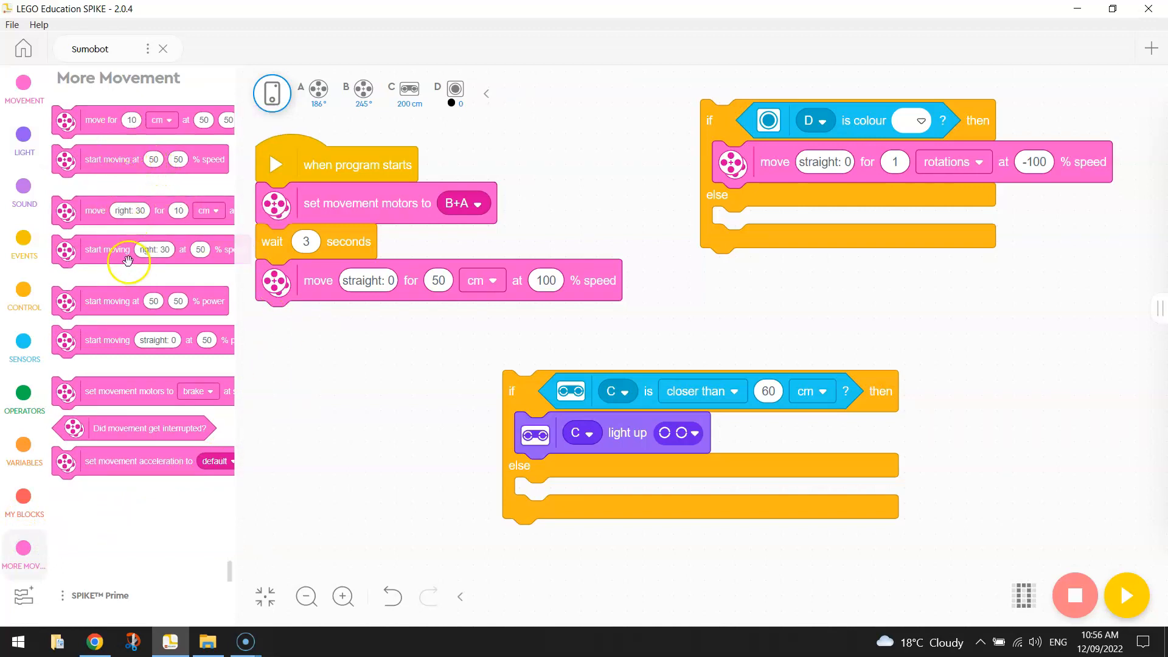
left_click_drag(126, 249, 603, 468)
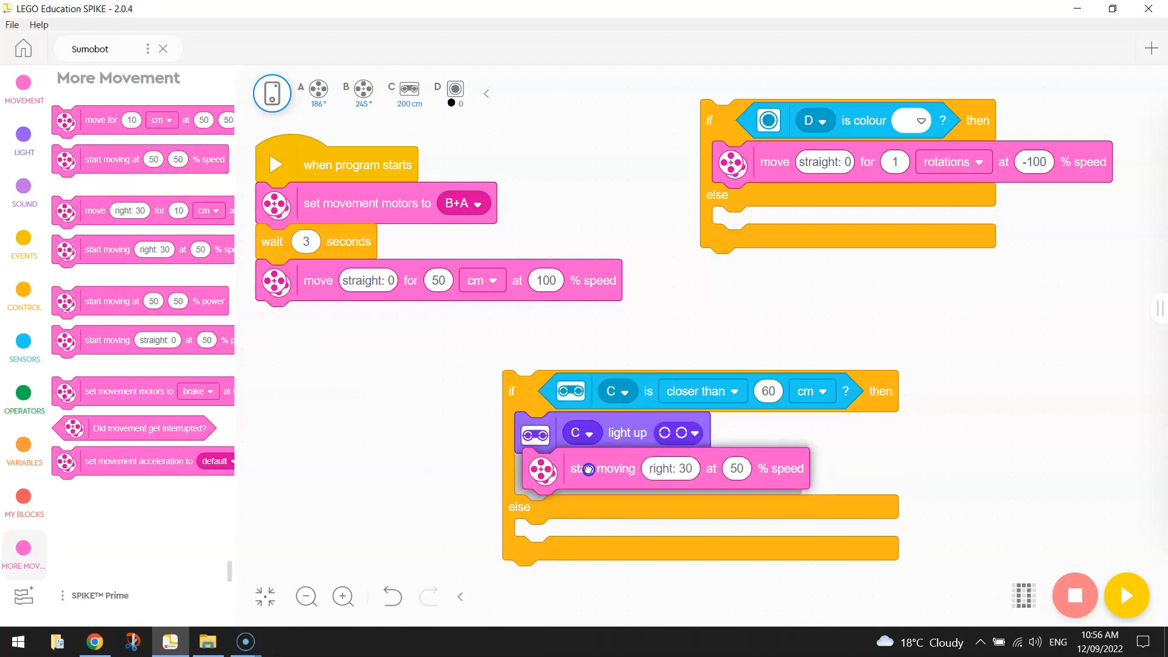
left_click(670, 468)
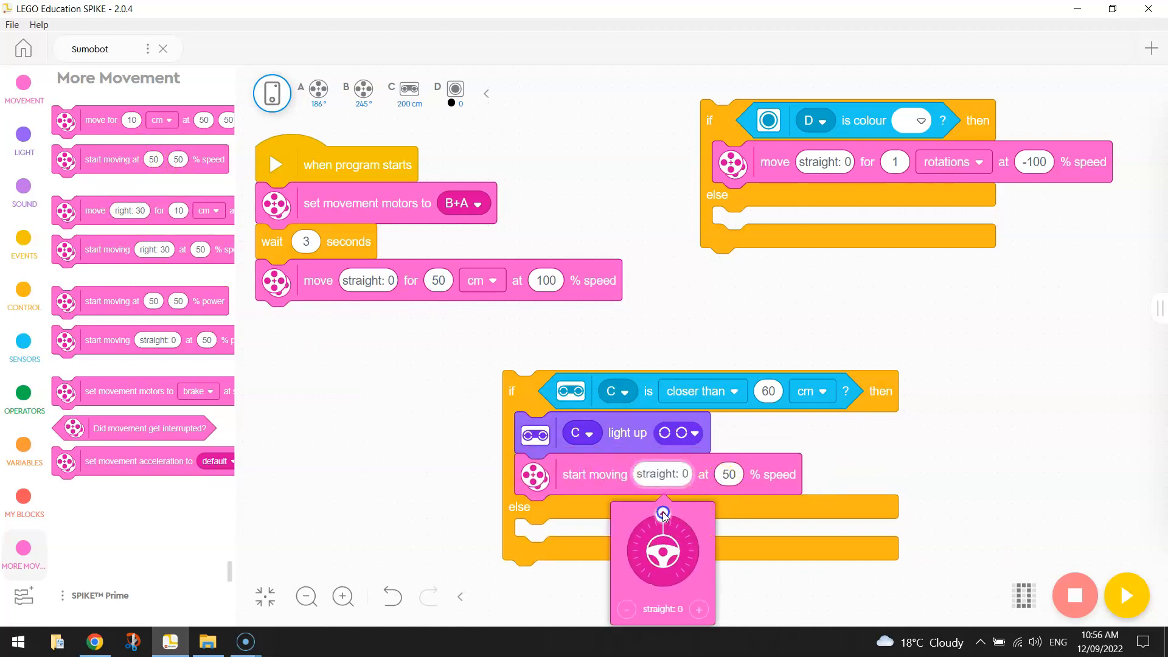
left_click(729, 474)
type("100")
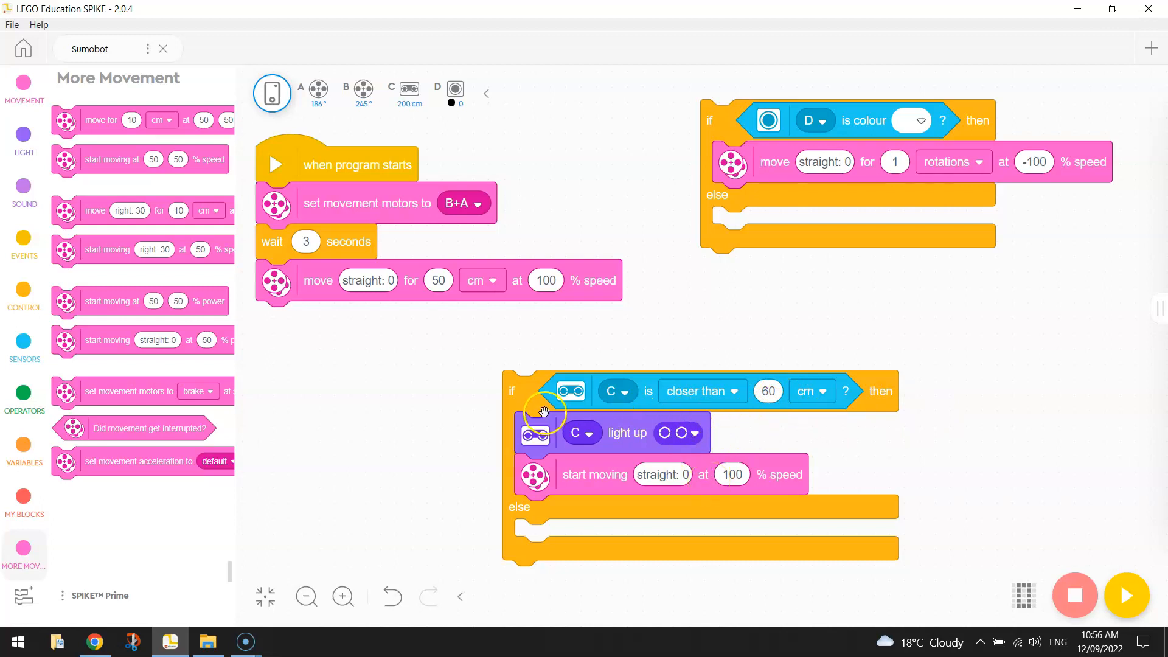
left_click_drag(542, 411, 614, 365)
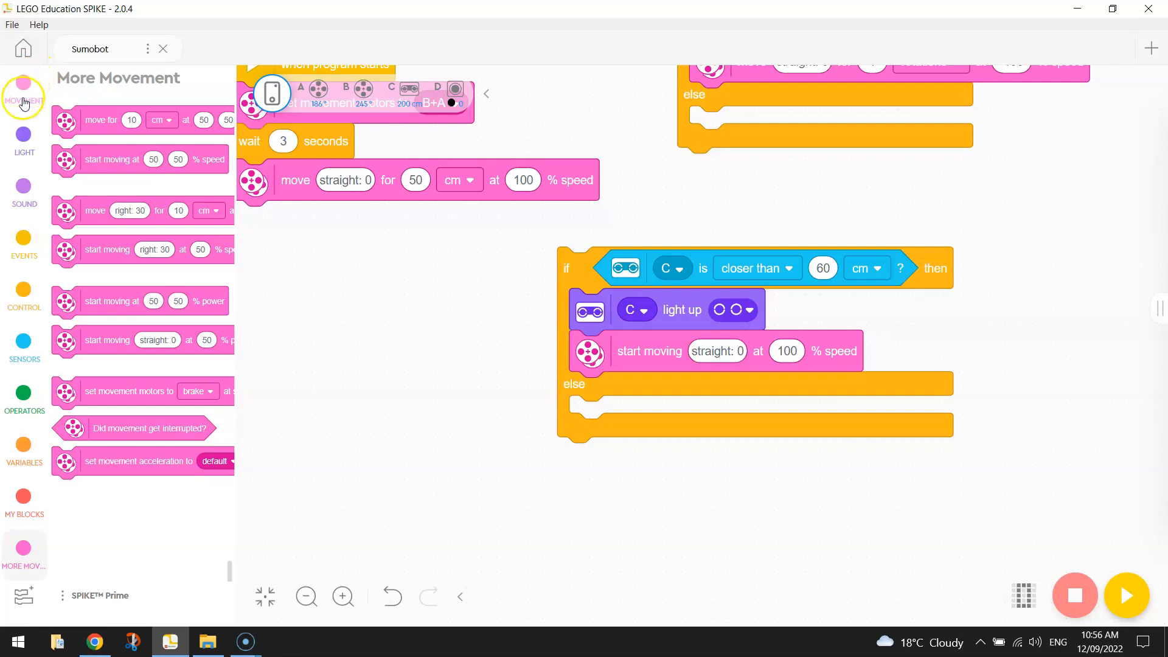
In the else branch, switch C's lights off, steer right 75, and set speed 20%.
left_click(23, 140)
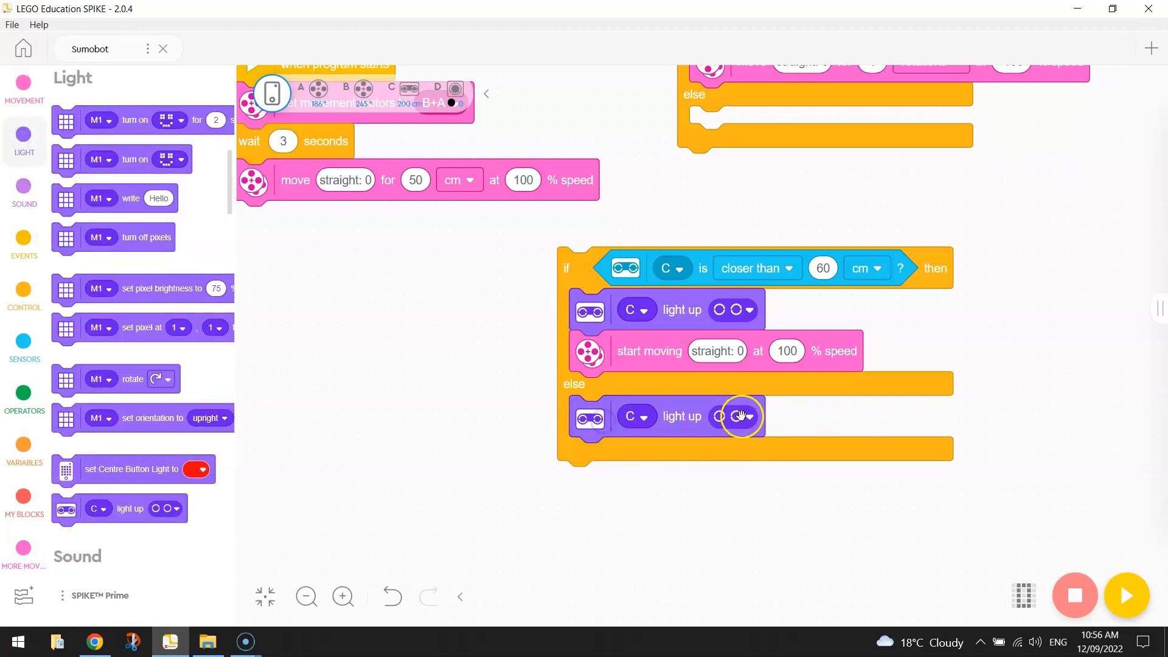
left_click(749, 416)
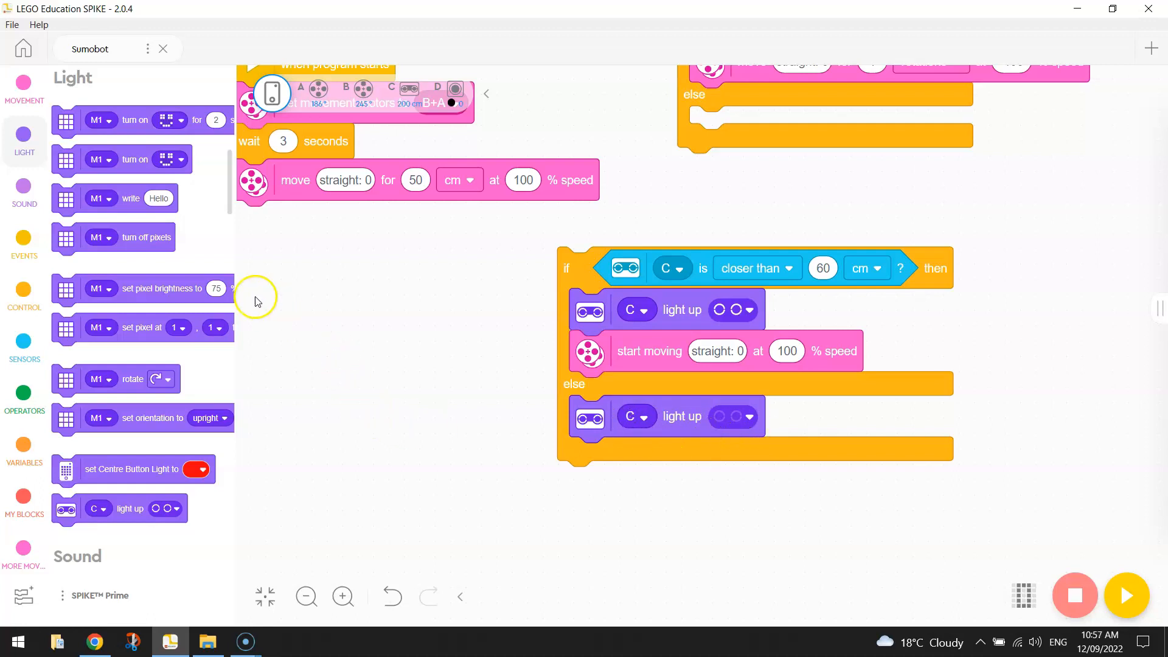
left_click(24, 86)
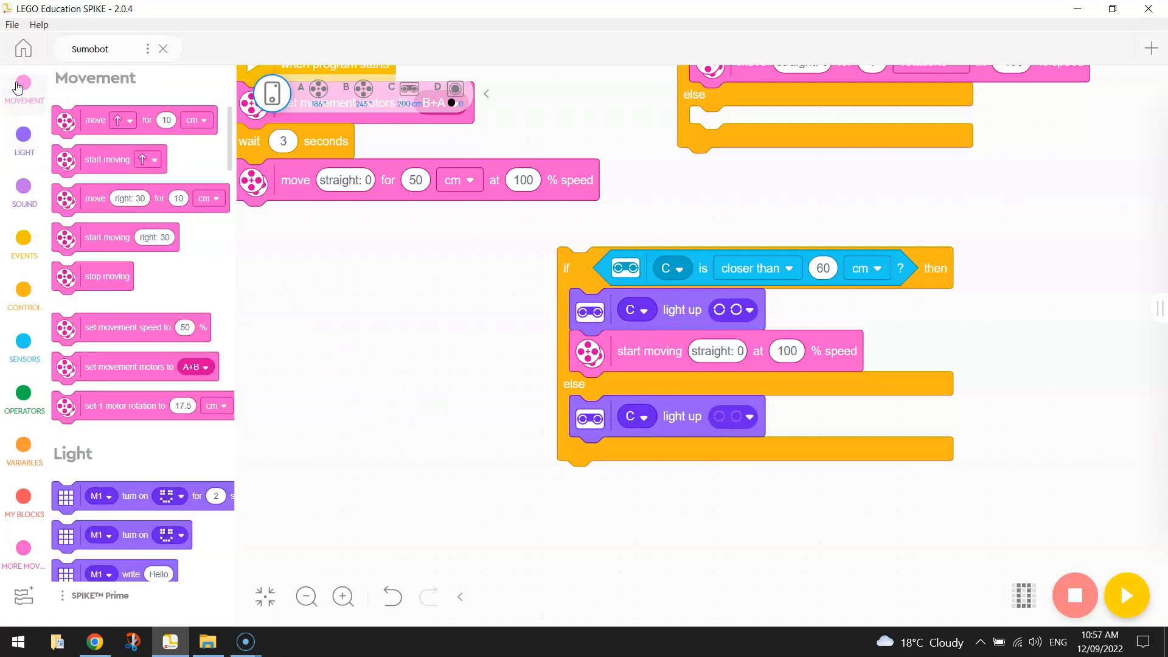
left_click_drag(107, 237, 663, 464)
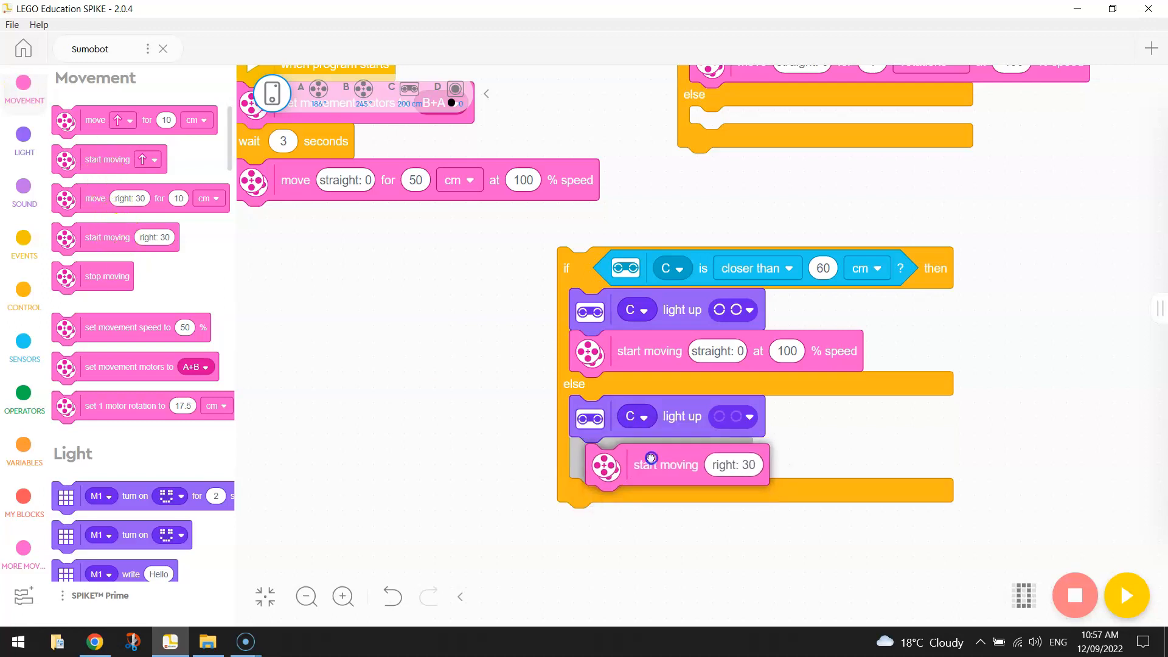
left_click(731, 457)
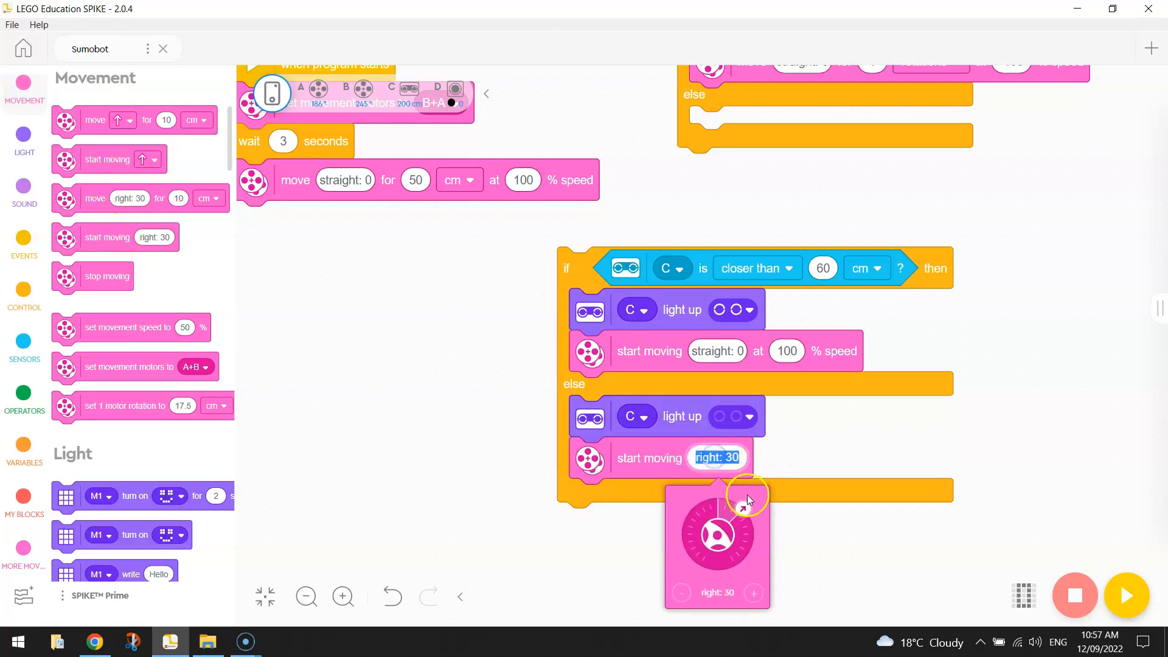
left_click_drag(748, 498, 756, 555)
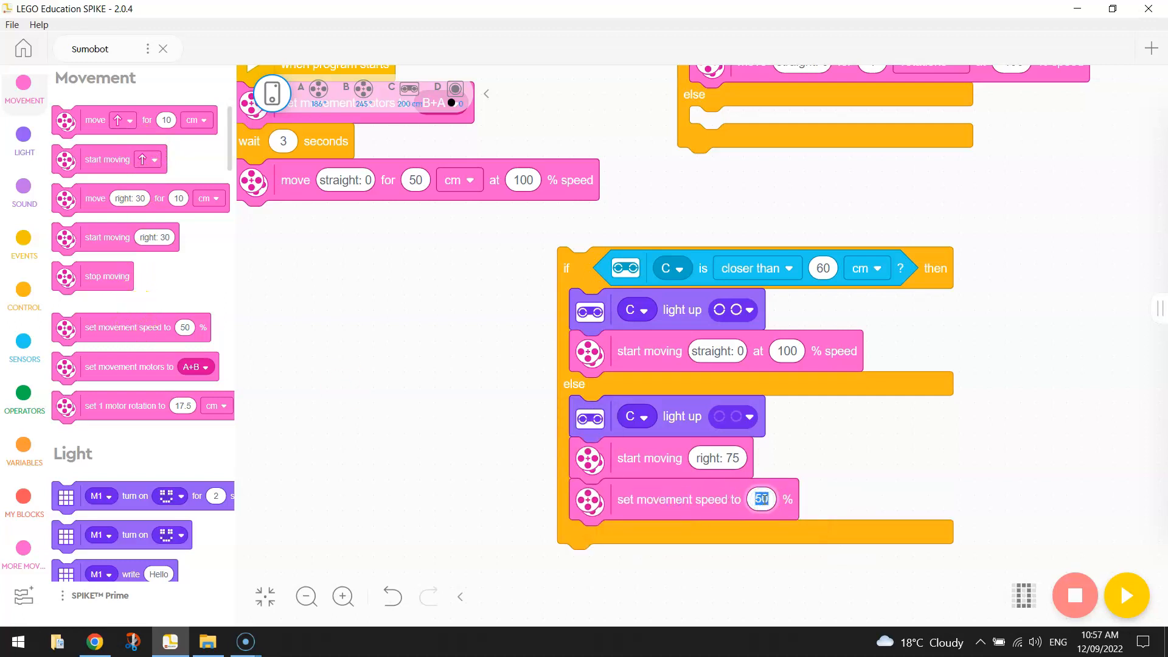
type("20")
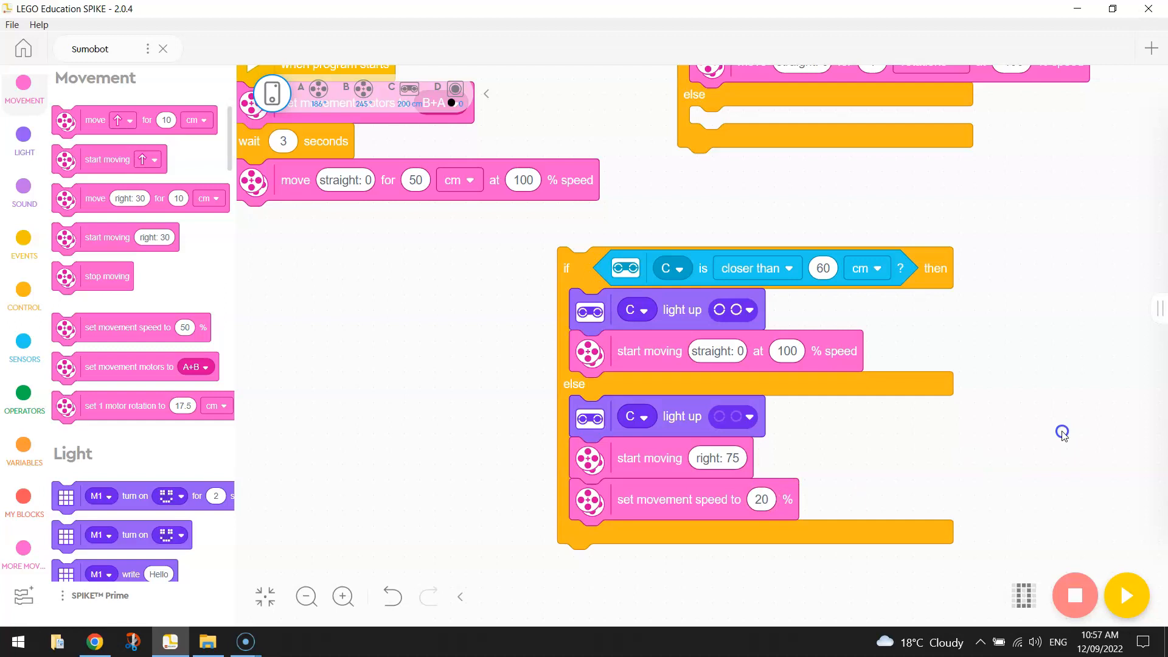
mouse_move(1063, 435)
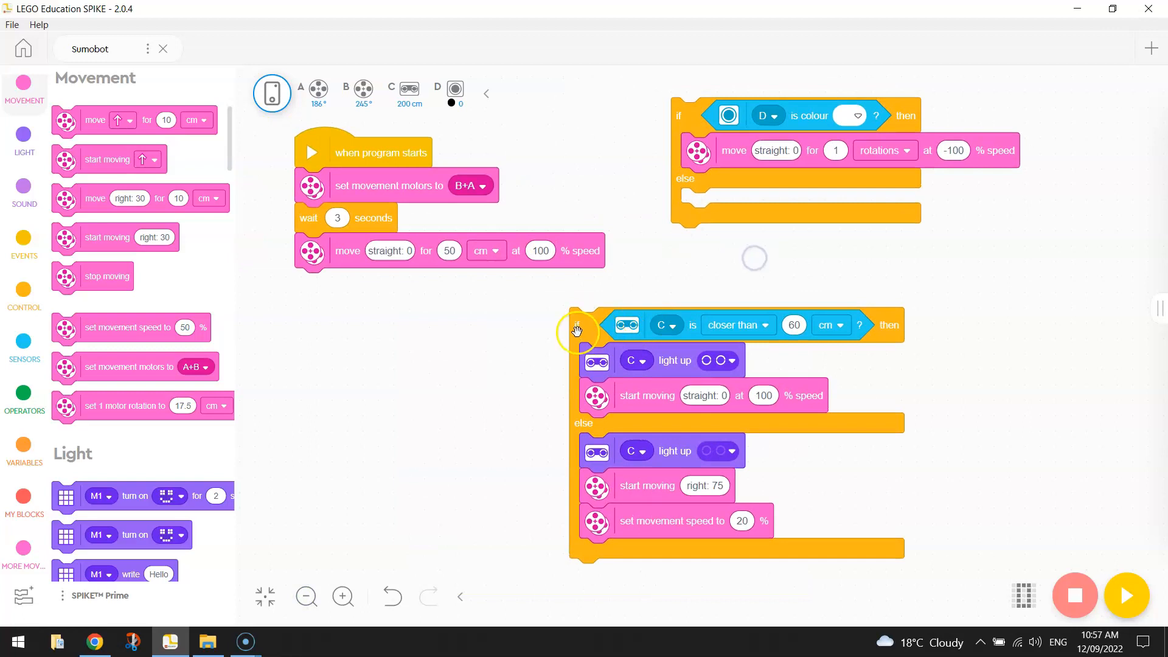
Nest the distance check in the colour check's else, wrapped in a forever loop below the start script.
left_click_drag(577, 332, 689, 206)
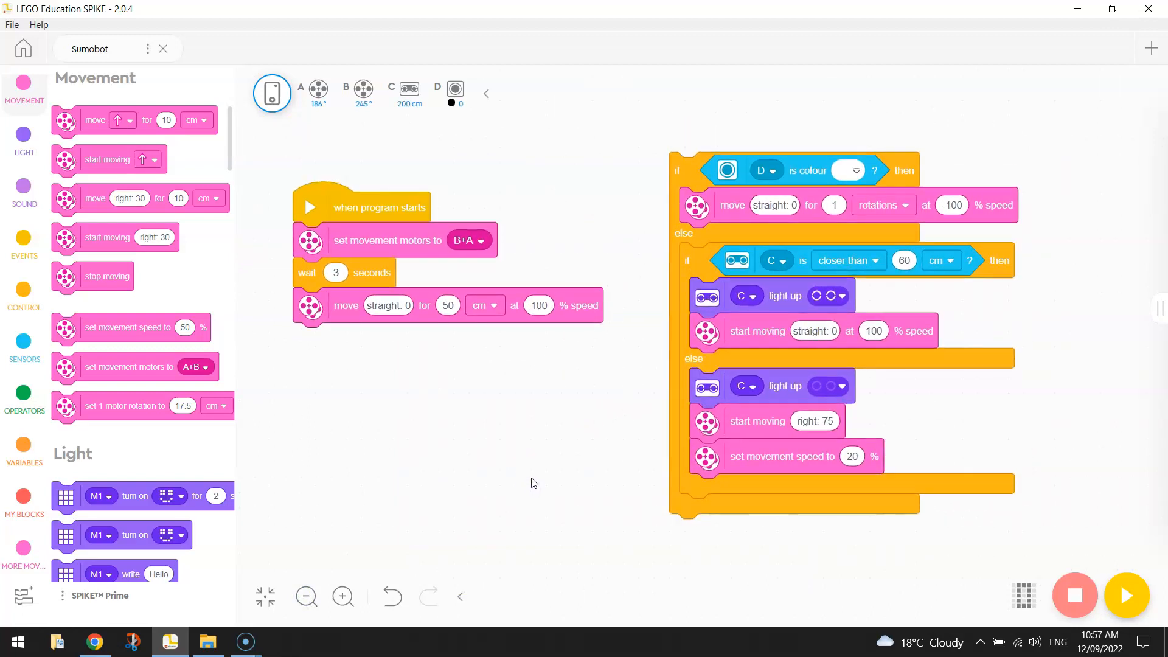
mouse_move(634, 230)
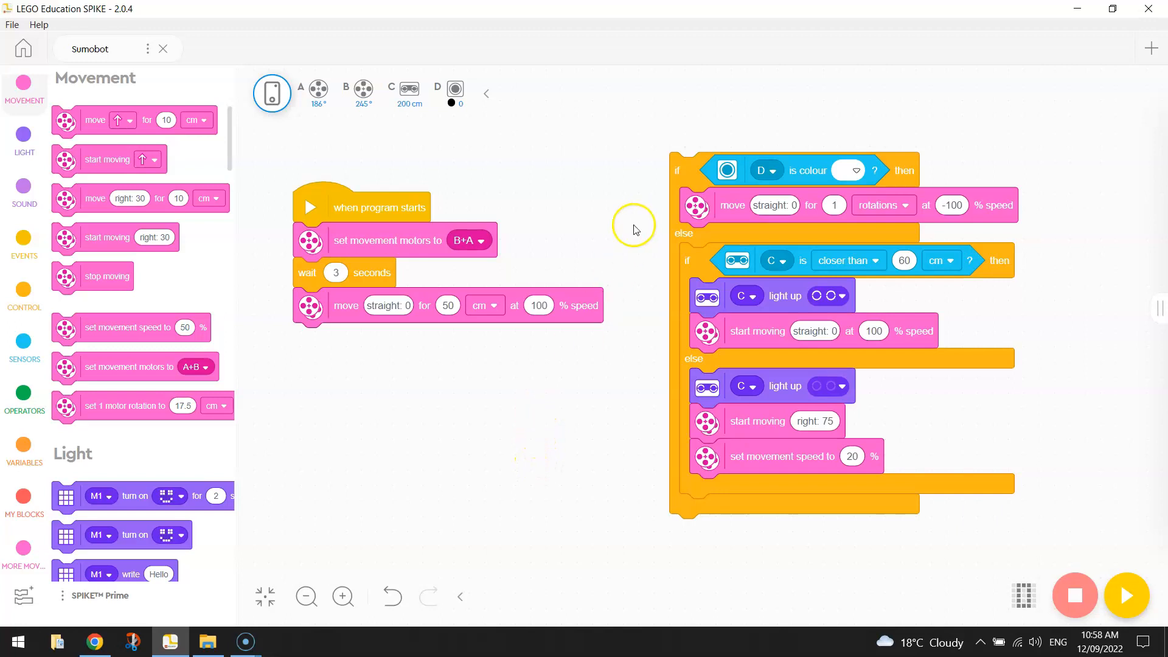
mouse_move(670, 256)
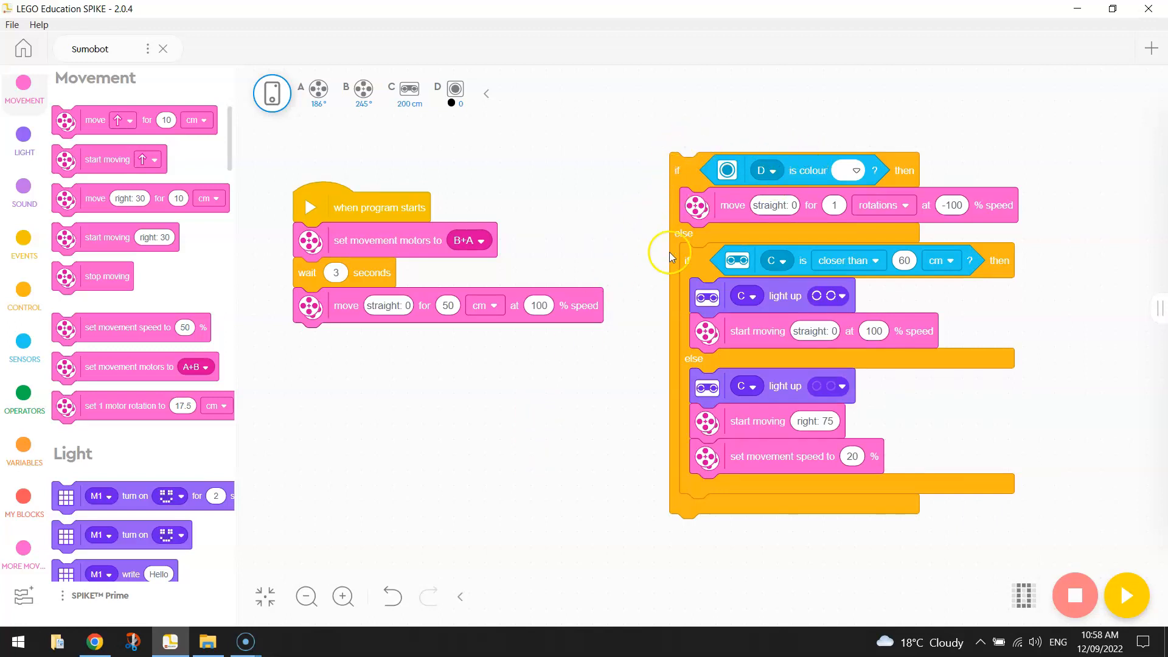
left_click(24, 293)
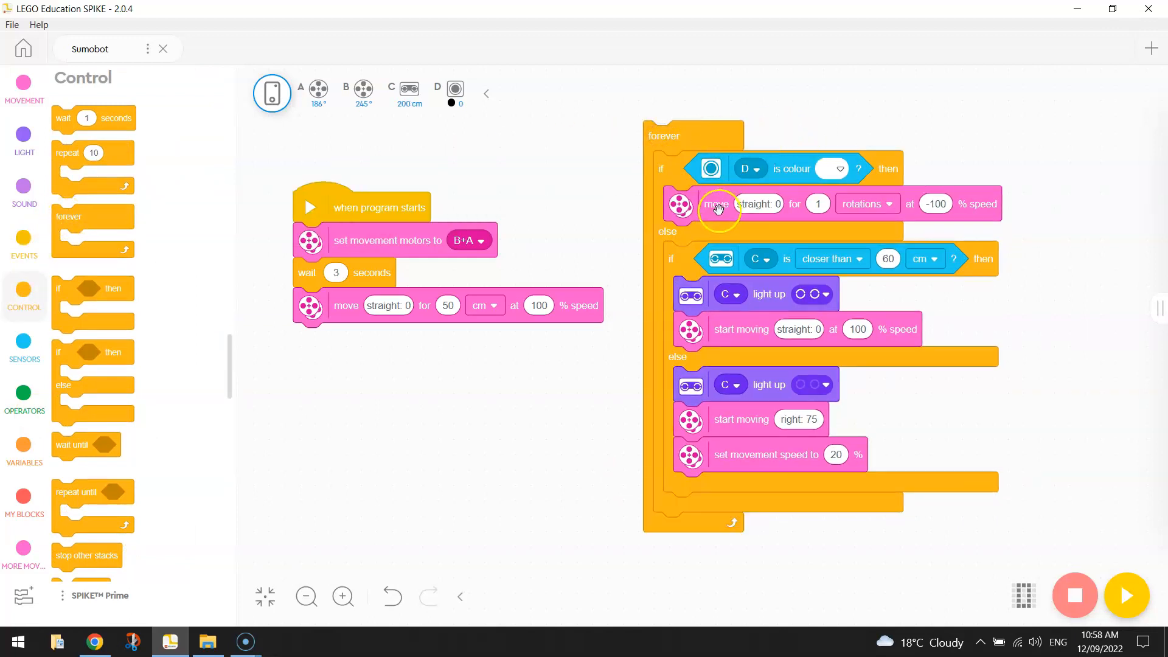
left_click_drag(662, 135, 365, 371)
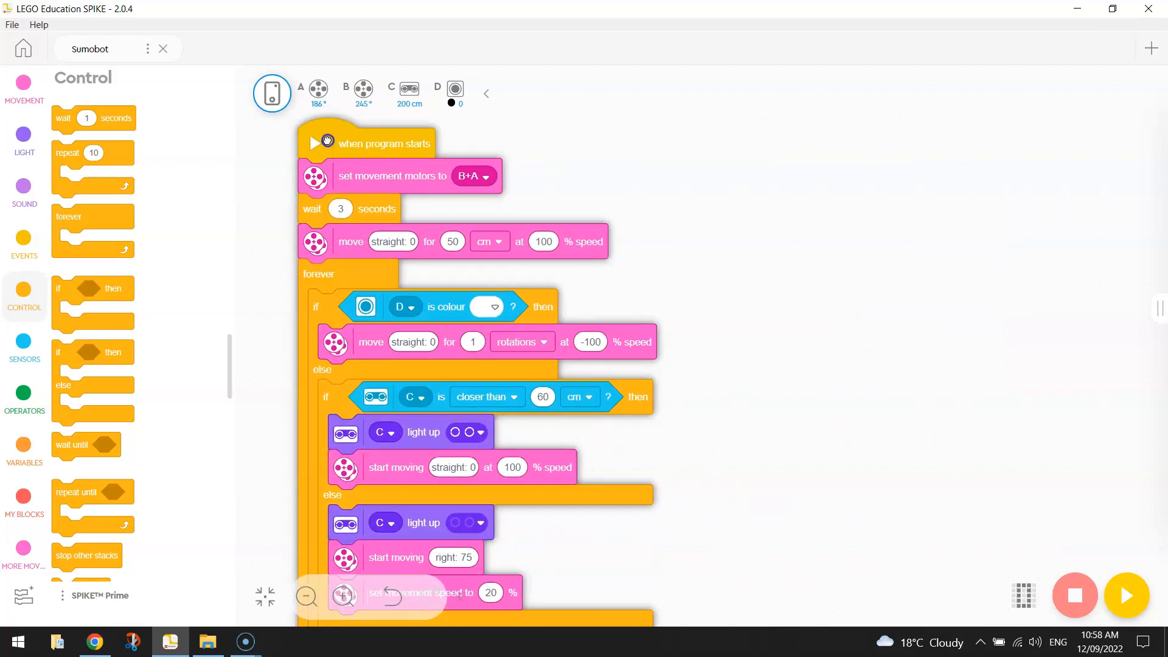
left_click(306, 596)
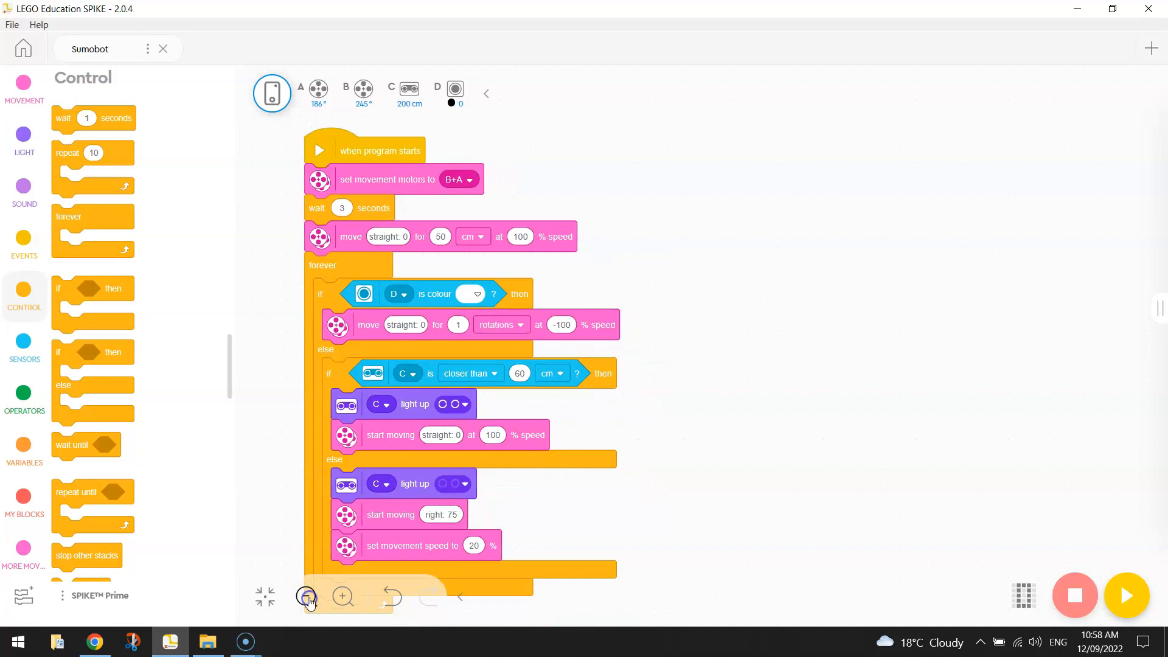
left_click(306, 596)
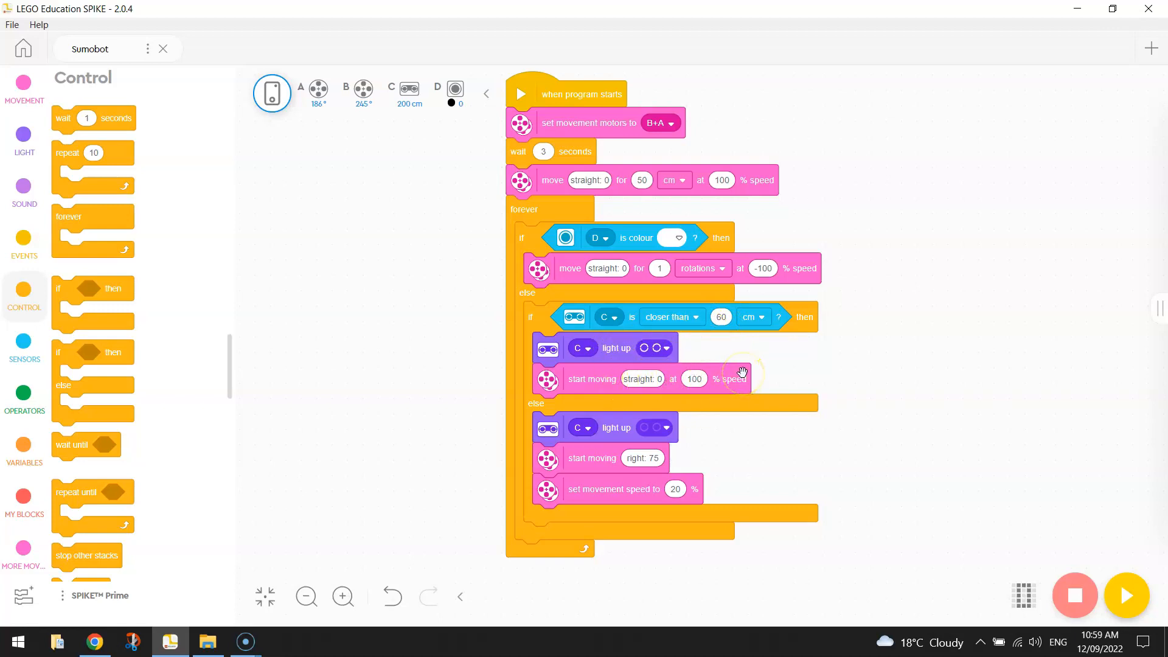
mouse_move(853, 402)
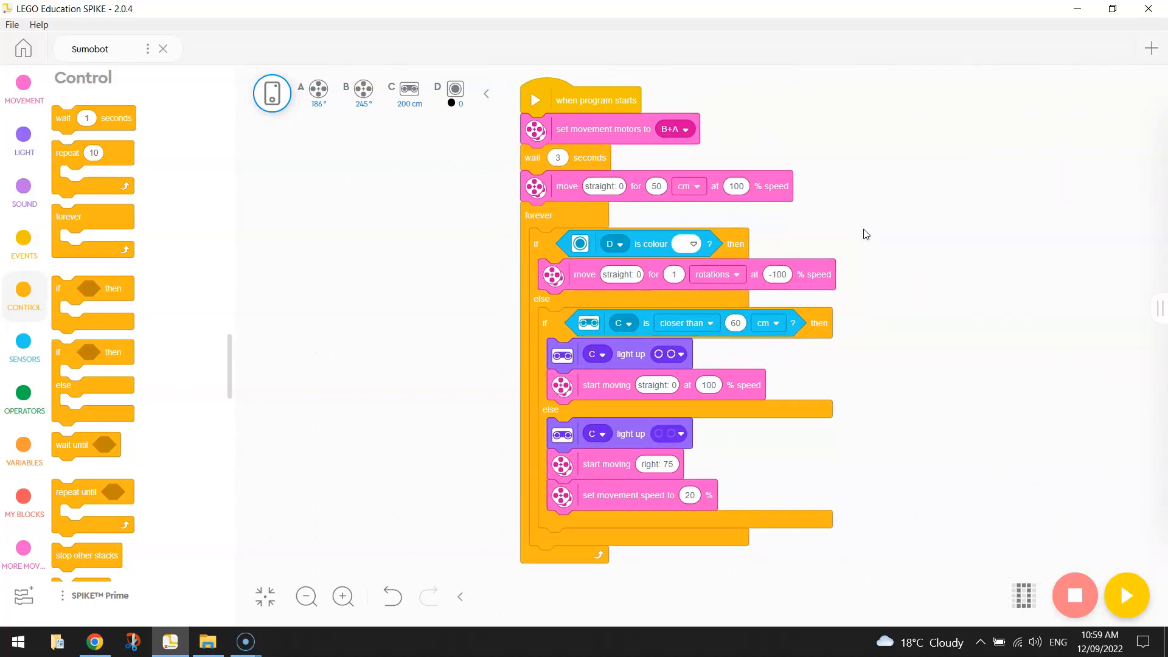
mouse_move(1136, 491)
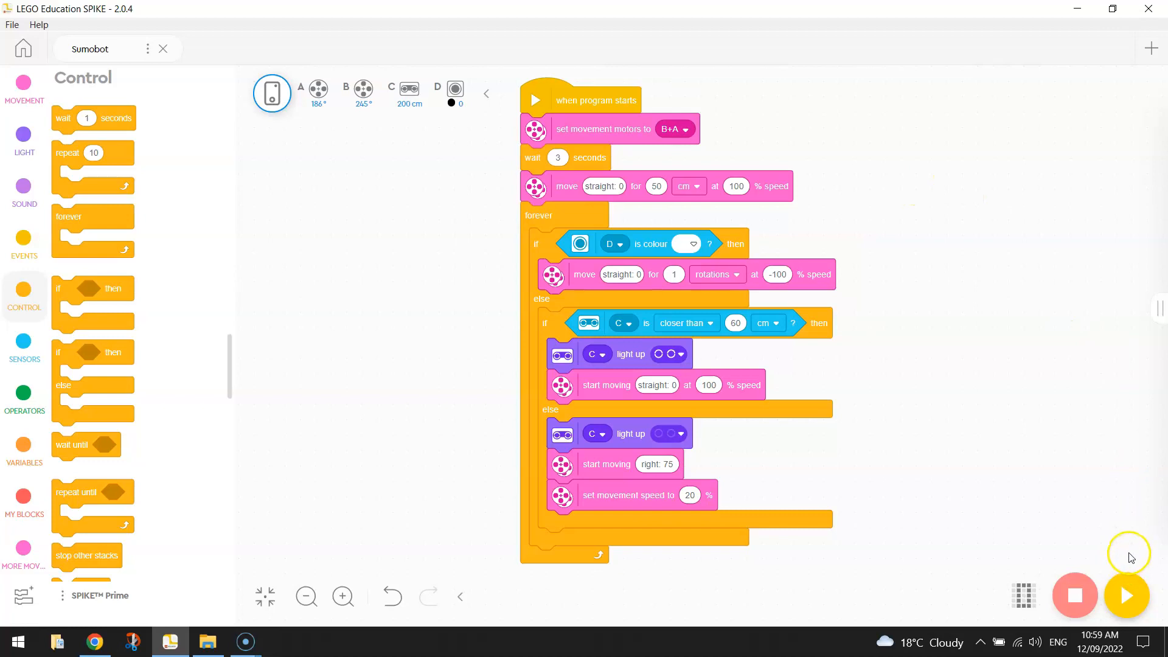
Start the Sumobot program with the yellow Play button, then halt it with Stop.
left_click(1125, 595)
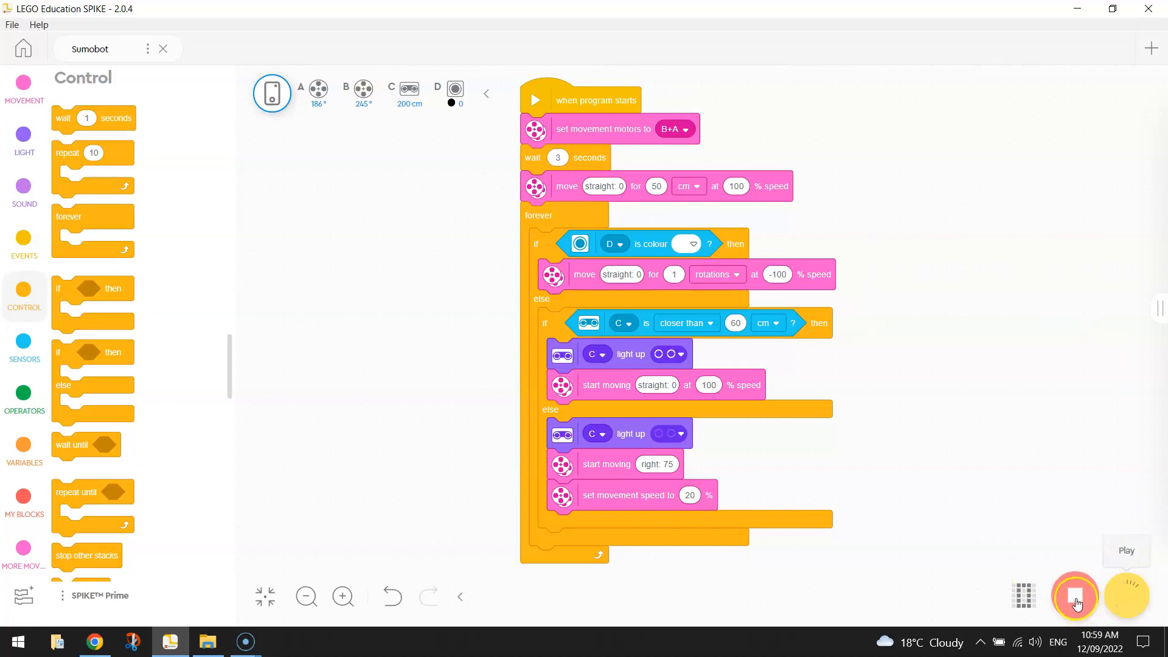
left_click(1074, 595)
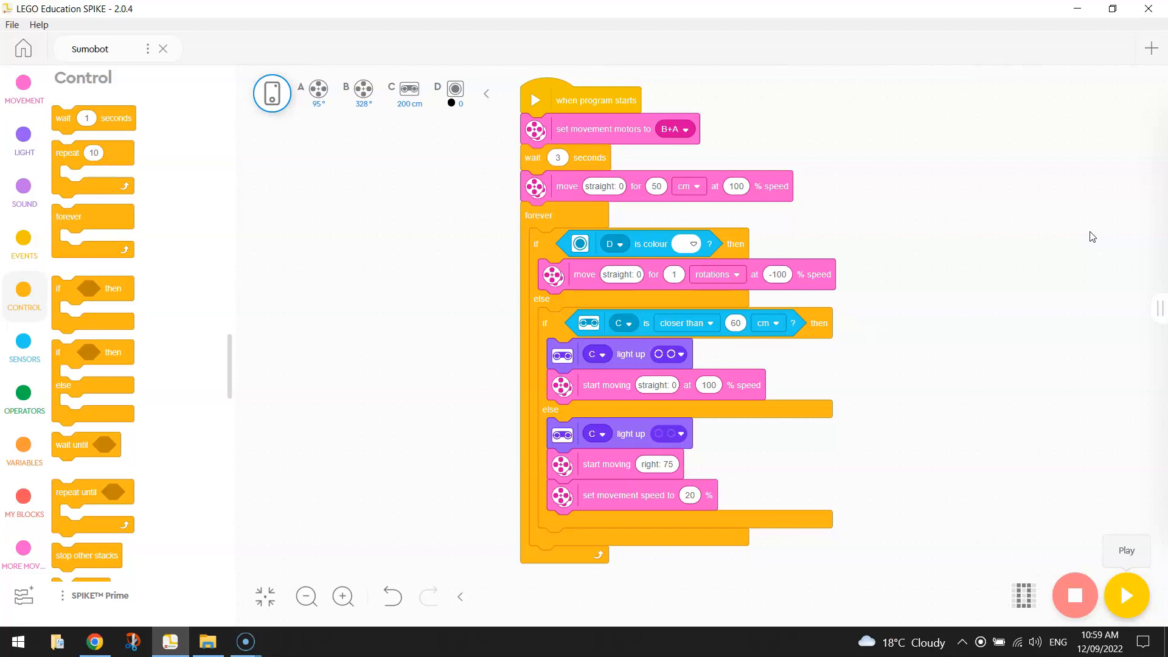
mouse_move(1057, 272)
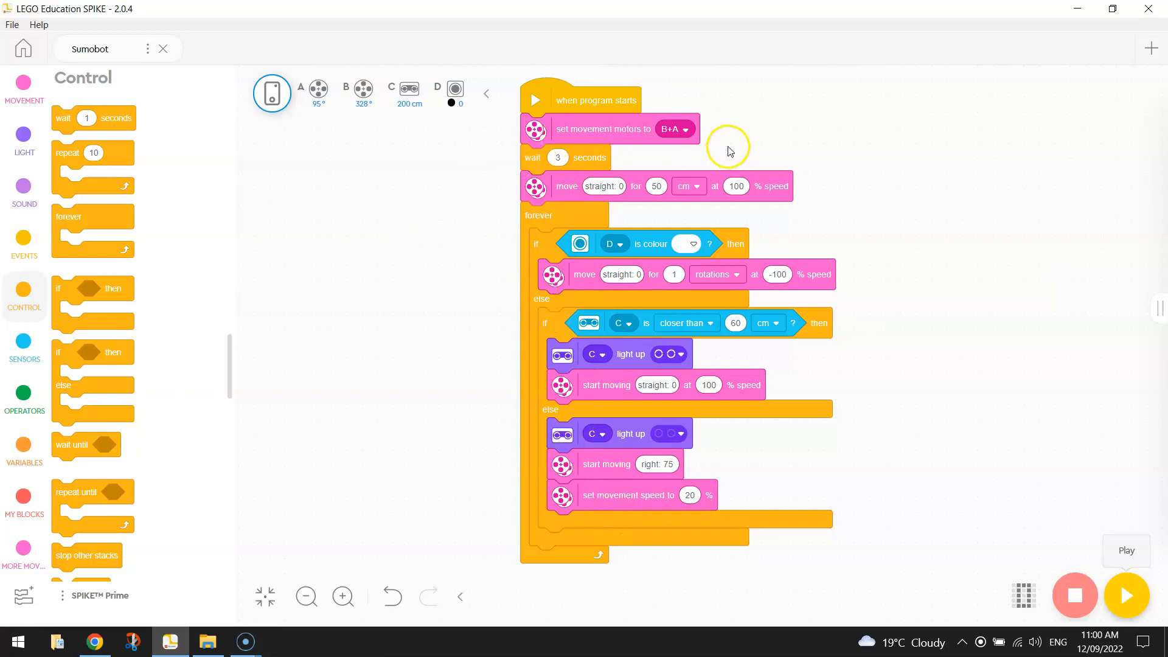
mouse_move(438, 291)
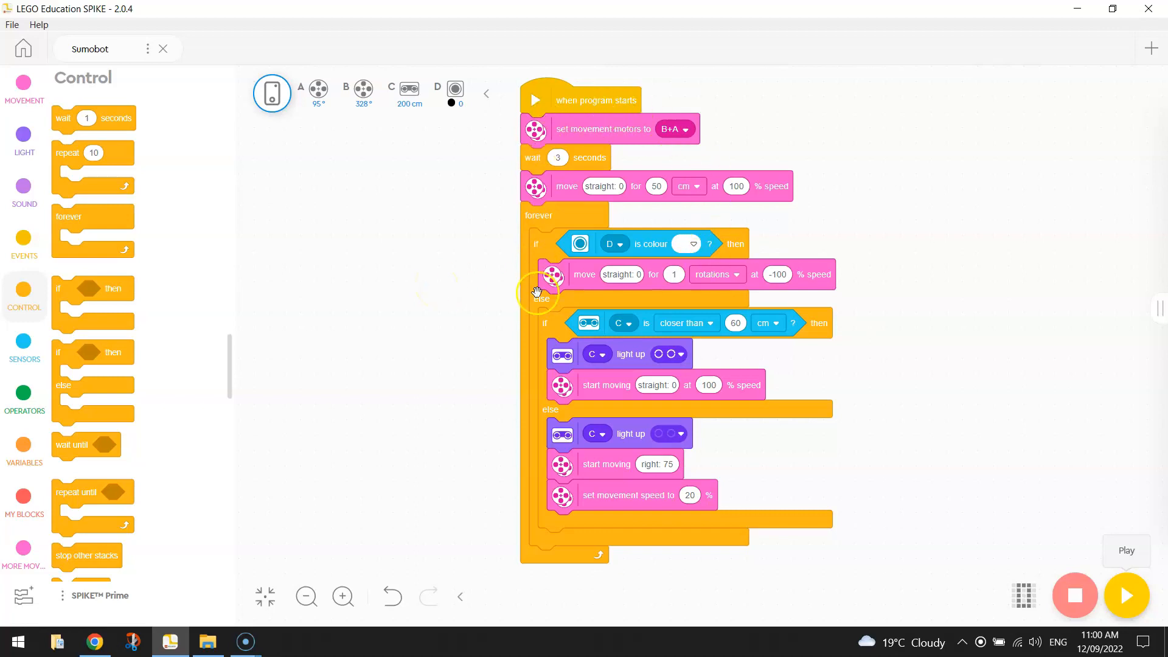
mouse_move(540, 110)
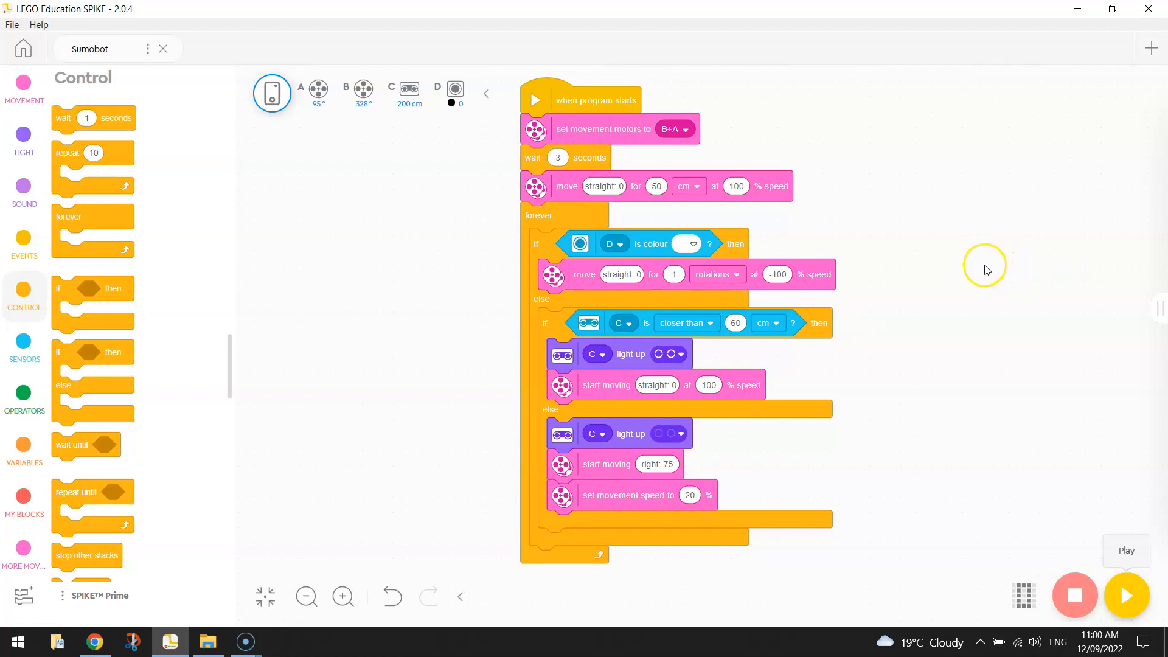
mouse_move(929, 333)
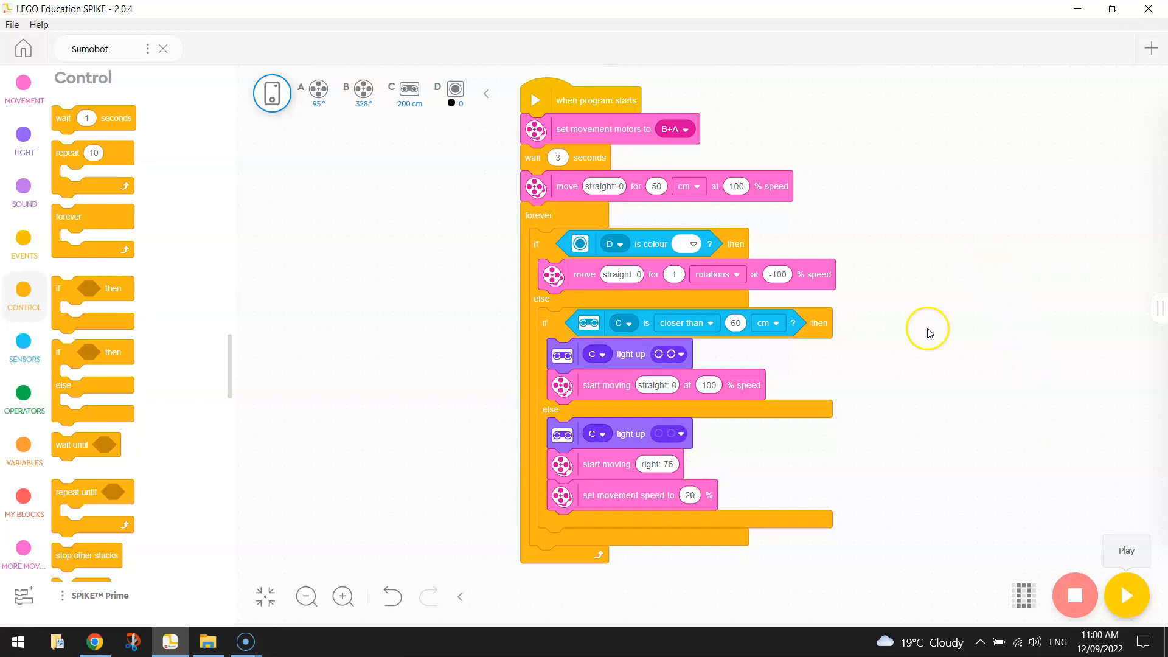